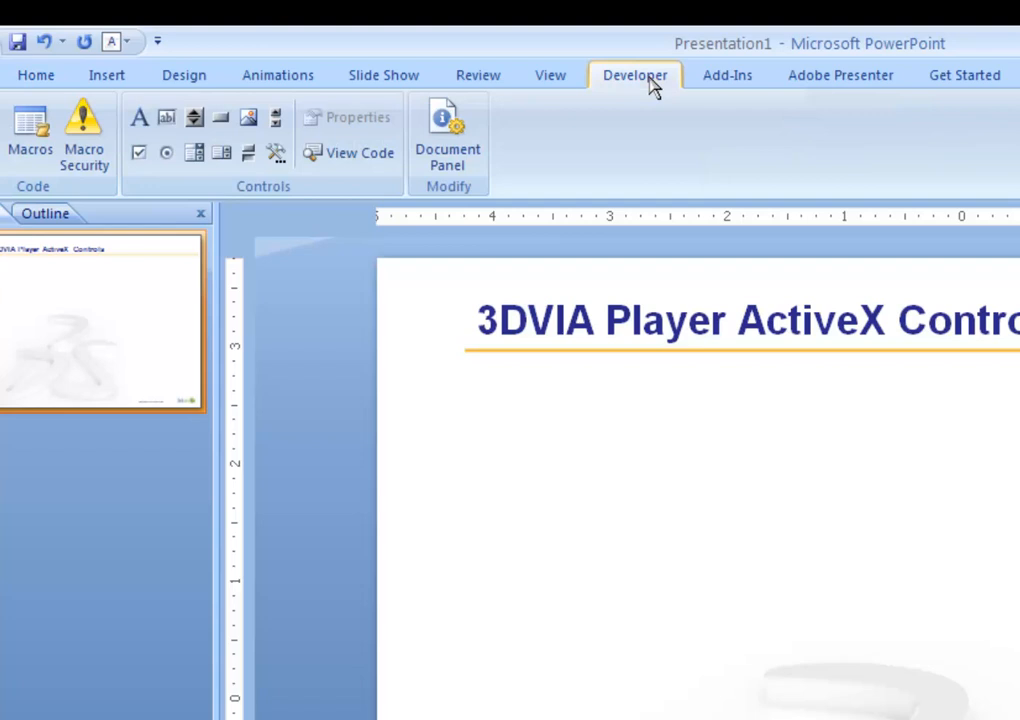
mouse_move(275, 153)
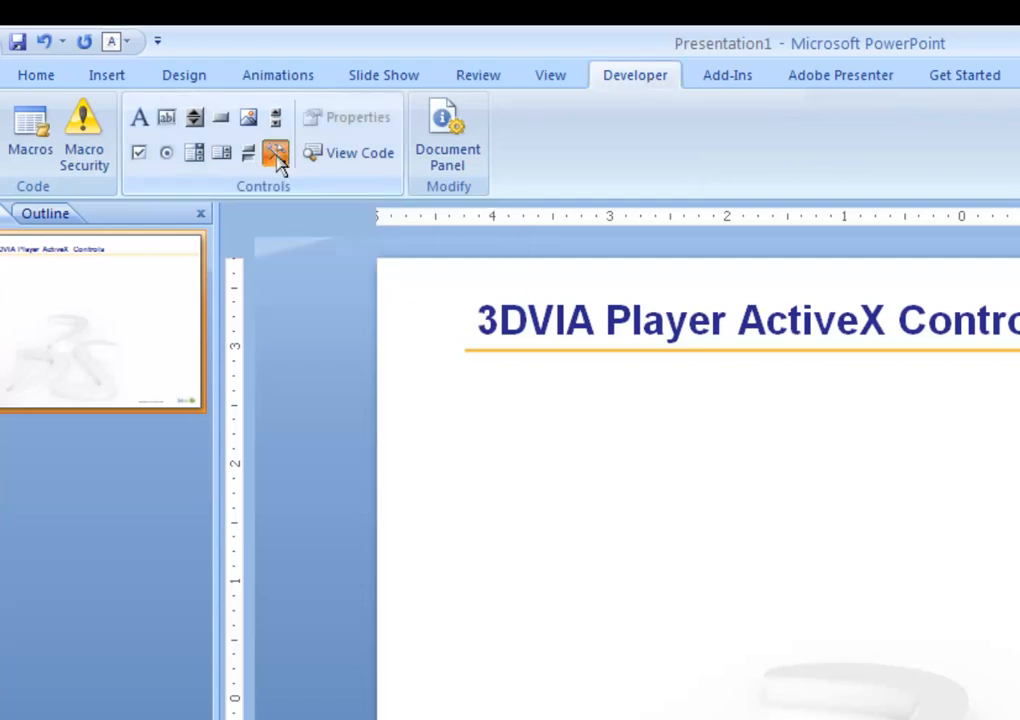
Step: Insert a 3DVIA Player ActiveX control via More Controls, drawn across most of the slide
left_click(276, 152)
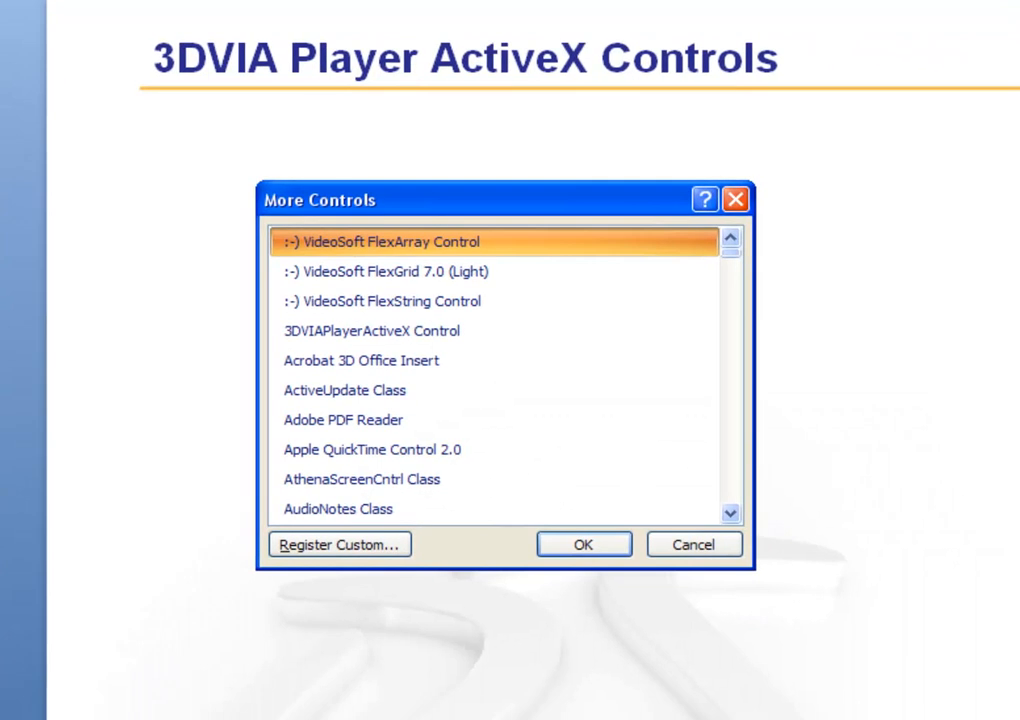
mouse_move(385, 212)
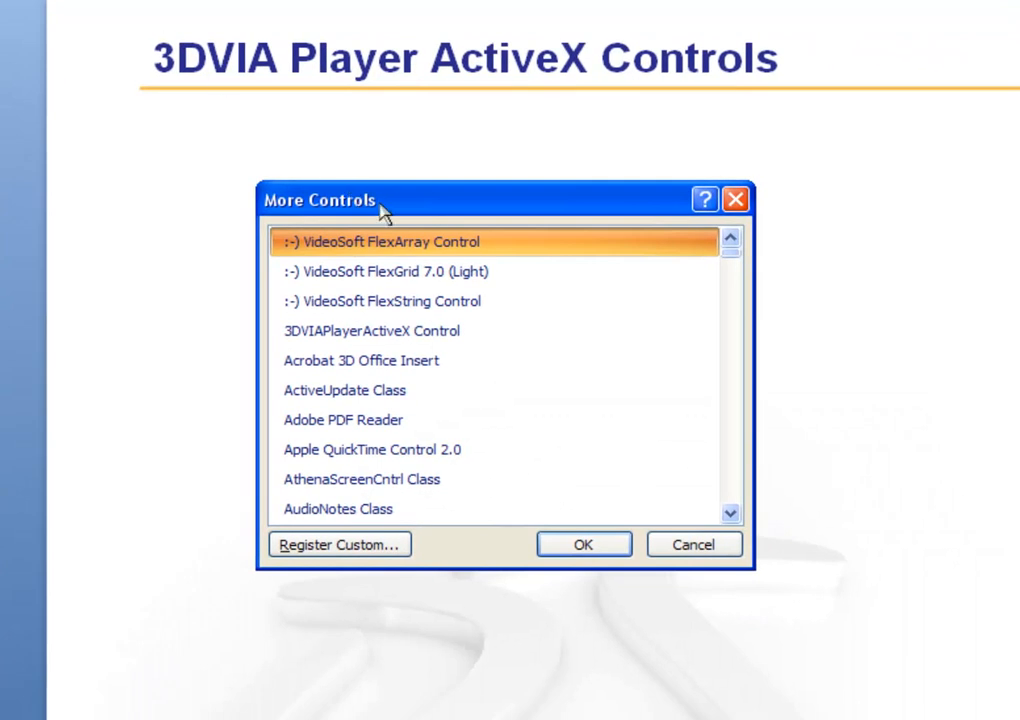
mouse_move(374, 230)
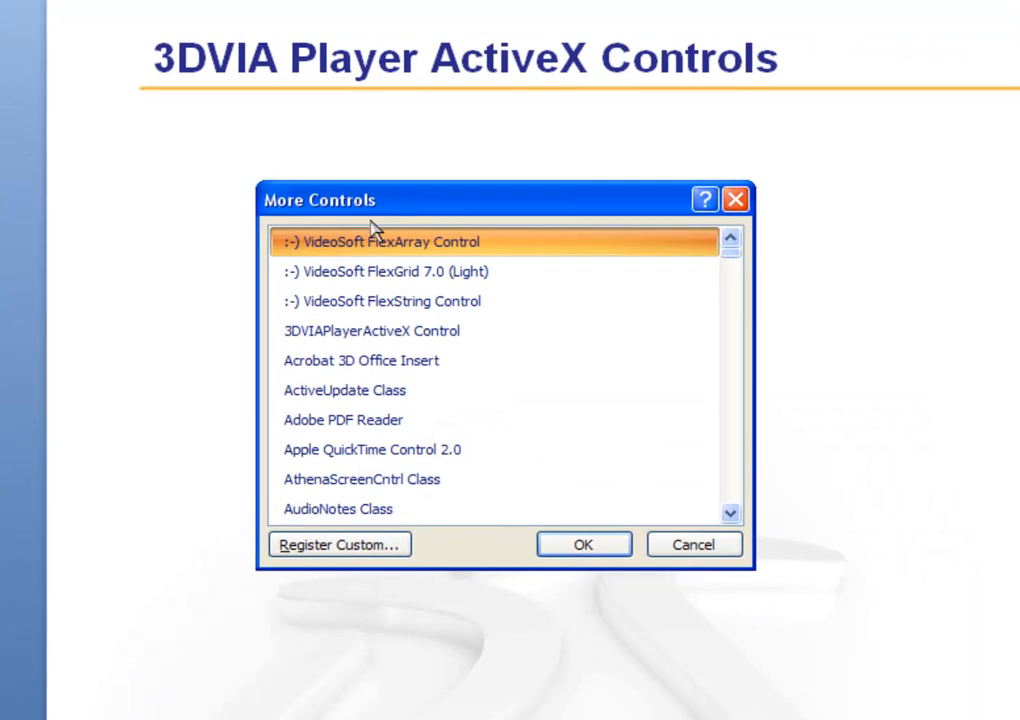
left_click(371, 330)
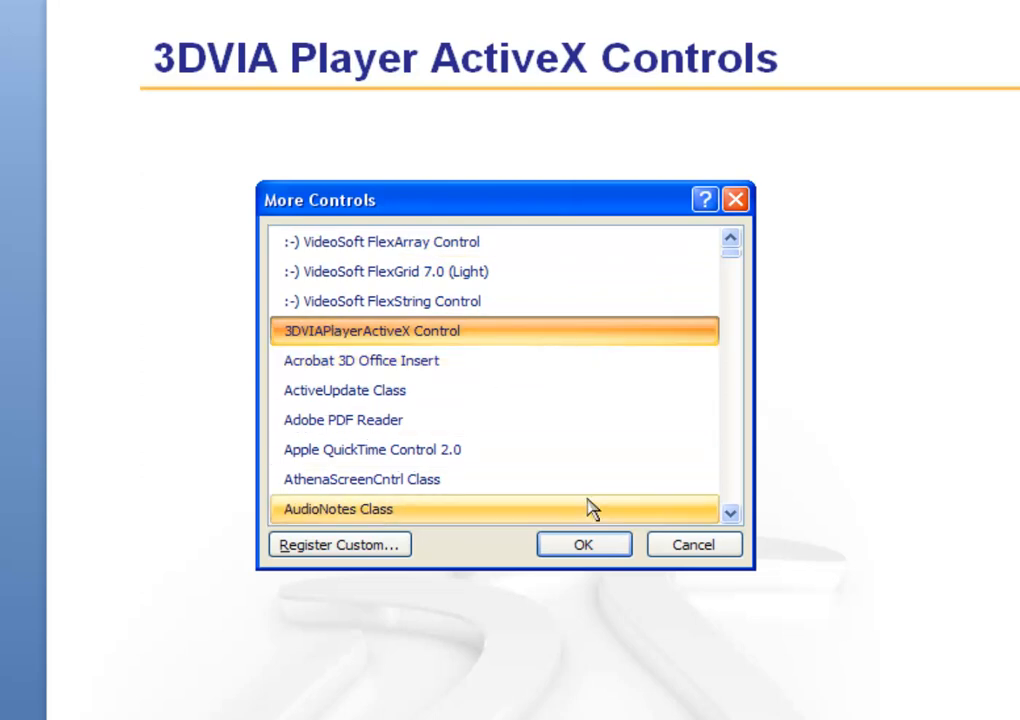
left_click(583, 544)
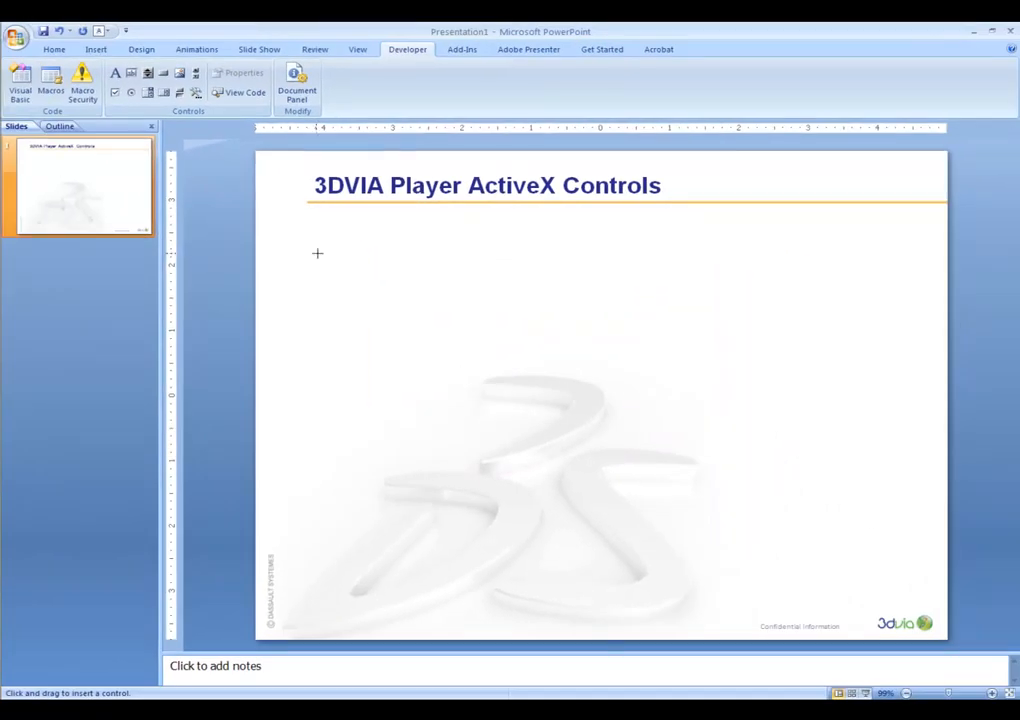
left_click_drag(318, 253, 667, 480)
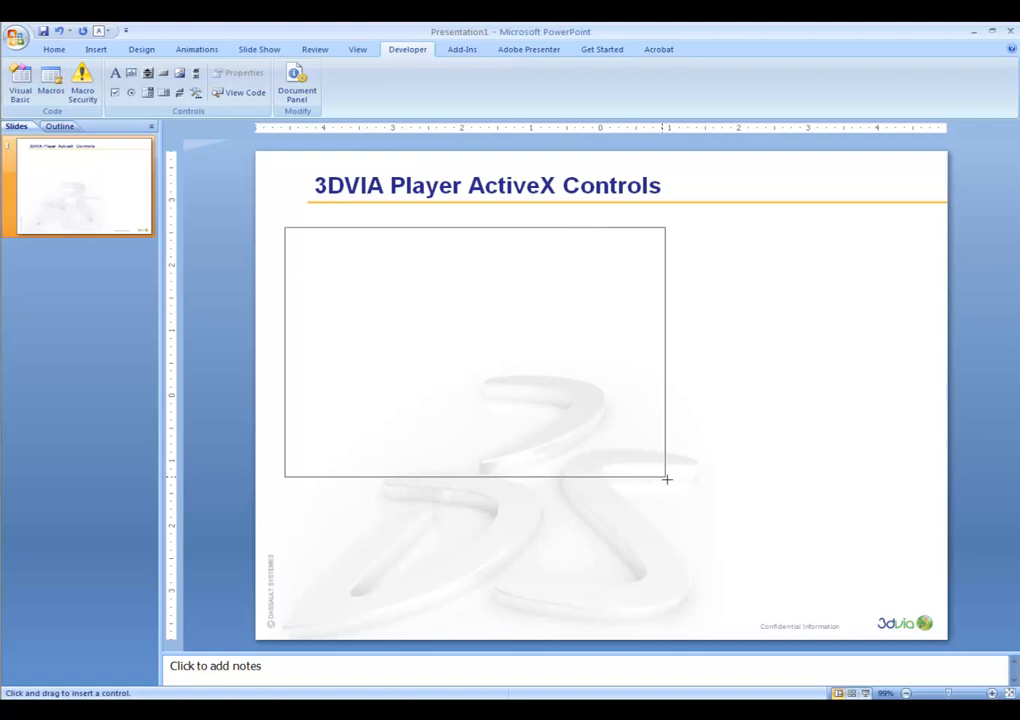
left_click_drag(665, 480, 838, 580)
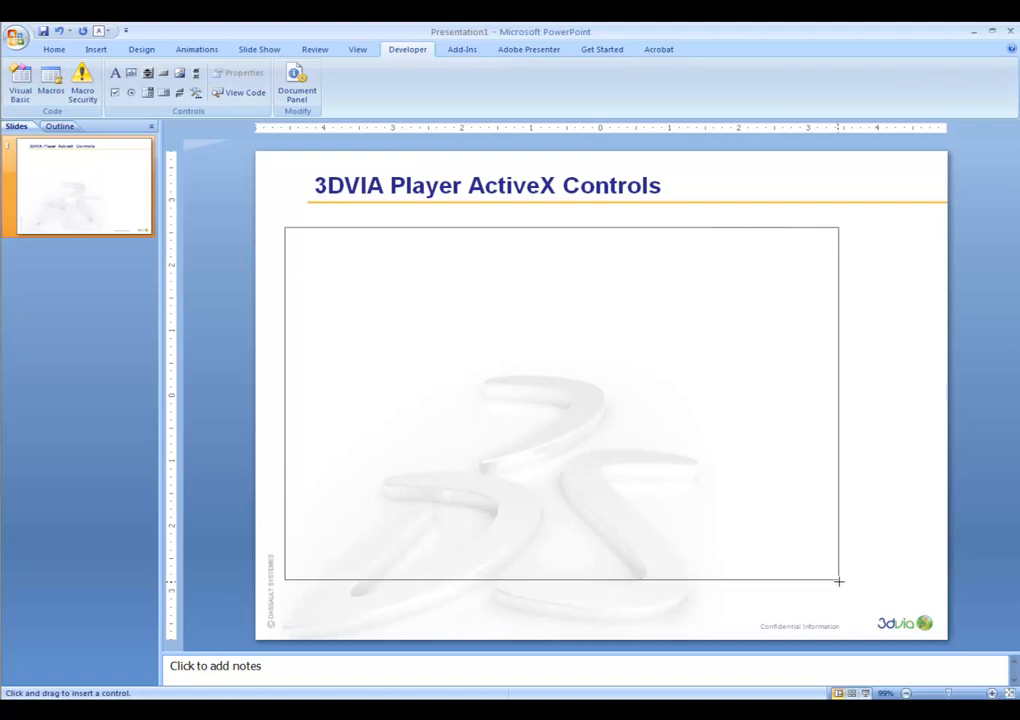
left_click_drag(285, 228, 849, 584)
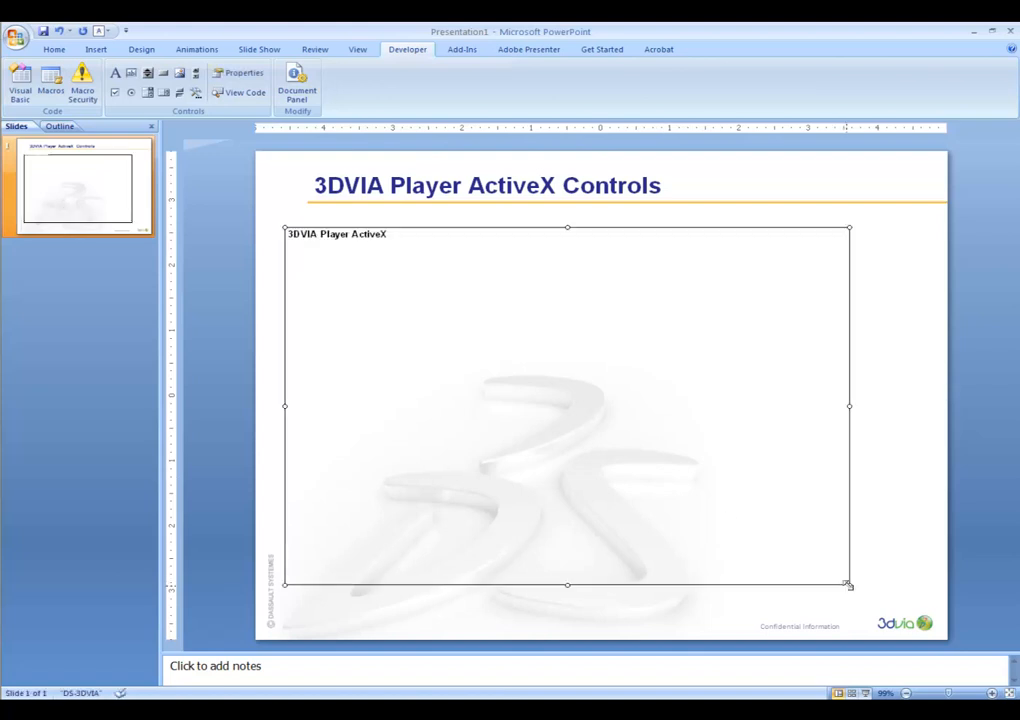
Step: Open the player's properties, leave auto play off and Smooth rendering, and review layout options
right_click(567, 407)
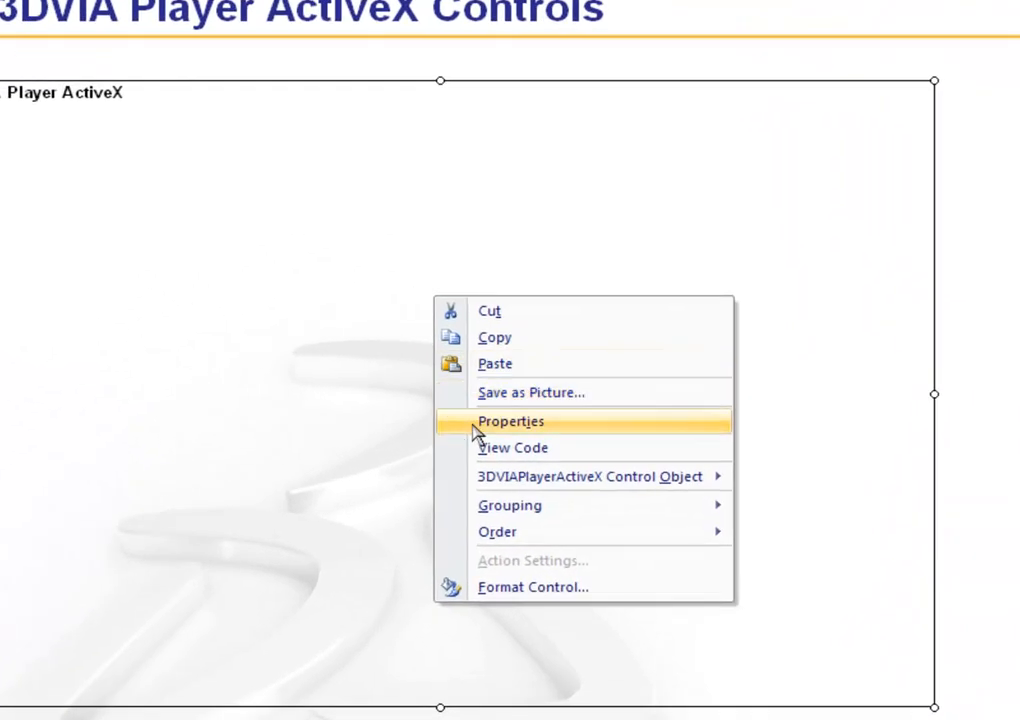
mouse_move(590, 476)
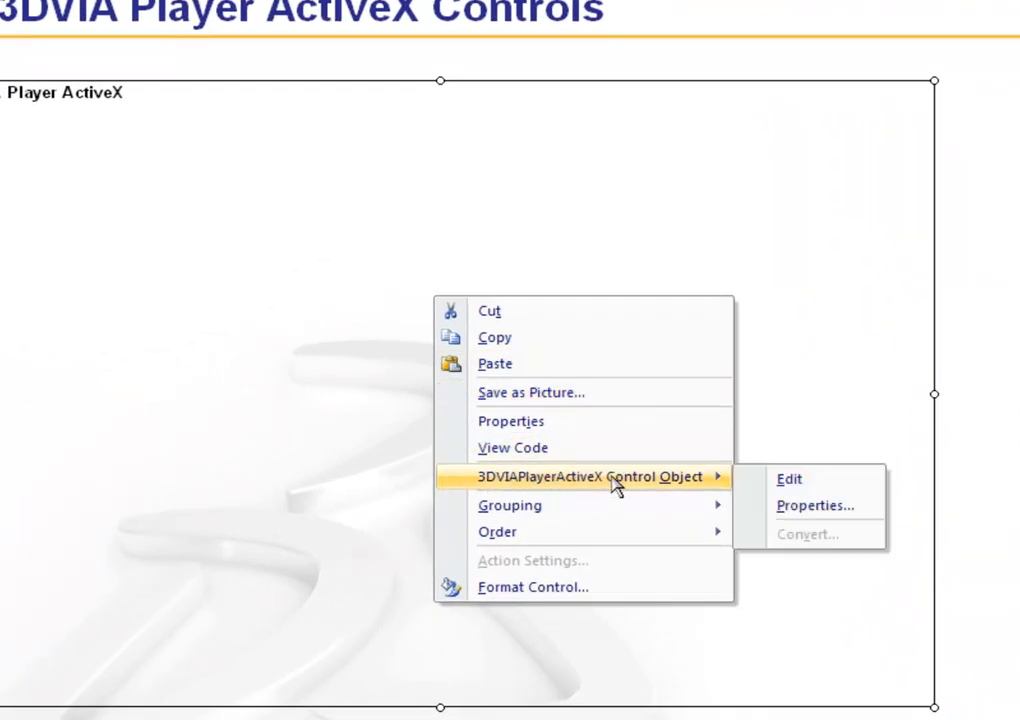
mouse_move(814, 505)
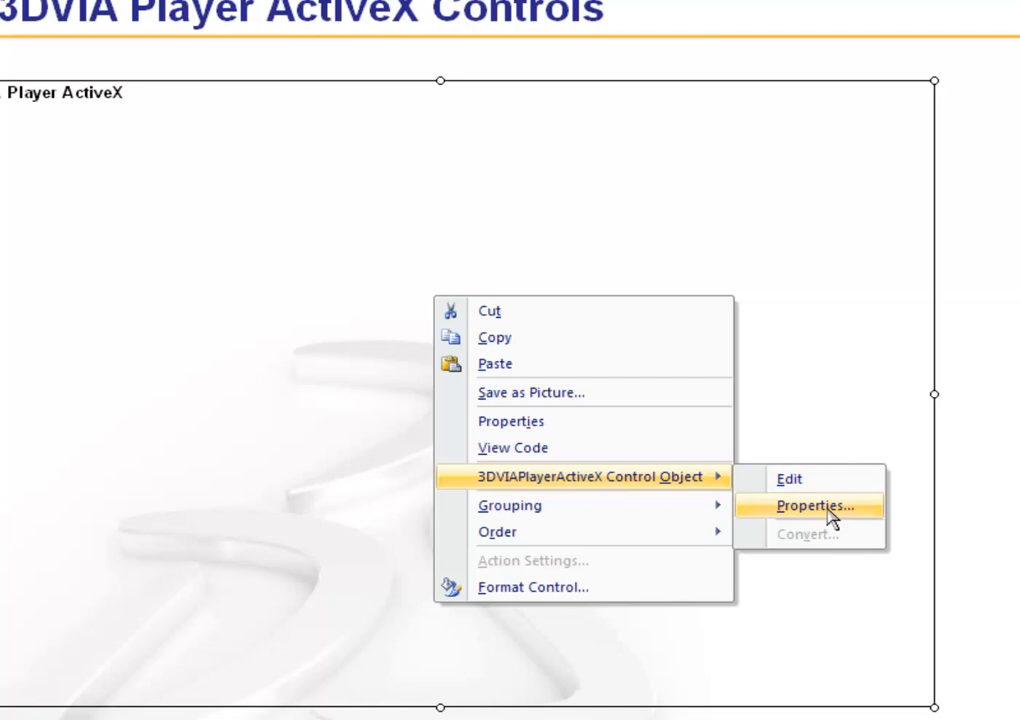
left_click(812, 505)
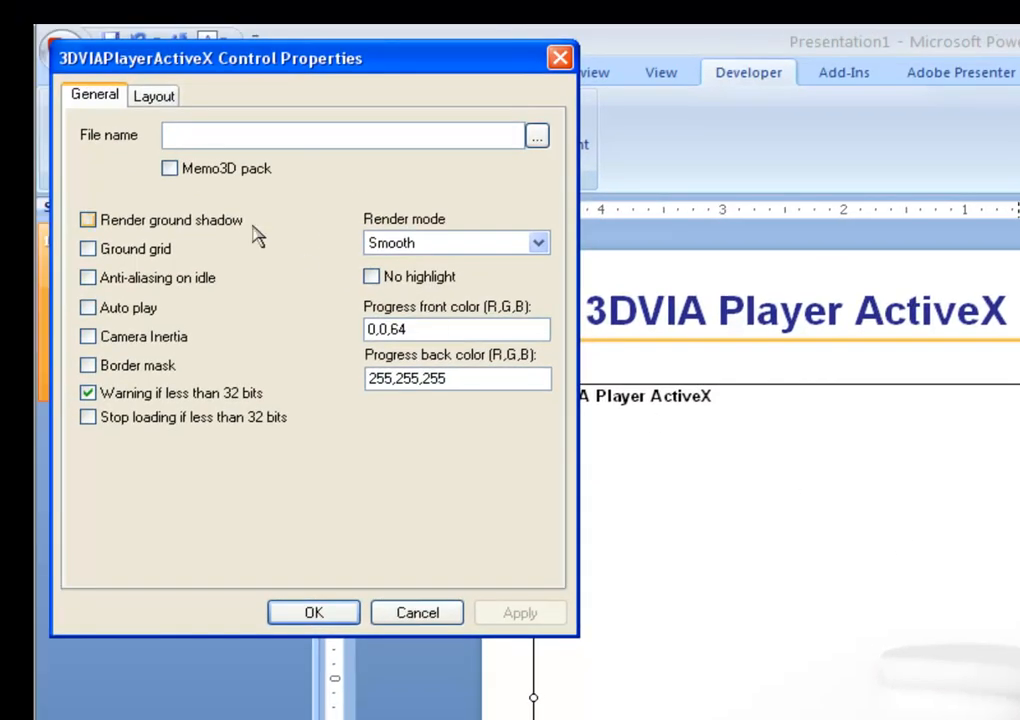
mouse_move(130, 283)
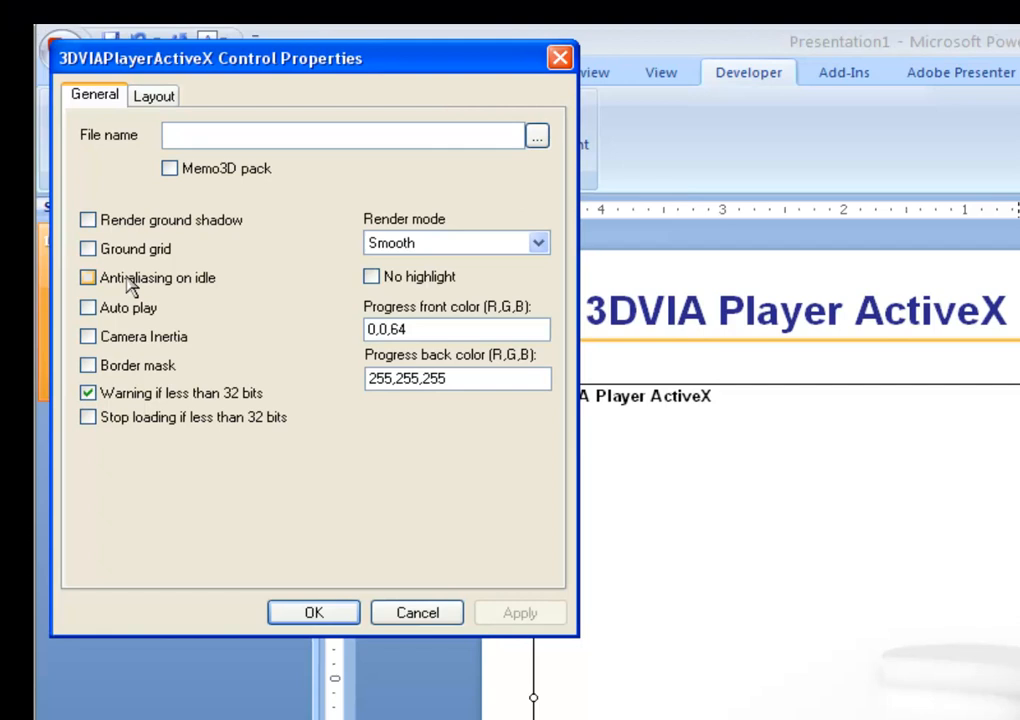
left_click(88, 308)
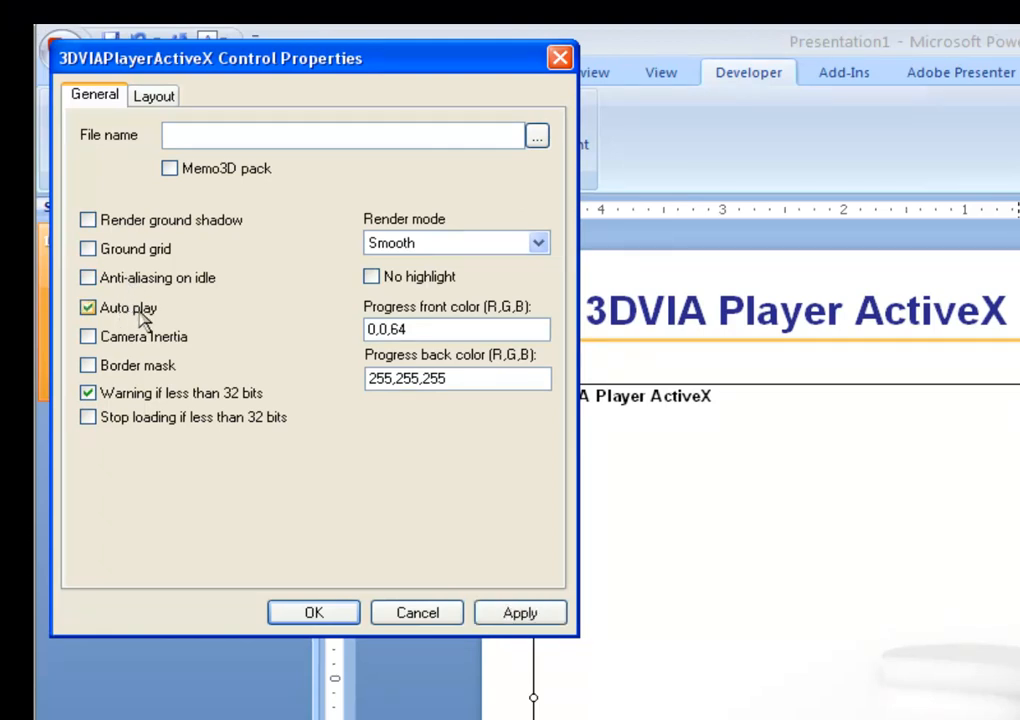
left_click(88, 307)
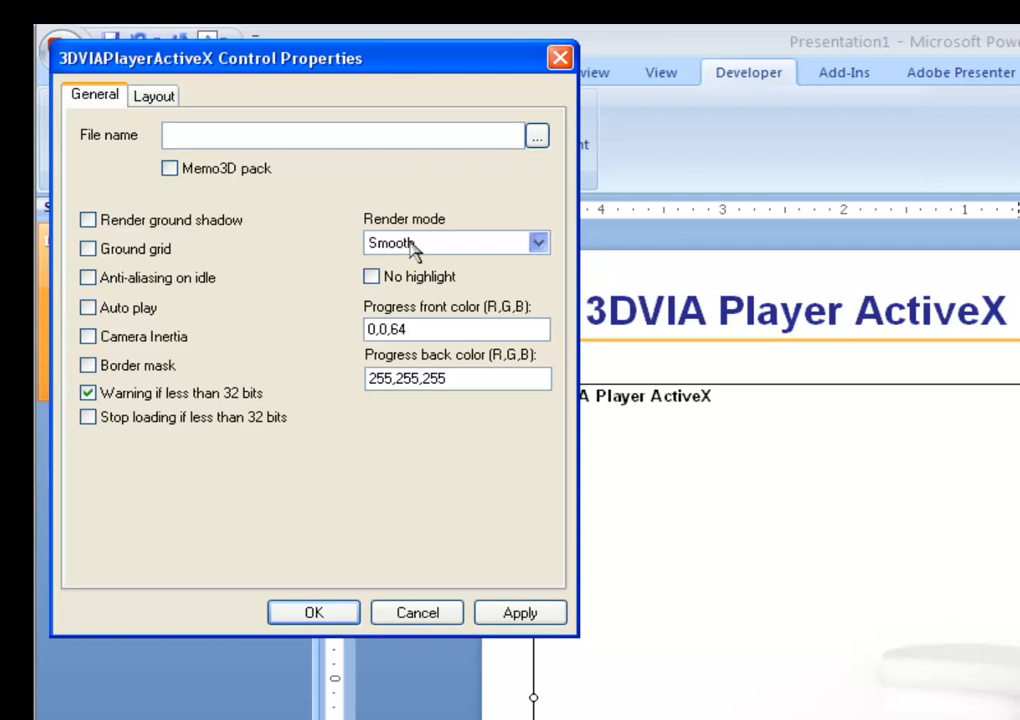
left_click(538, 242)
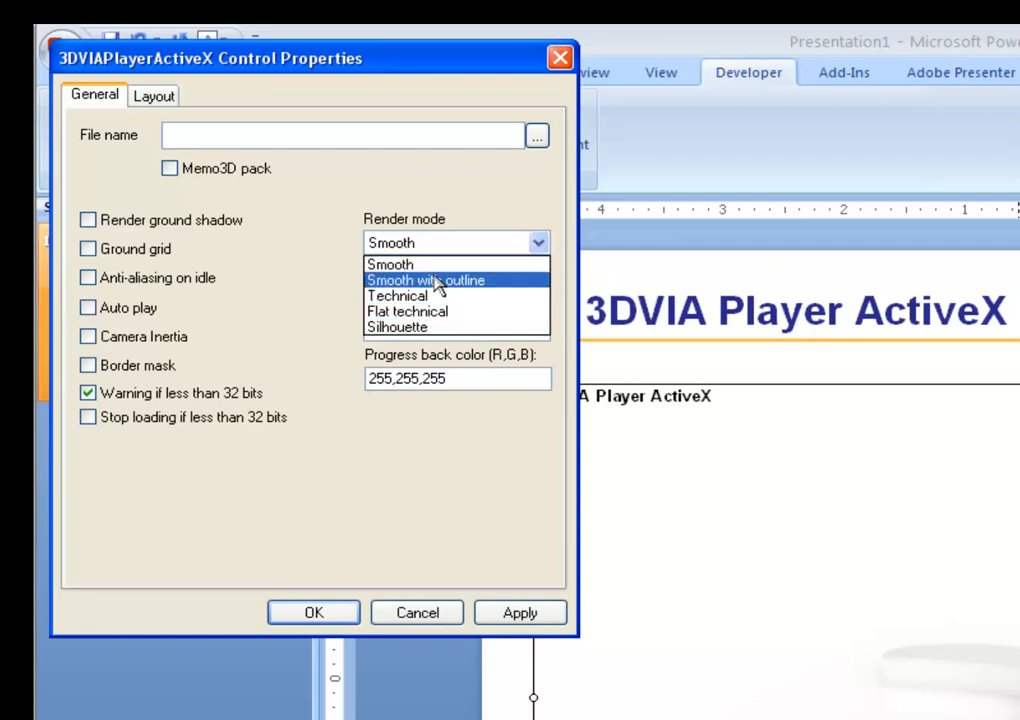
left_click(391, 264)
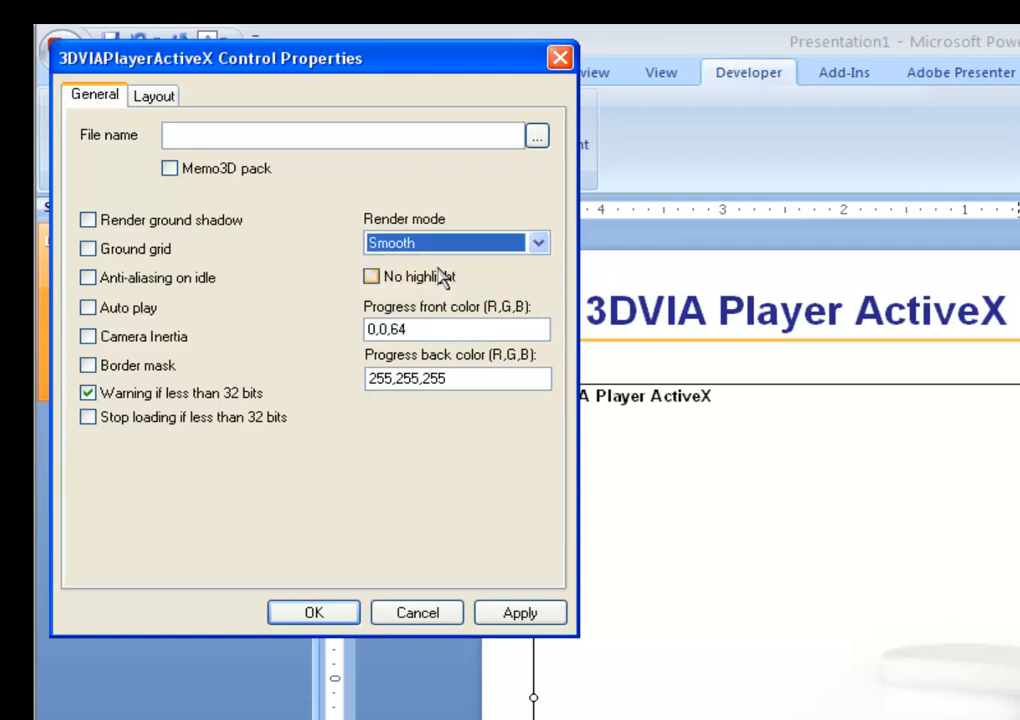
left_click(154, 95)
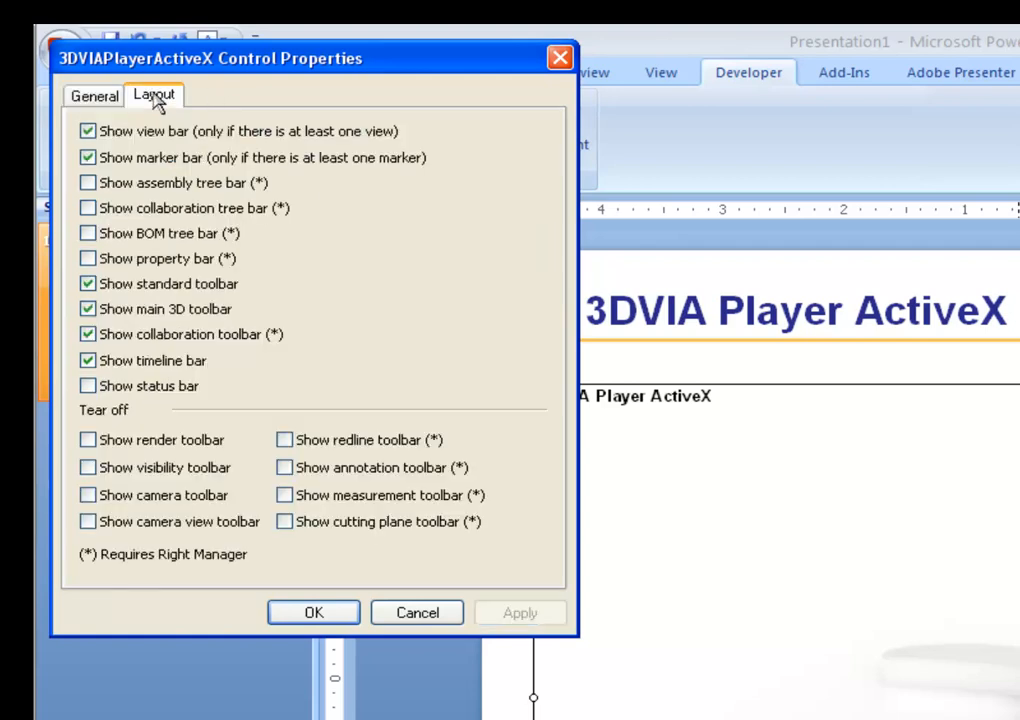
mouse_move(168, 293)
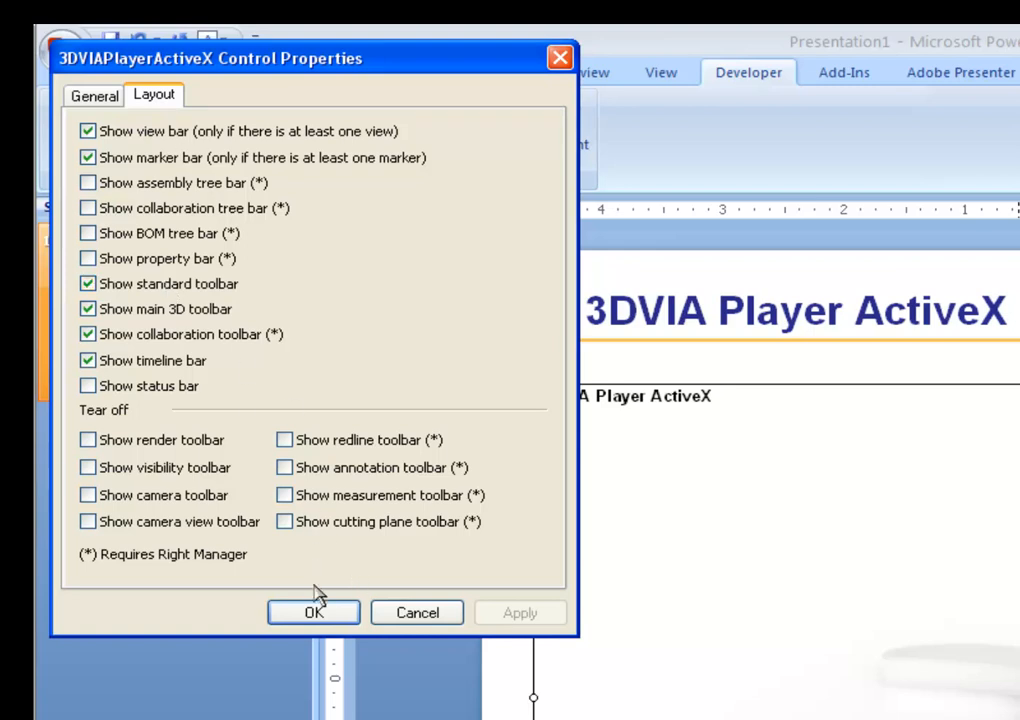
left_click(313, 612)
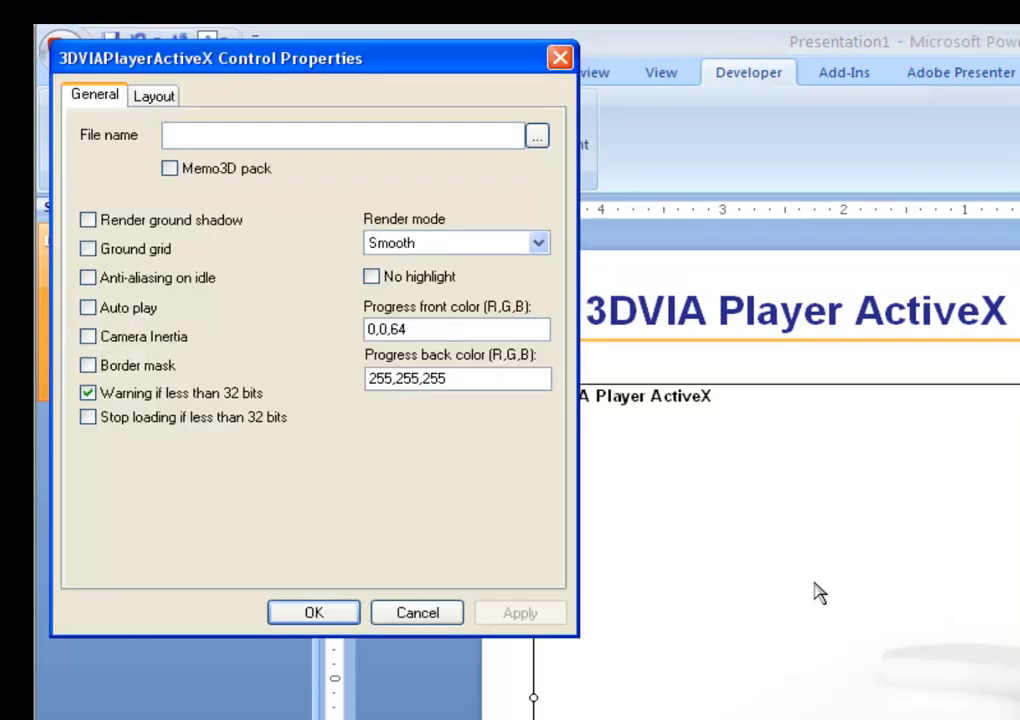
mouse_move(98, 130)
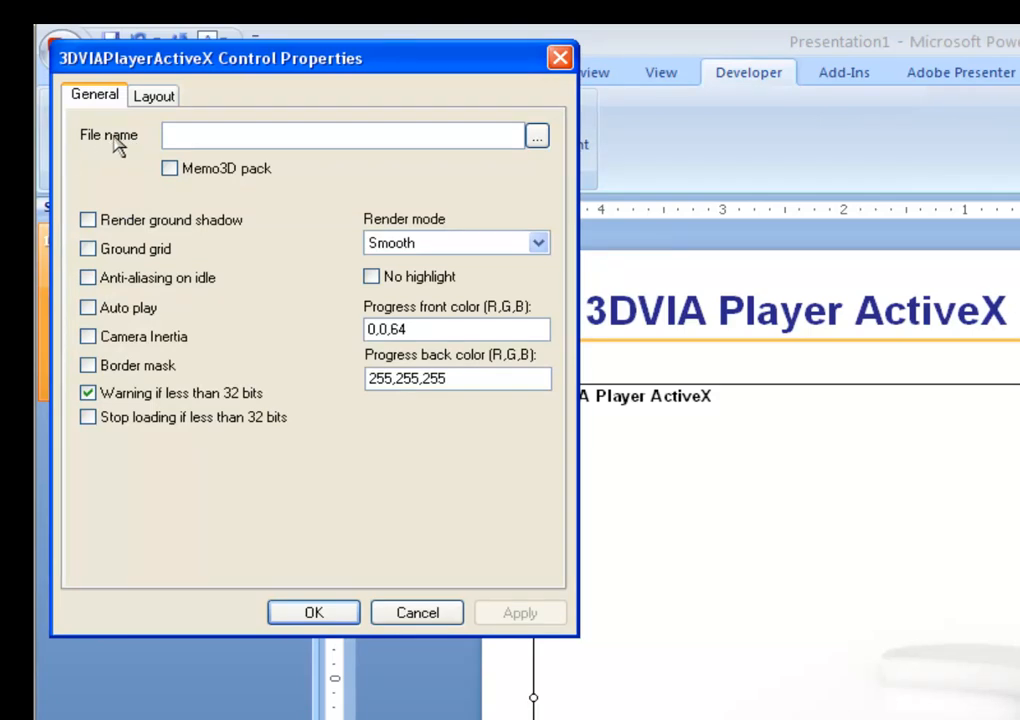
Step: Load bearing-change.smg as the player's file and turn off the Memo3D pack option
left_click(537, 135)
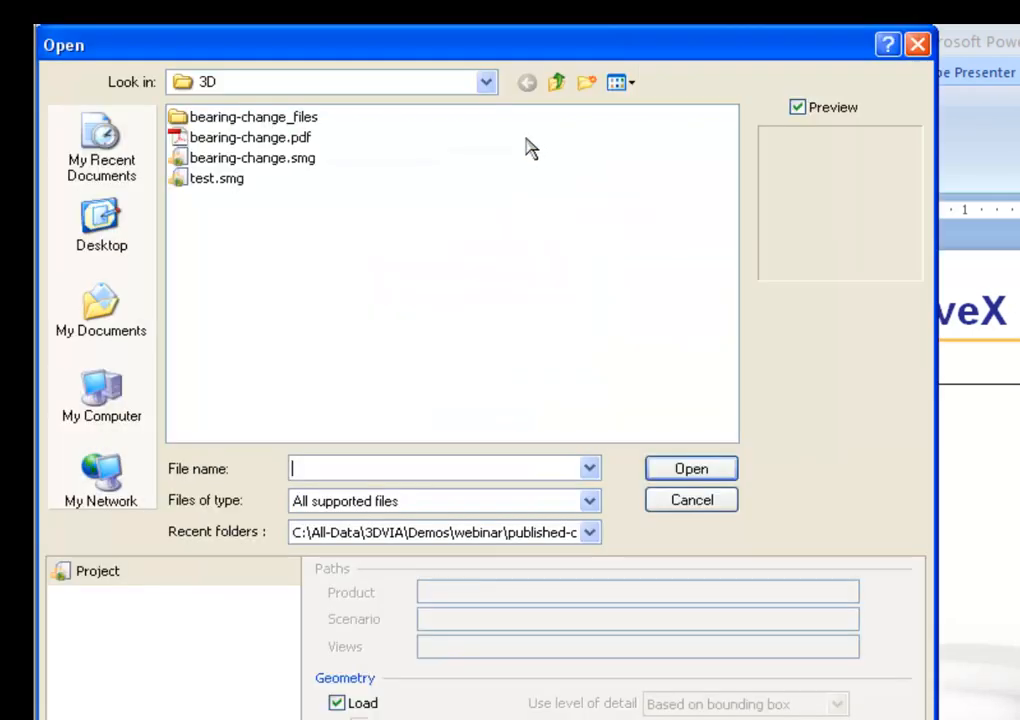
left_click(249, 157)
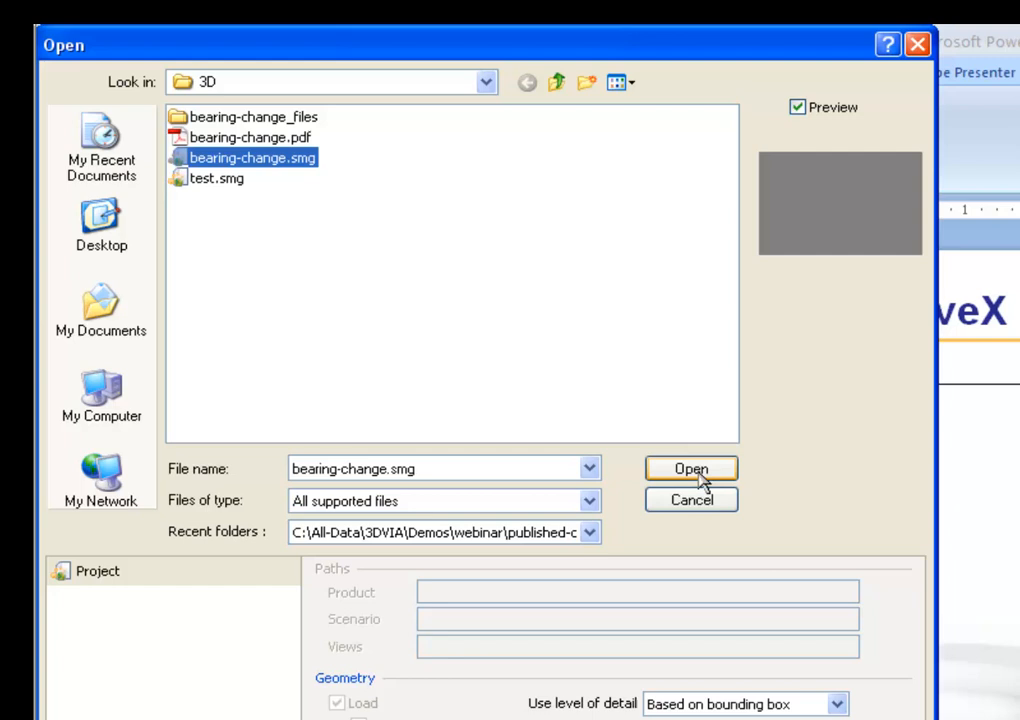
left_click(690, 468)
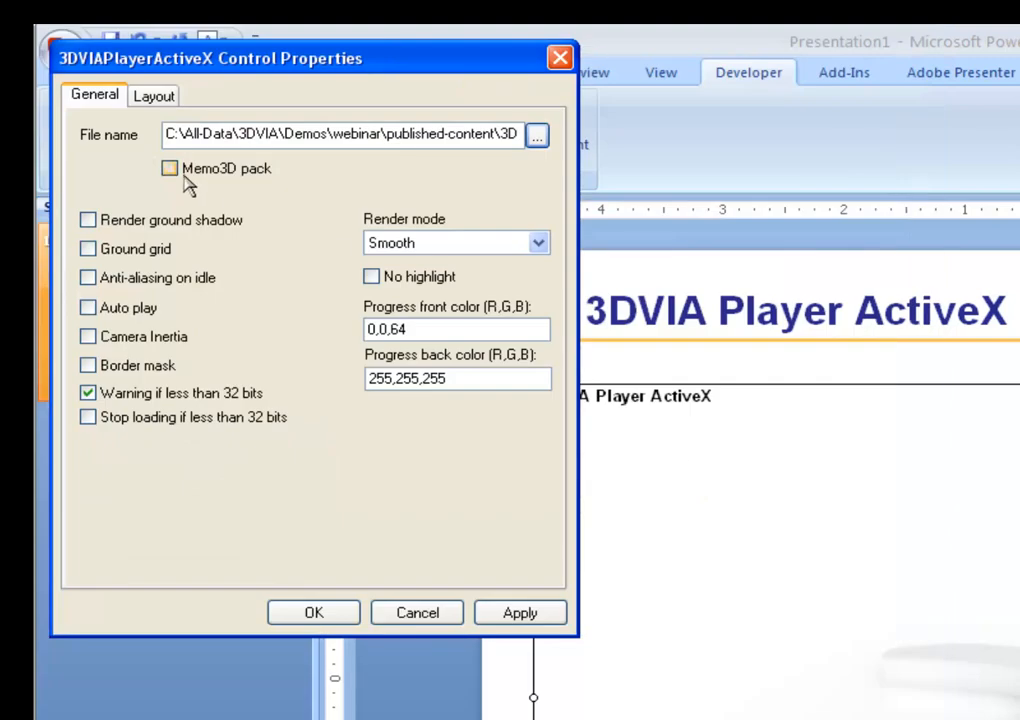
left_click(169, 168)
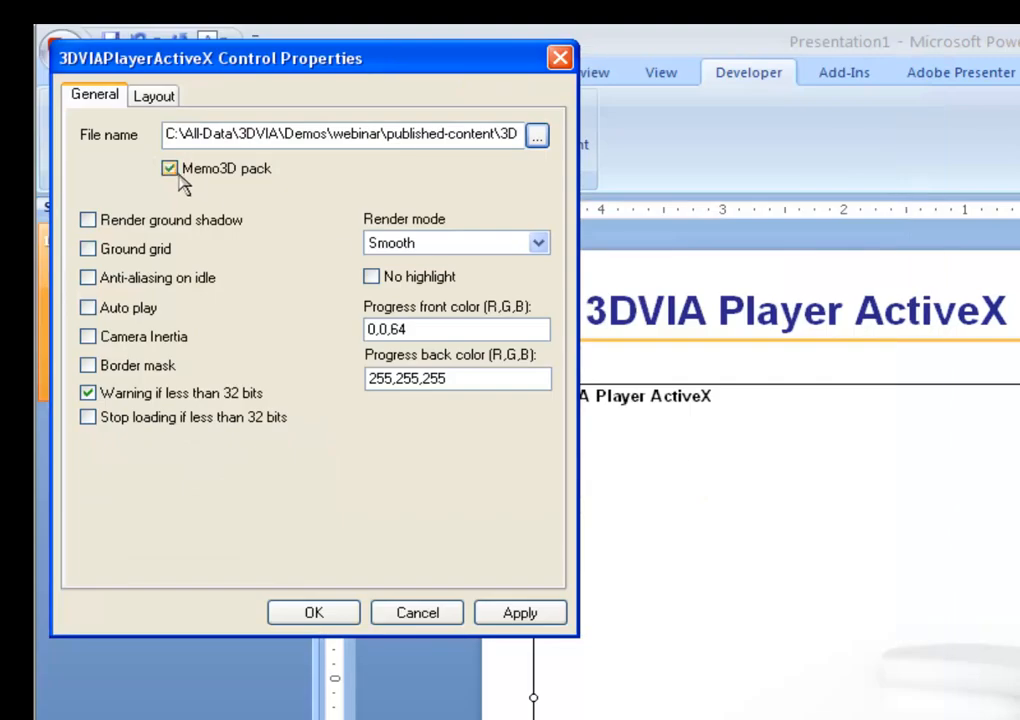
left_click(169, 168)
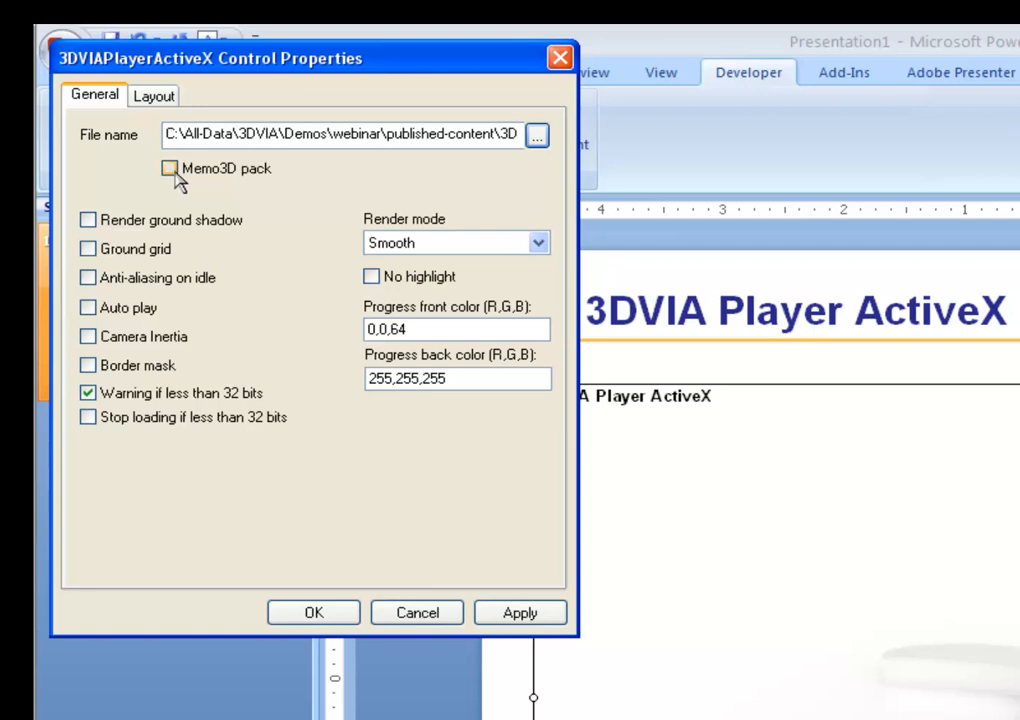
mouse_move(255, 197)
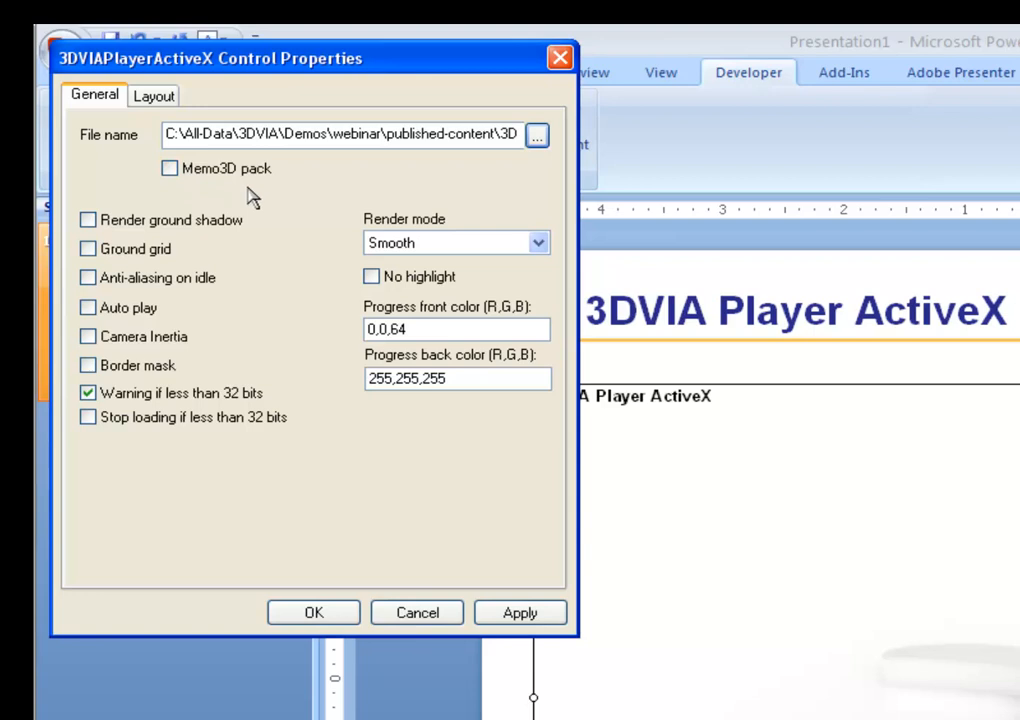
mouse_move(263, 195)
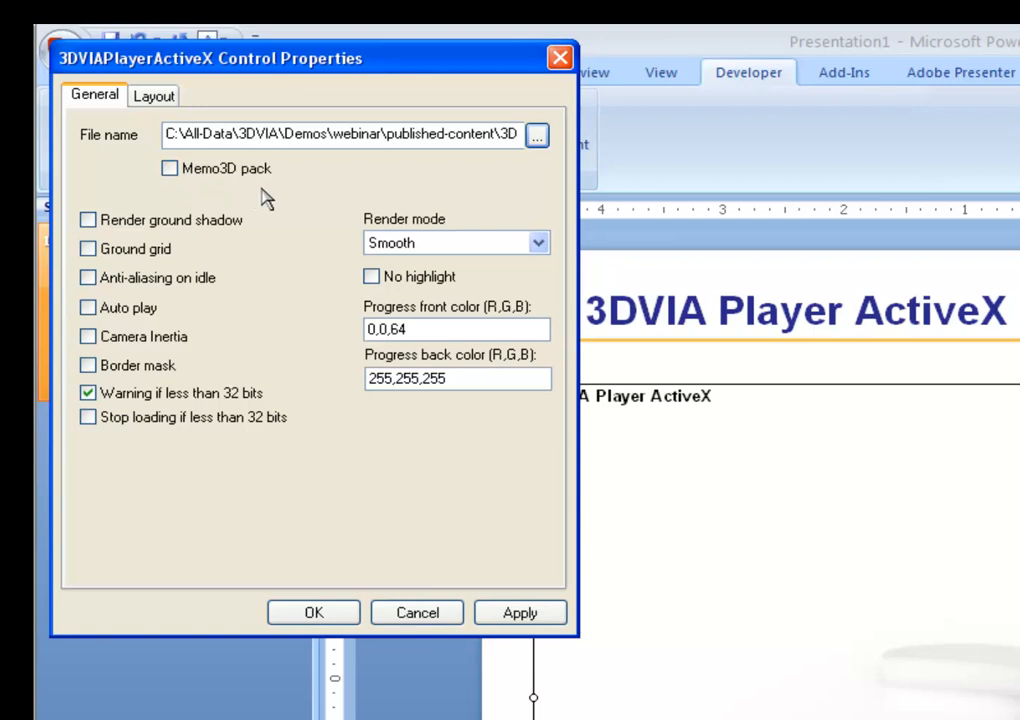
mouse_move(293, 195)
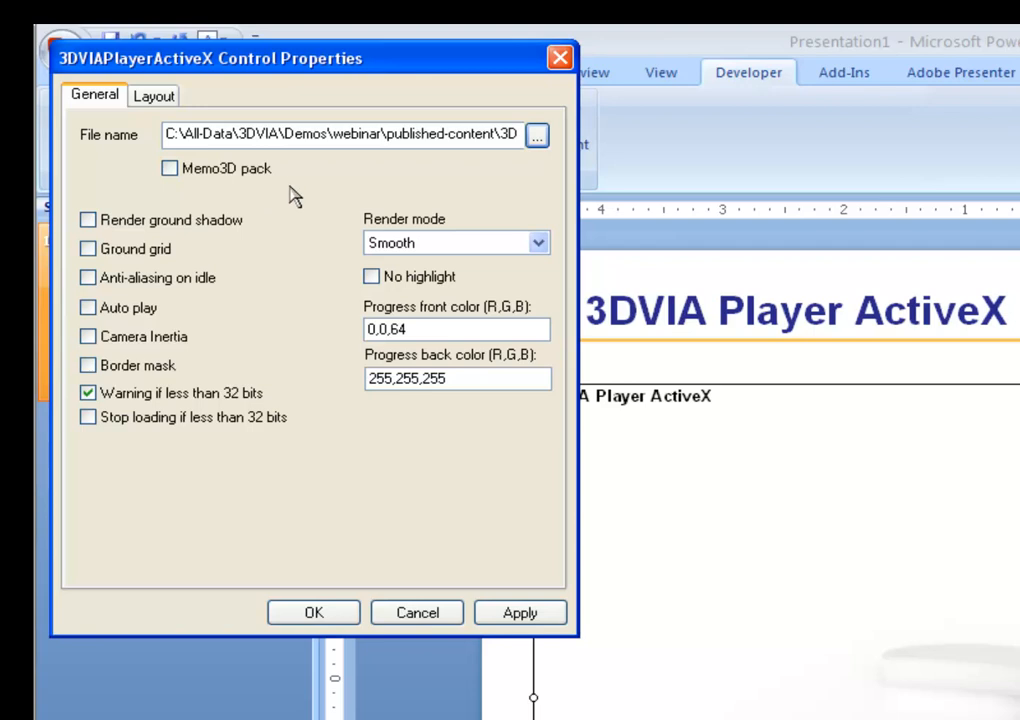
mouse_move(309, 188)
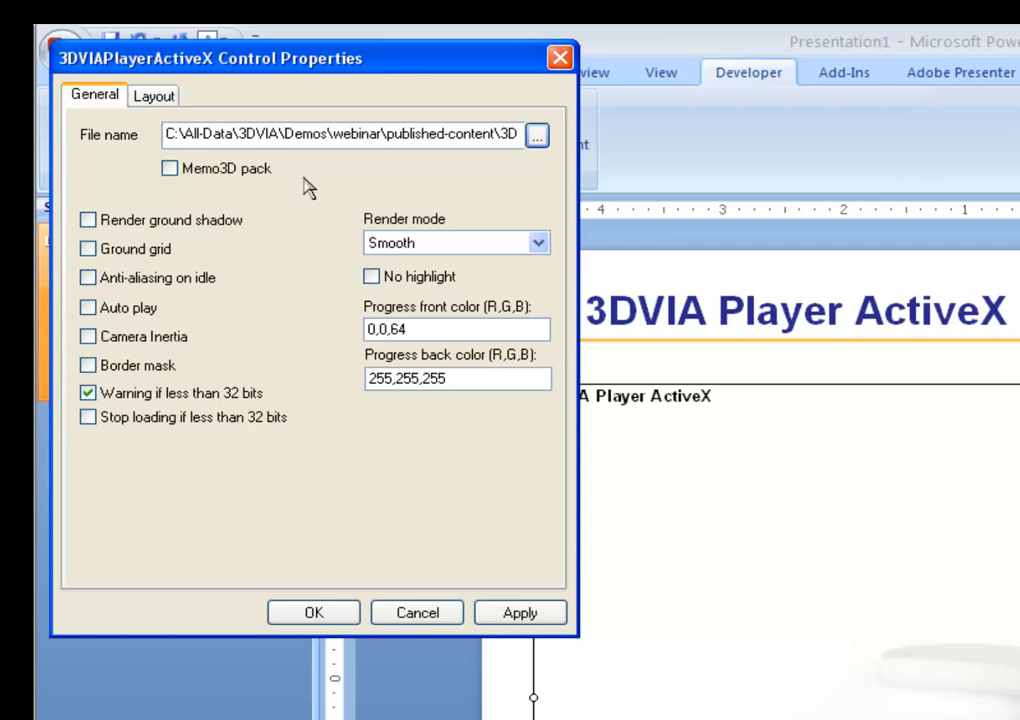
mouse_move(357, 553)
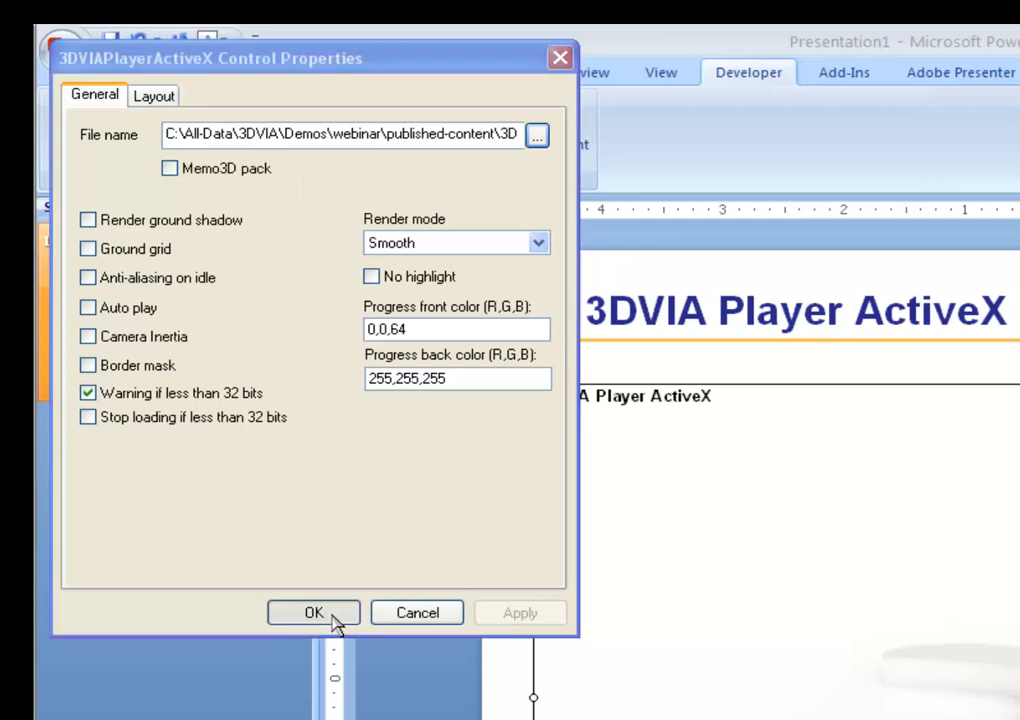
Step: Apply the settings and, in the slide show, view the Exploded model through Steps 3 and 4
left_click(313, 612)
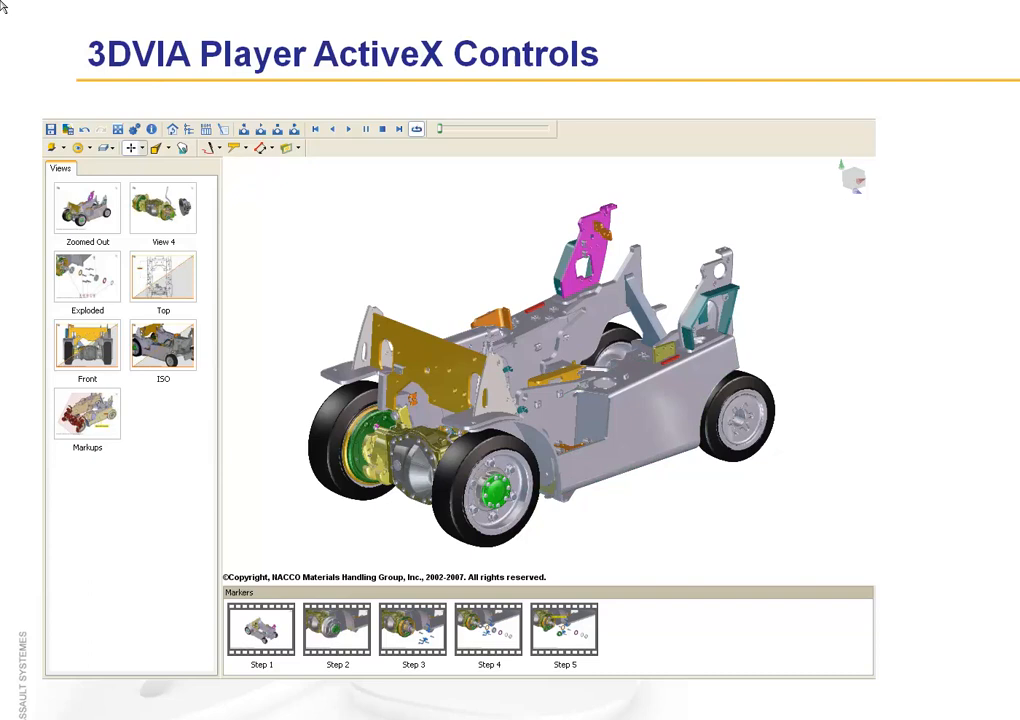
left_click(87, 277)
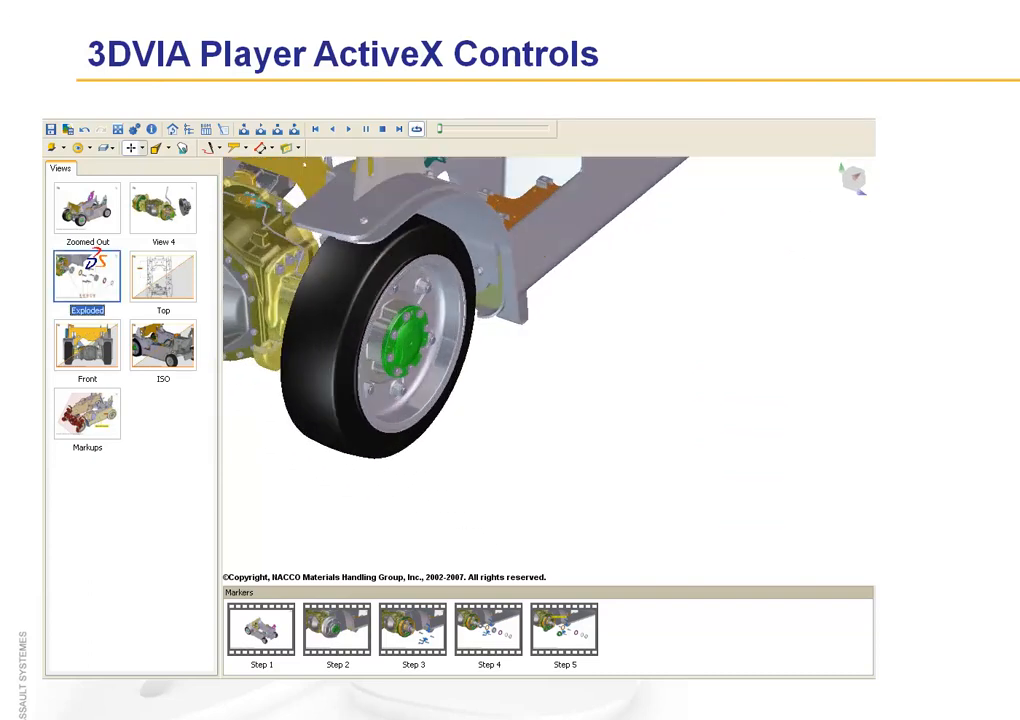
left_click(86, 276)
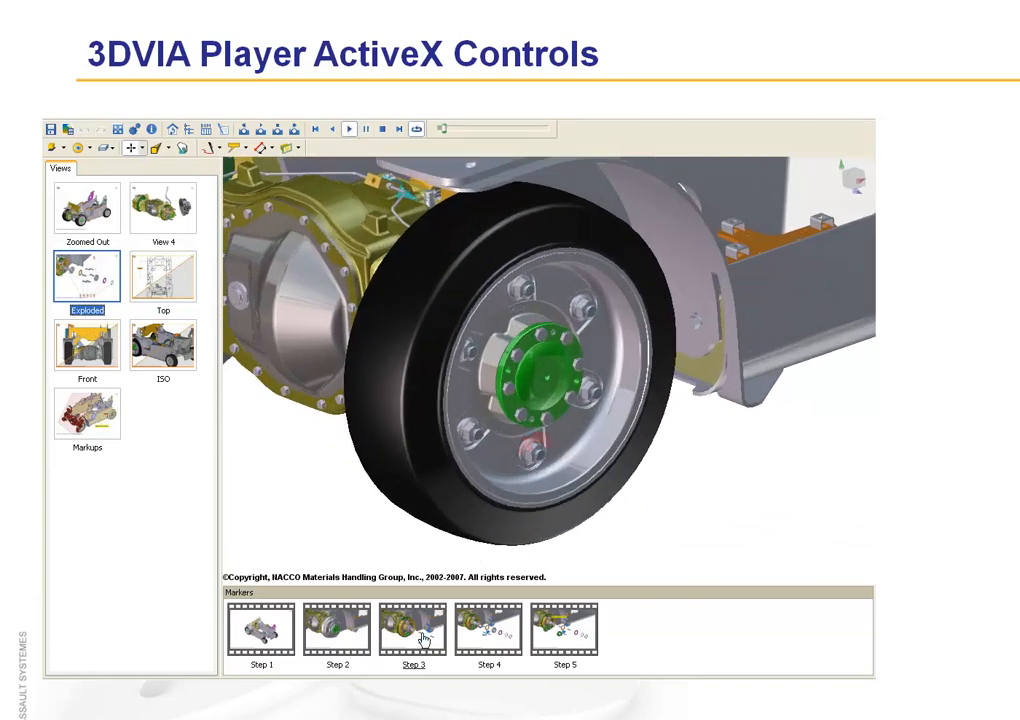
left_click(411, 629)
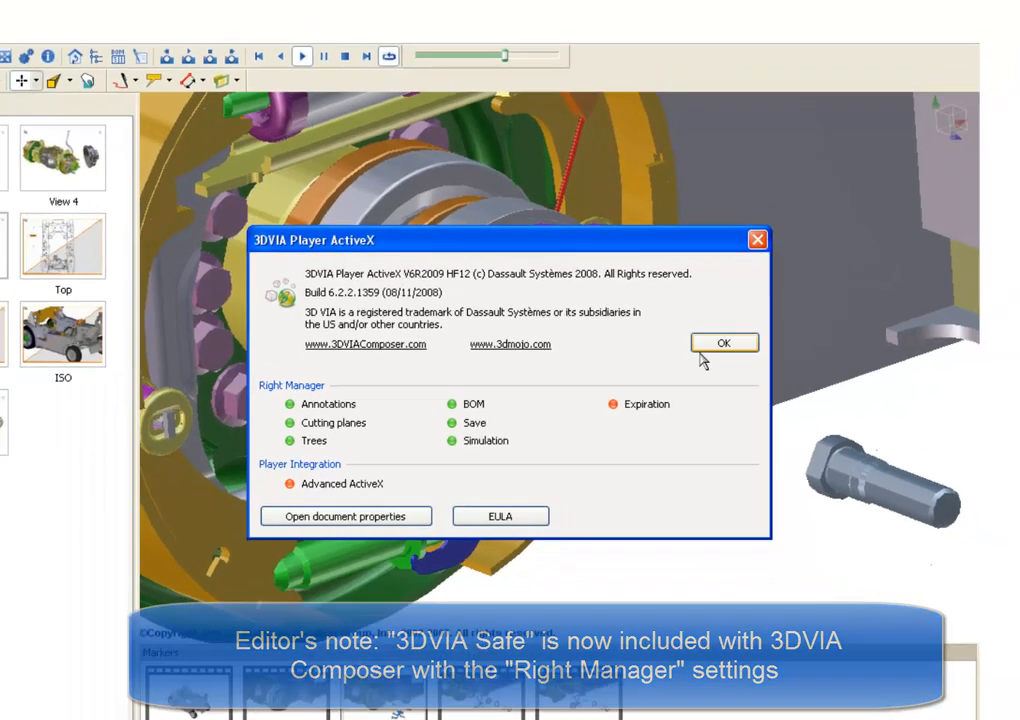
left_click(723, 342)
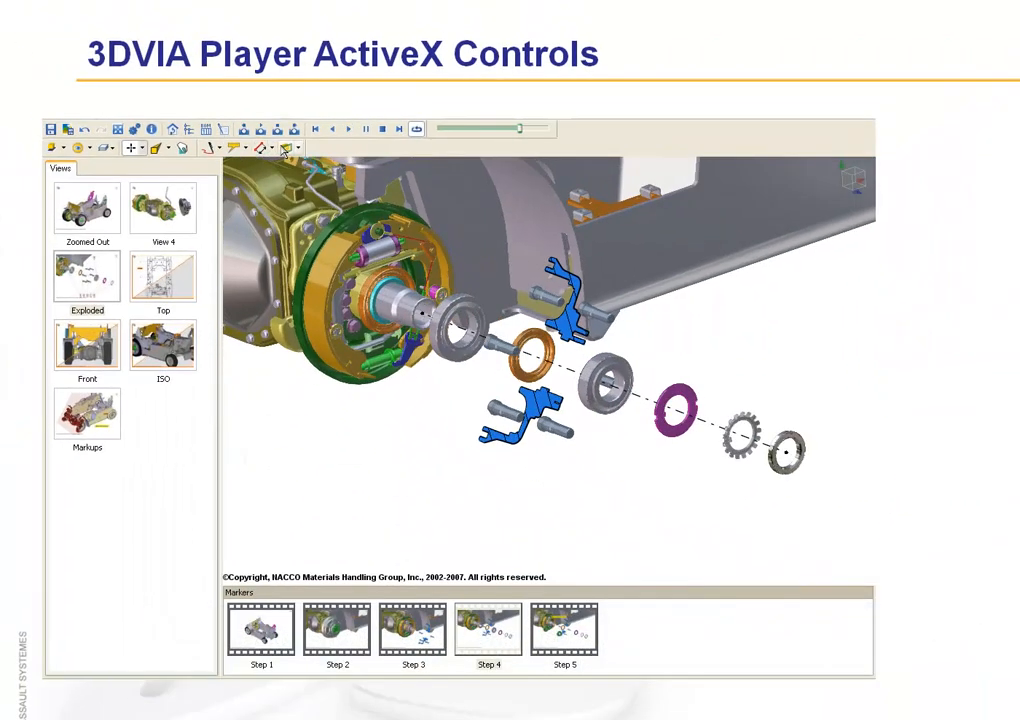
left_click(284, 147)
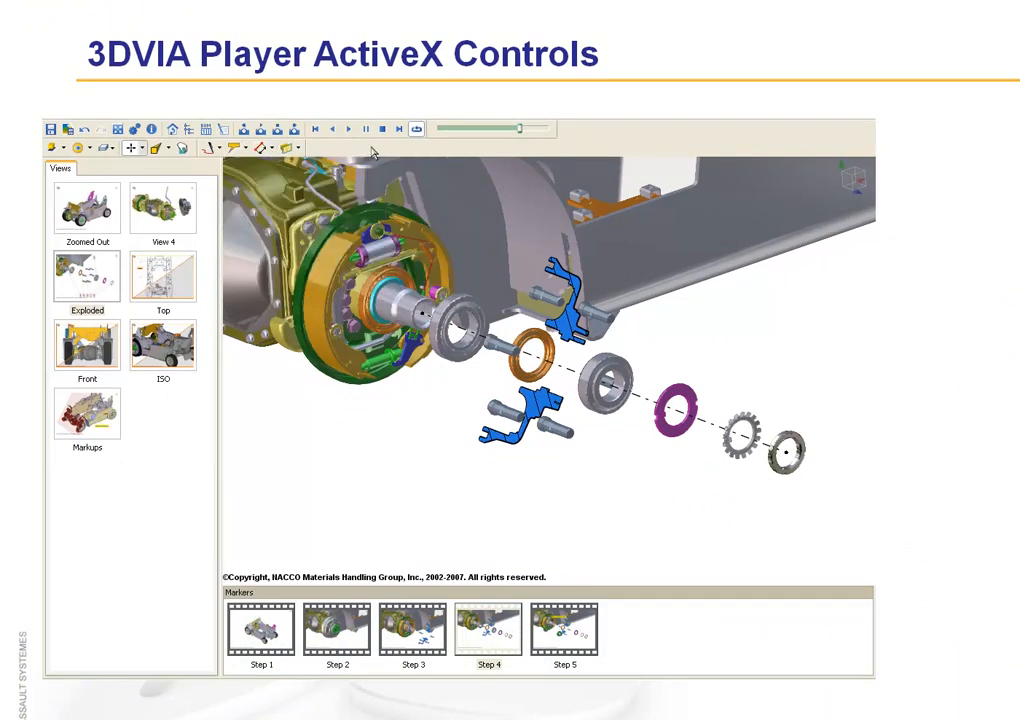
Step: View the player's panel menu, then end the slide show and return to editing
right_click(372, 151)
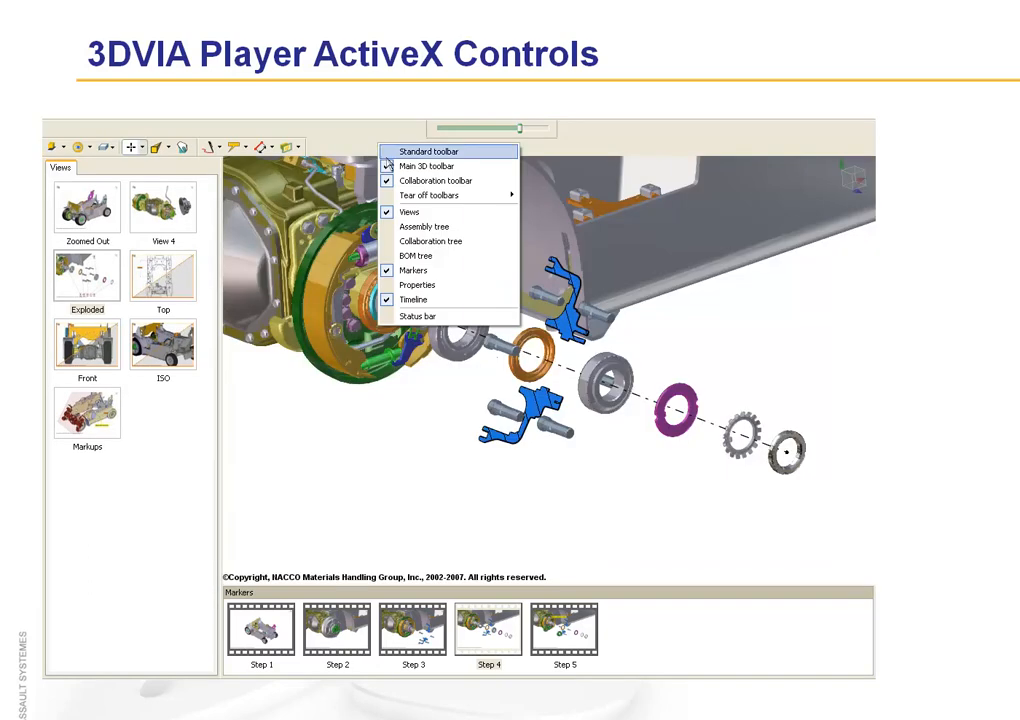
left_click(428, 151)
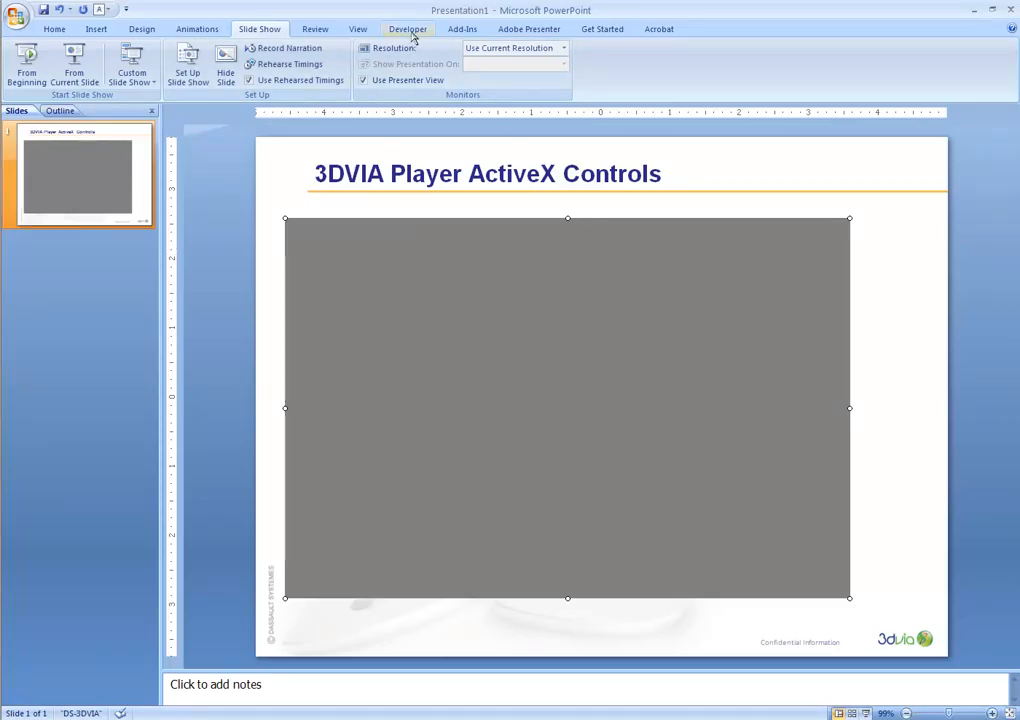
Step: Draw a command button below the player, caption it Top View, and open its code
left_click(407, 28)
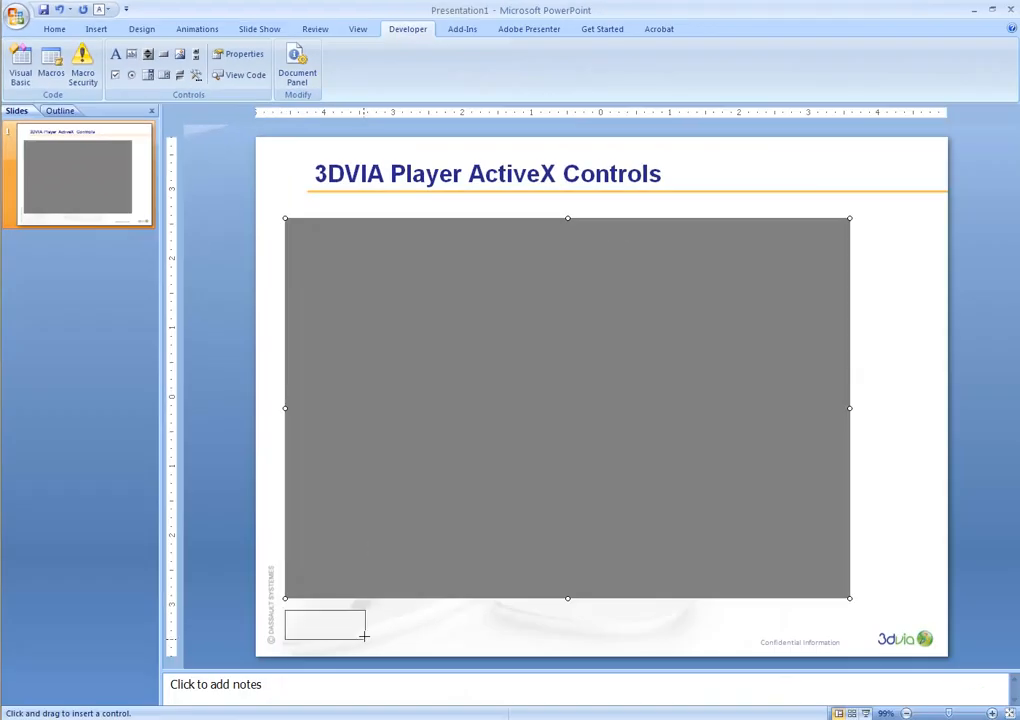
left_click_drag(285, 610, 383, 645)
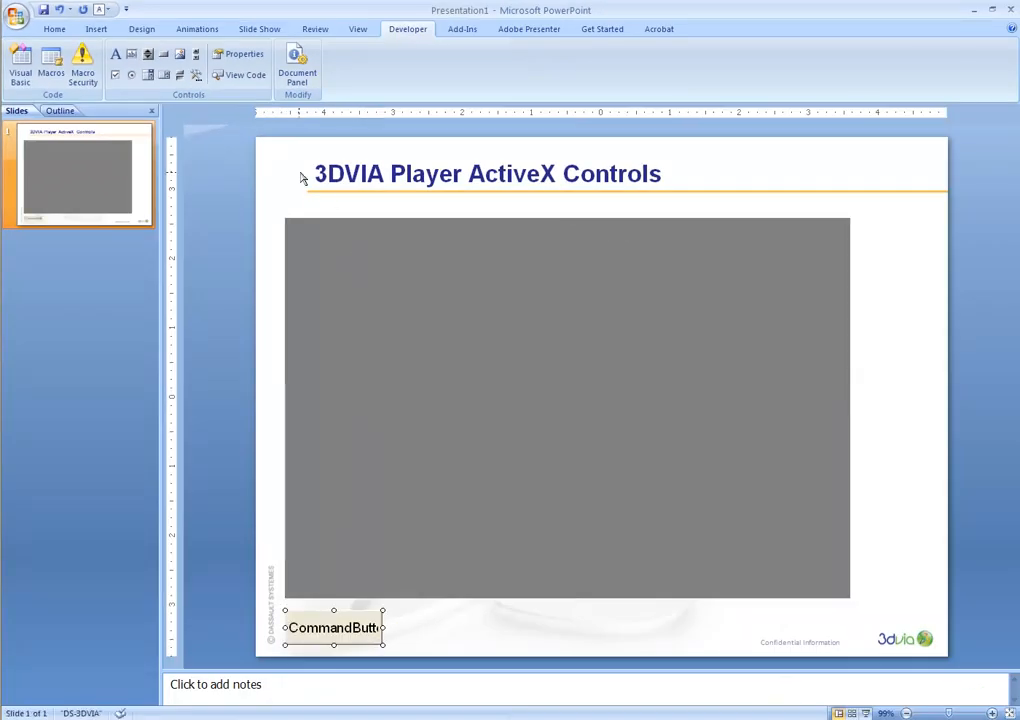
left_click(238, 54)
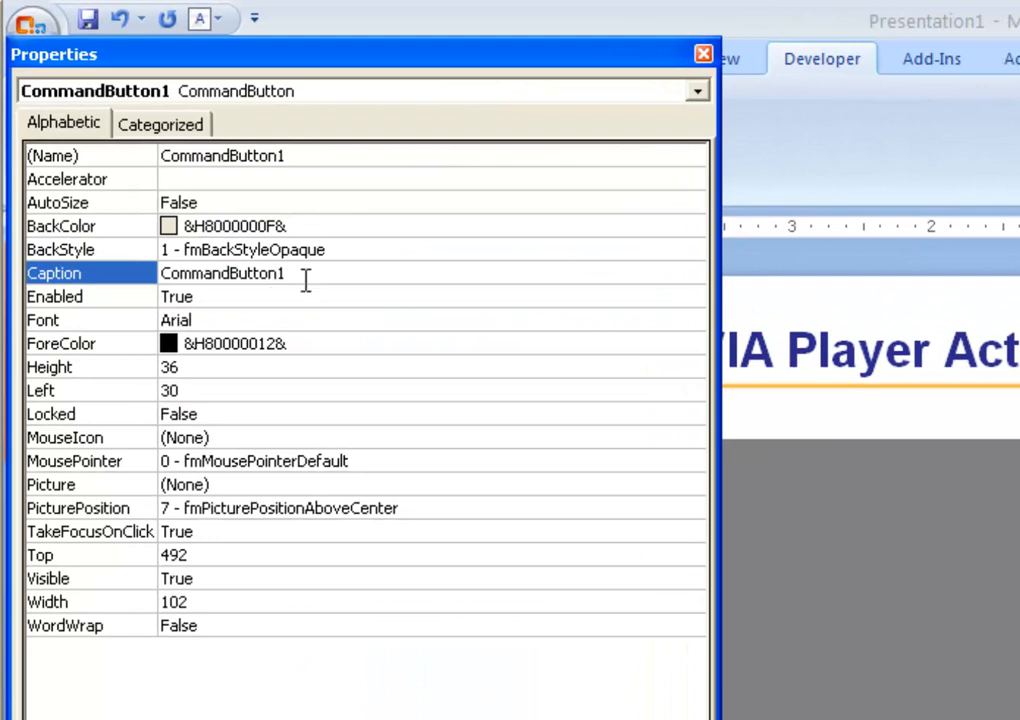
type("Top View")
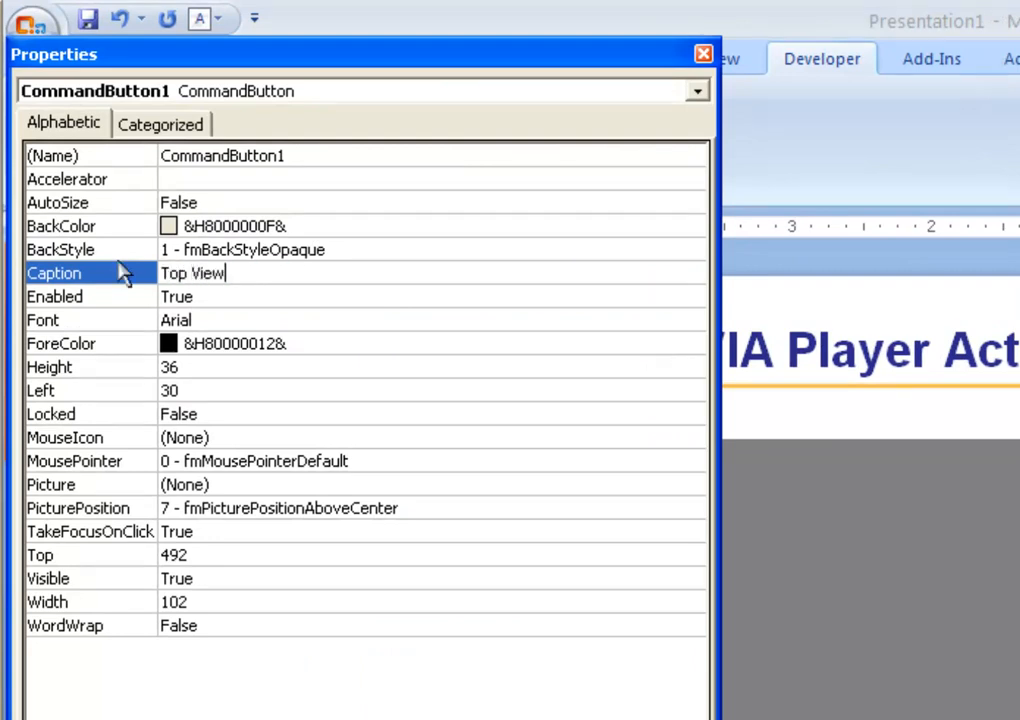
left_click(703, 54)
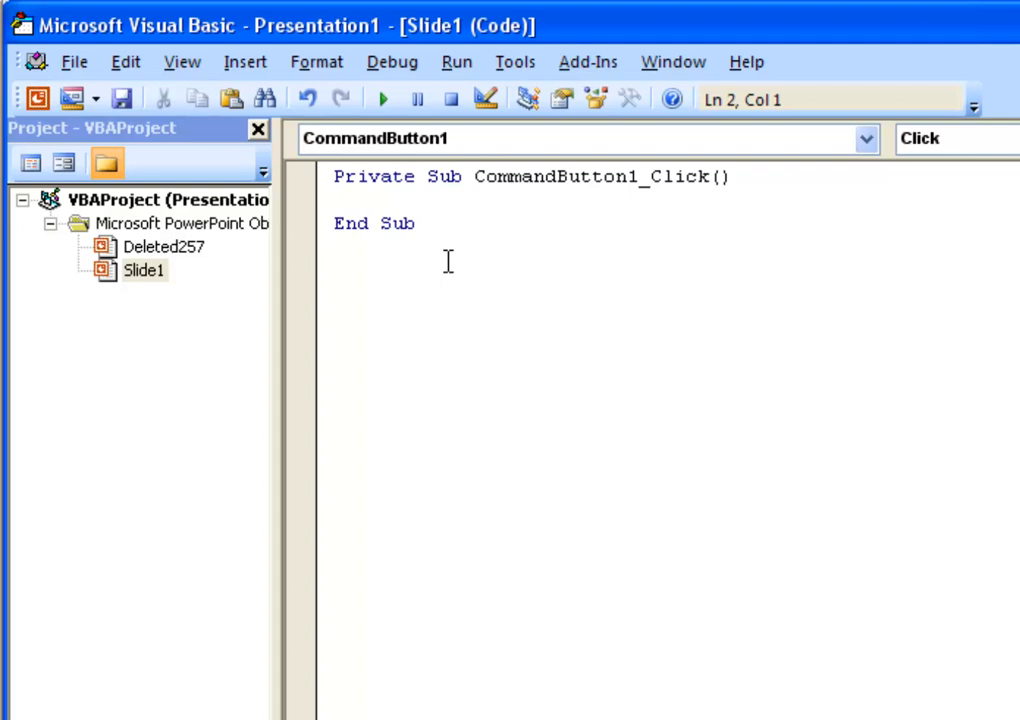
Step: Enter DS3DVIAPlayerActiveX1.GoToConfiguration ("Top") in the CommandButton1_Click routine
type("DS")
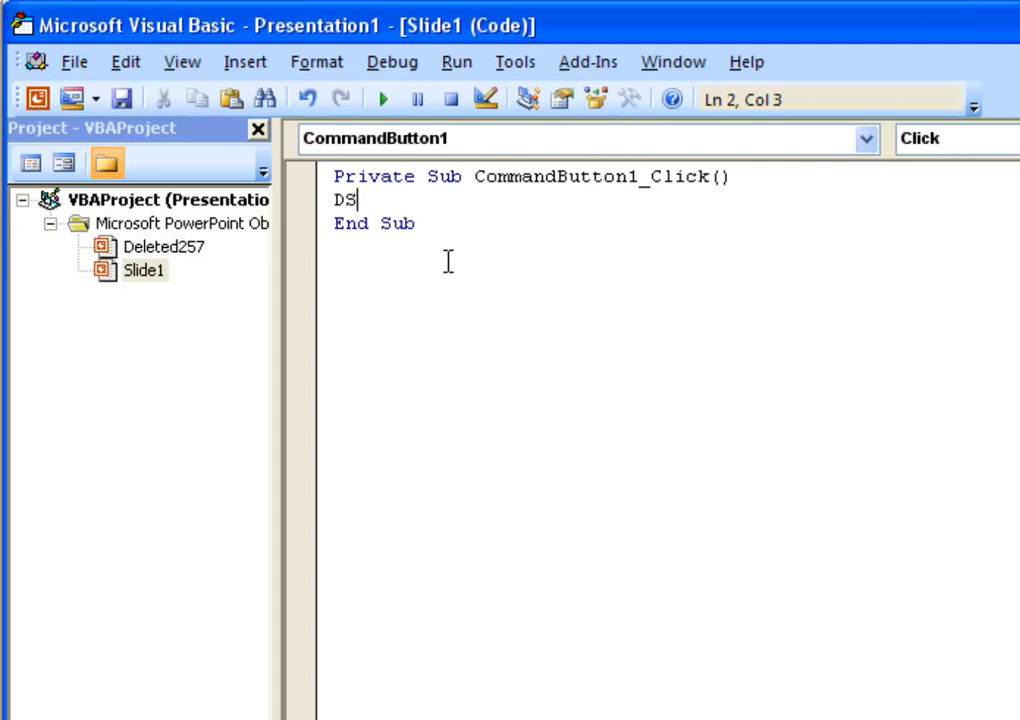
type("3DVIA")
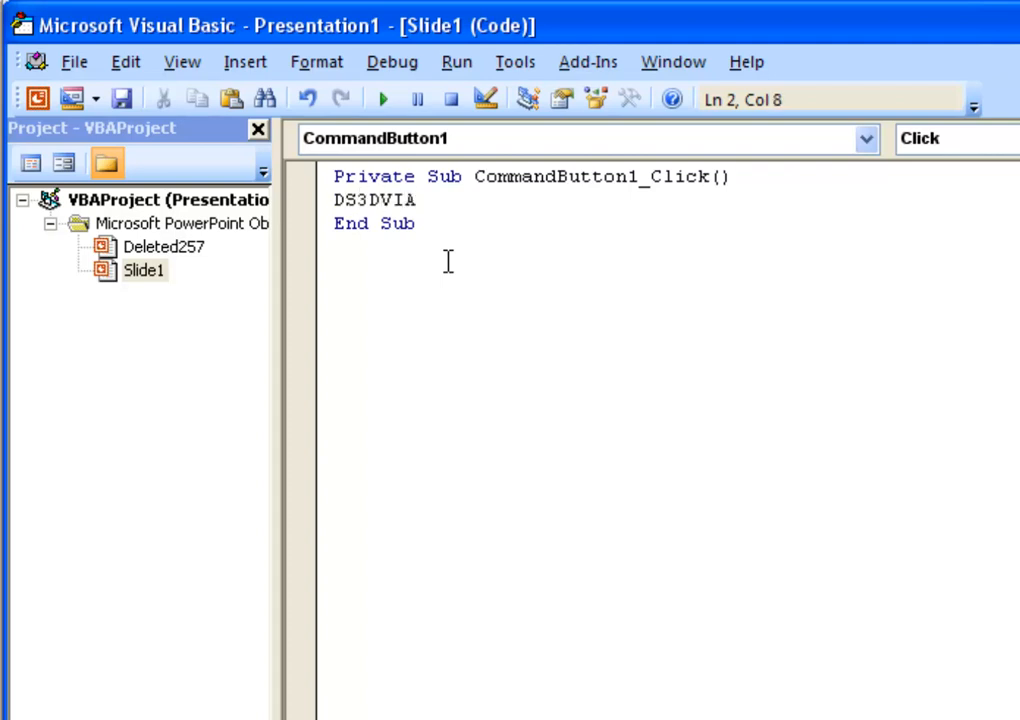
type("Player")
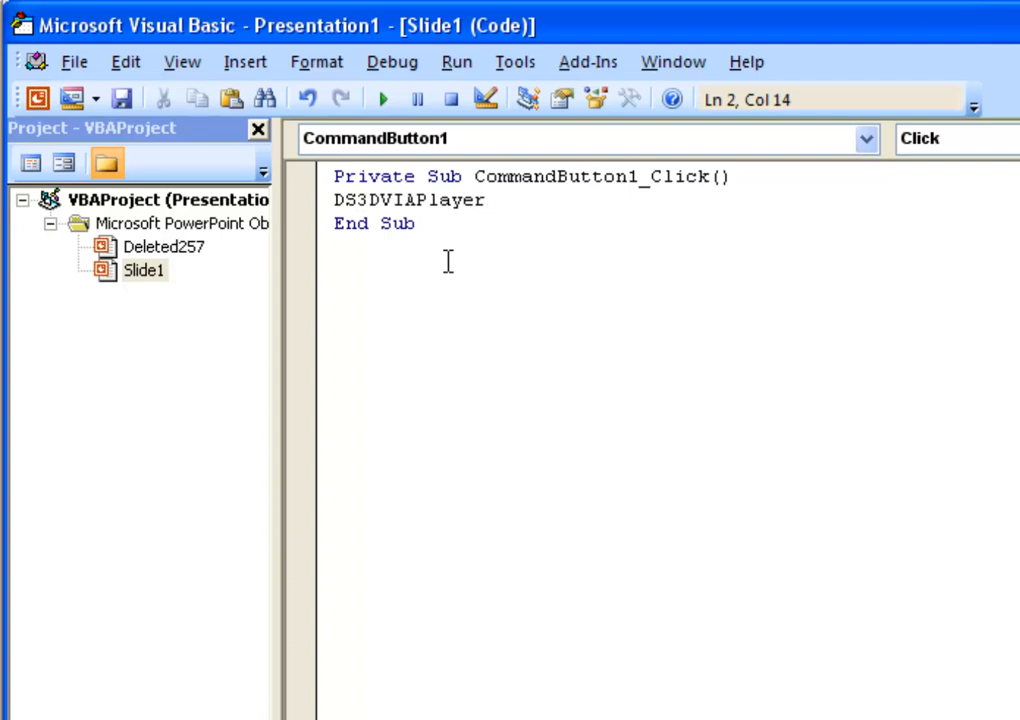
type("Active")
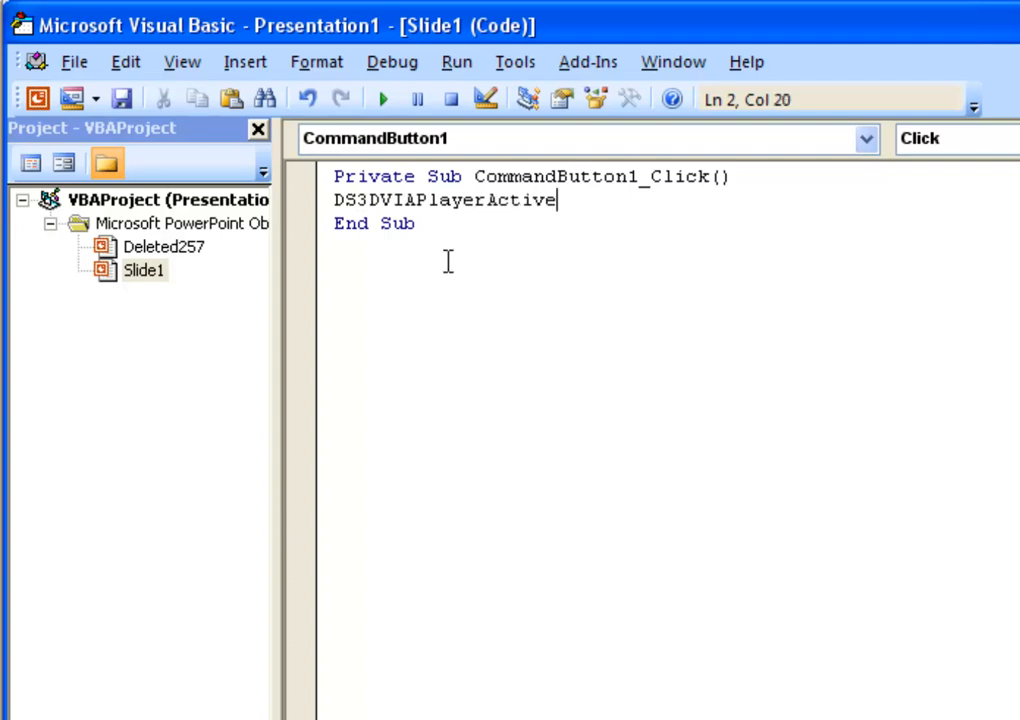
type("X1")
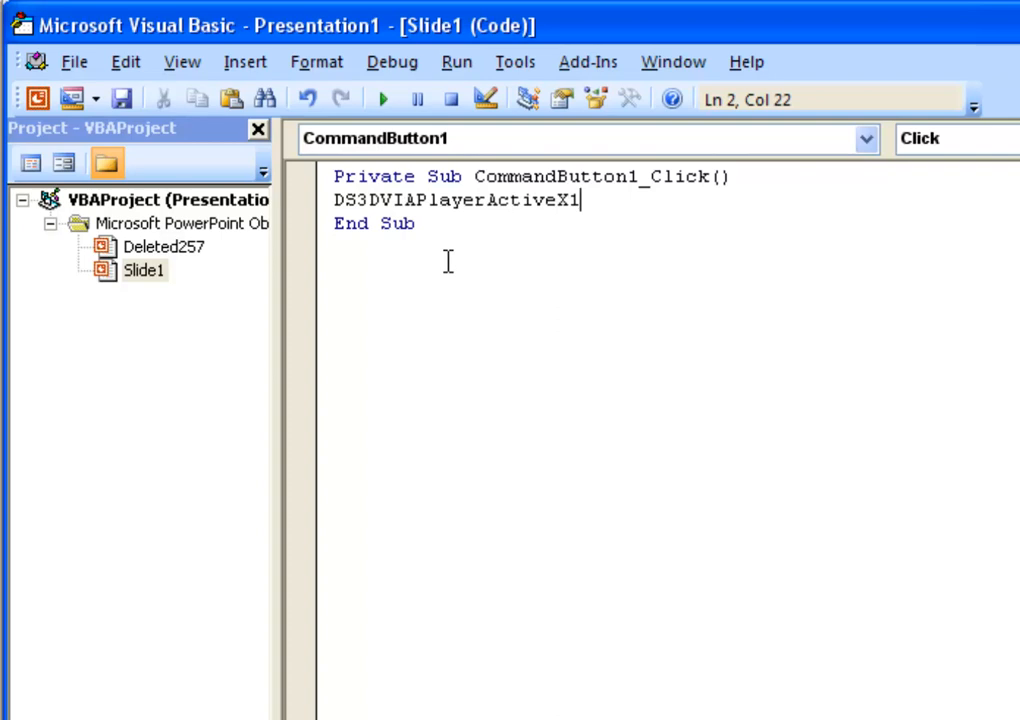
type(".;")
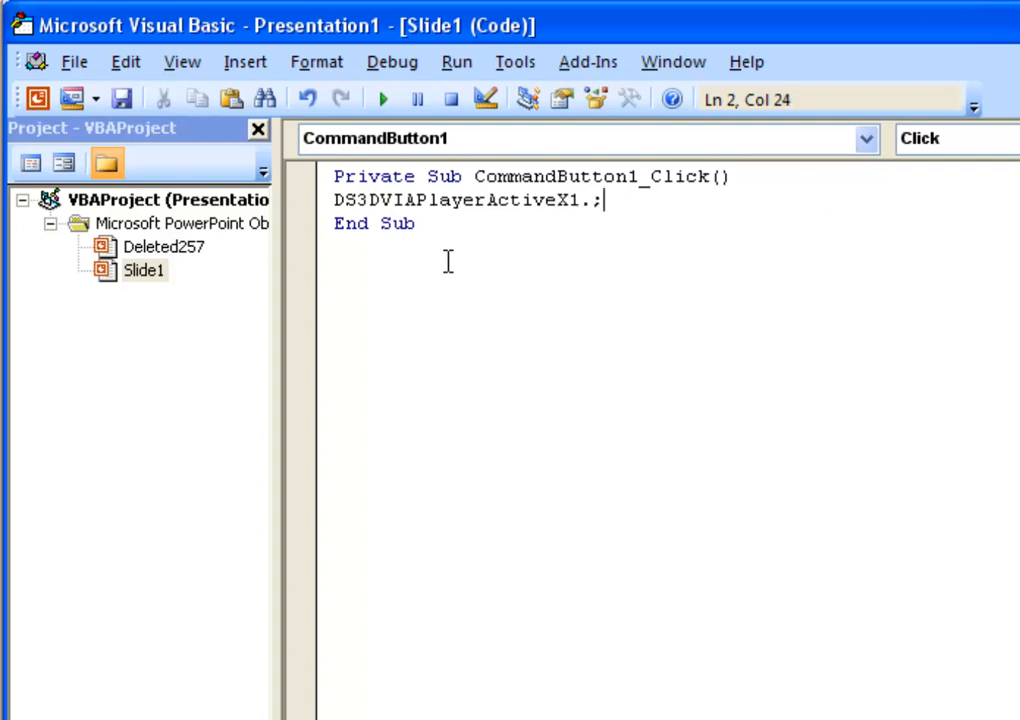
key("Backspace")
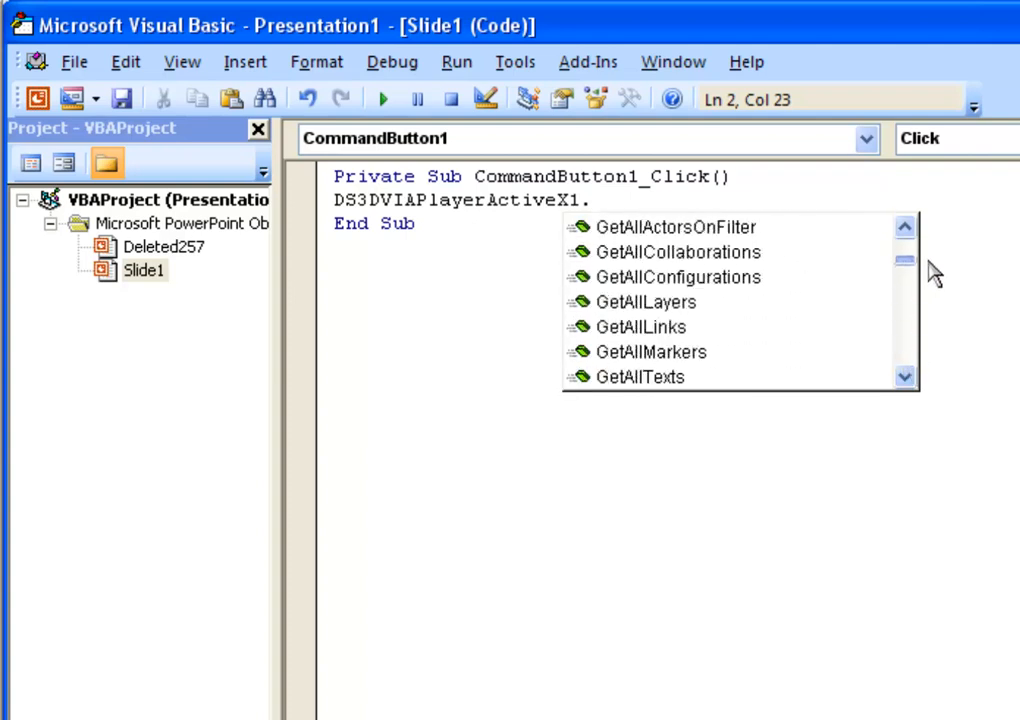
scroll("up", 3)
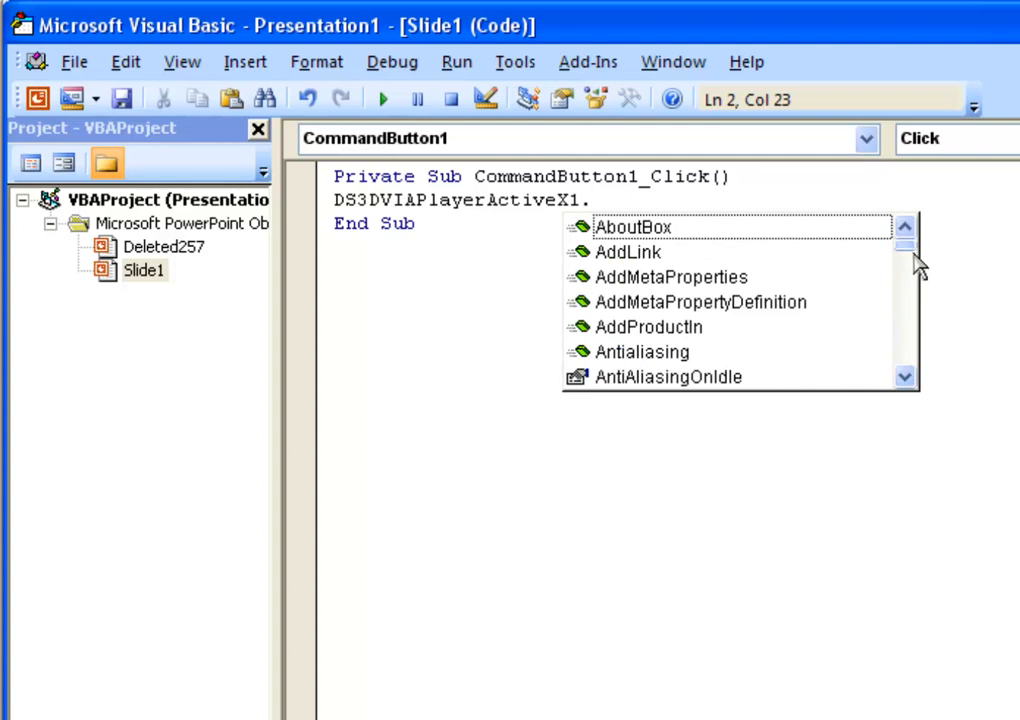
type("GoToConfiguration")
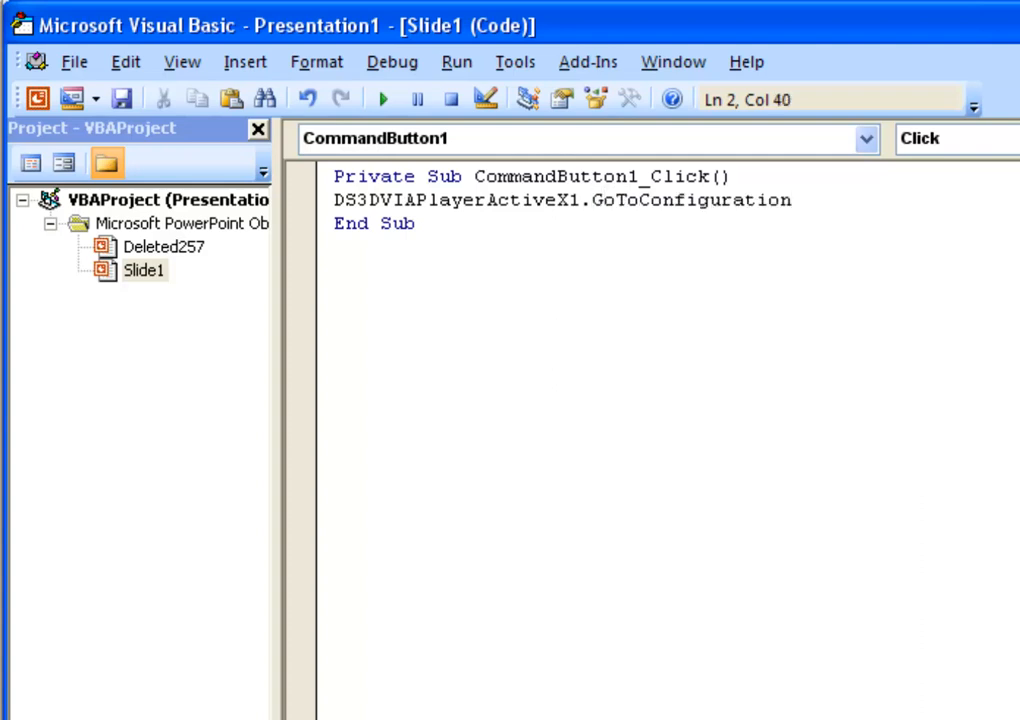
type("(\"")
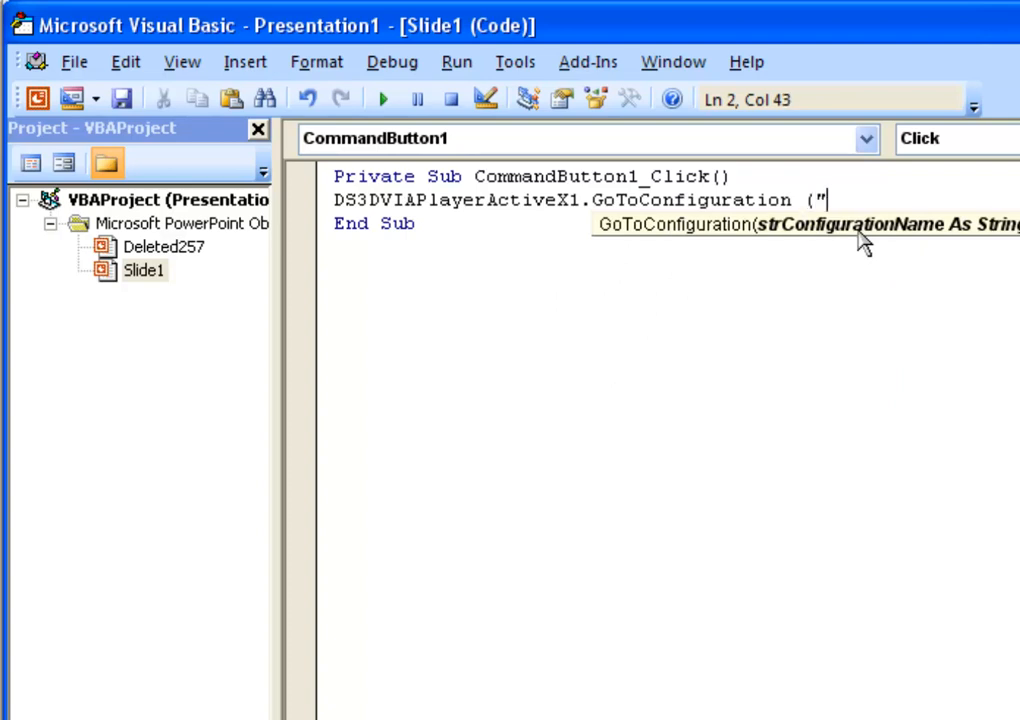
type("Top")
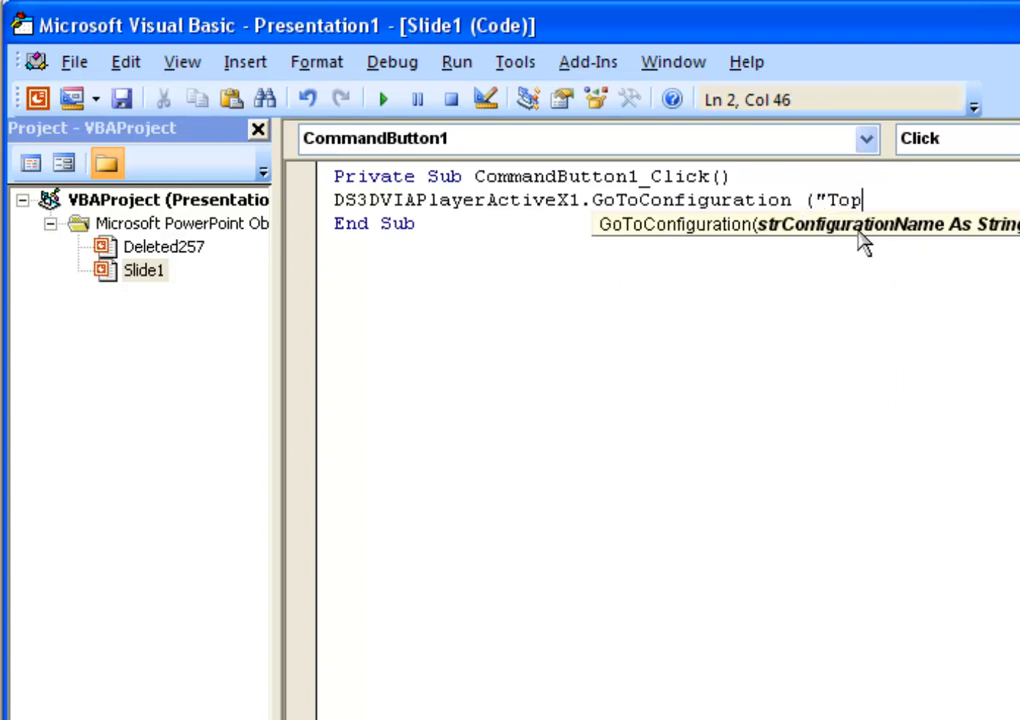
type("\")")
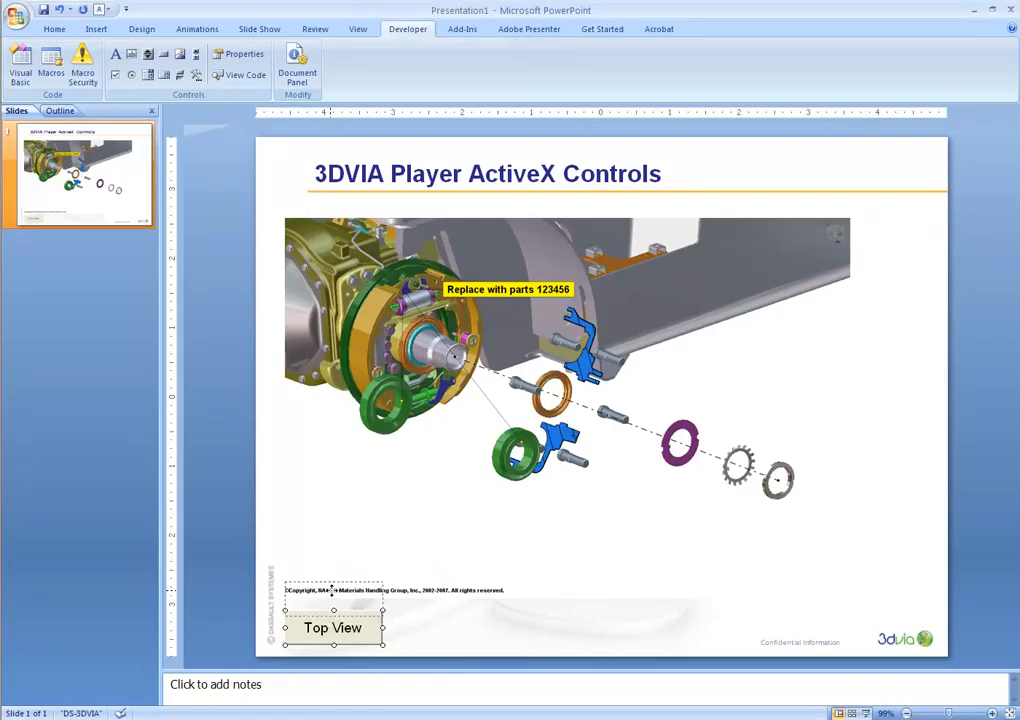
Step: Copy the Top View button, caption the copy Markups, and change its configuration to "Markups"
left_click_drag(333, 628, 335, 593)
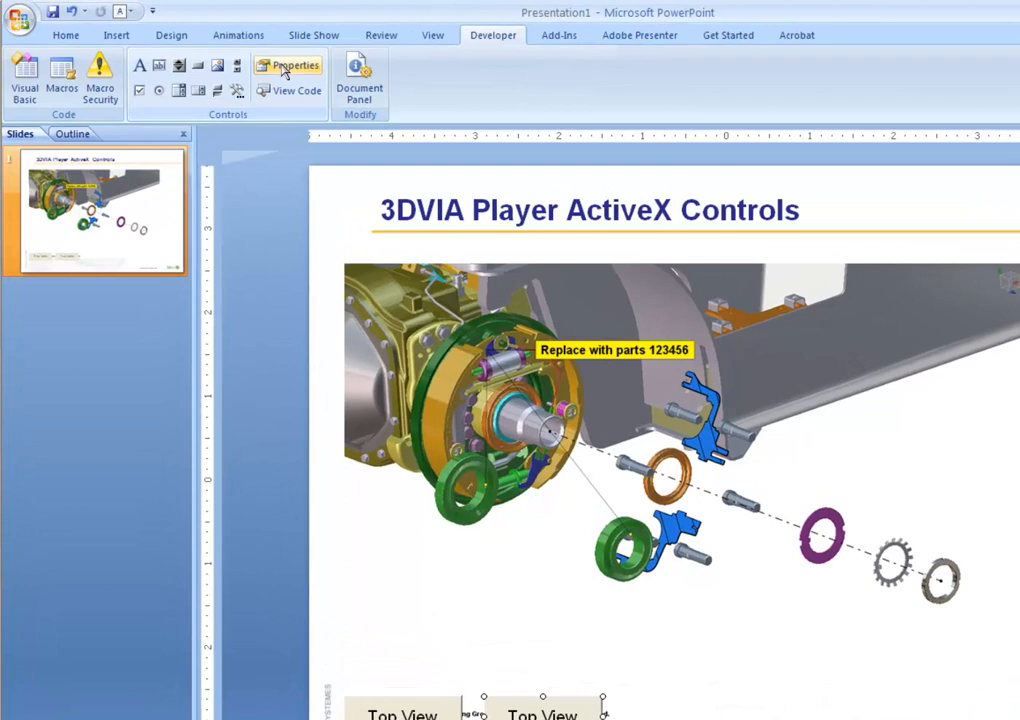
left_click(288, 65)
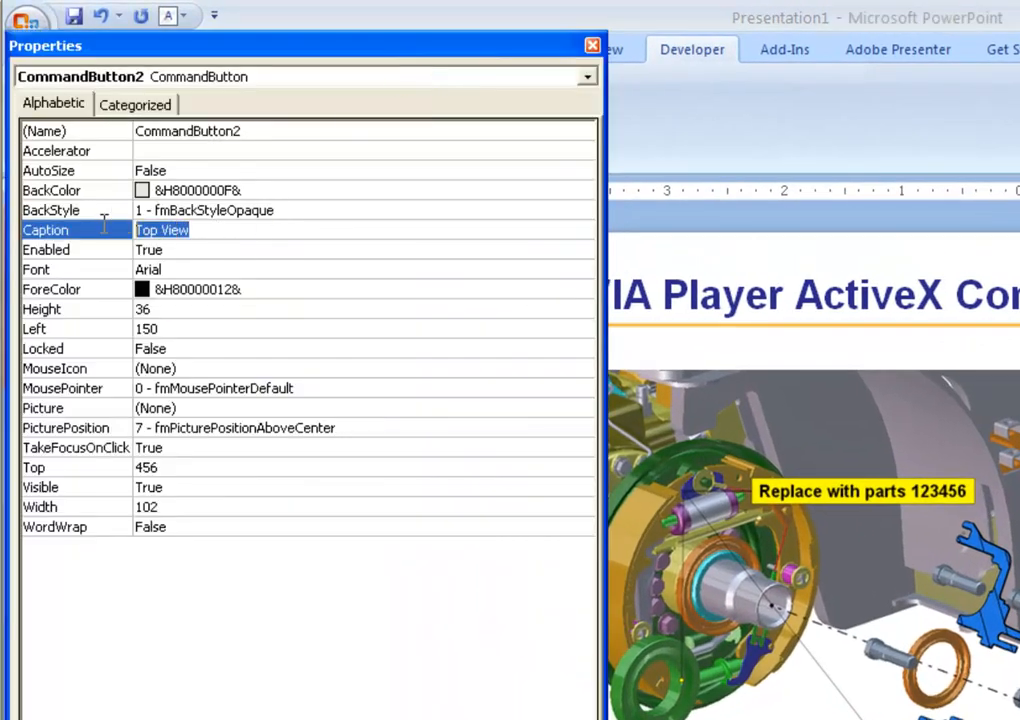
type("Markups")
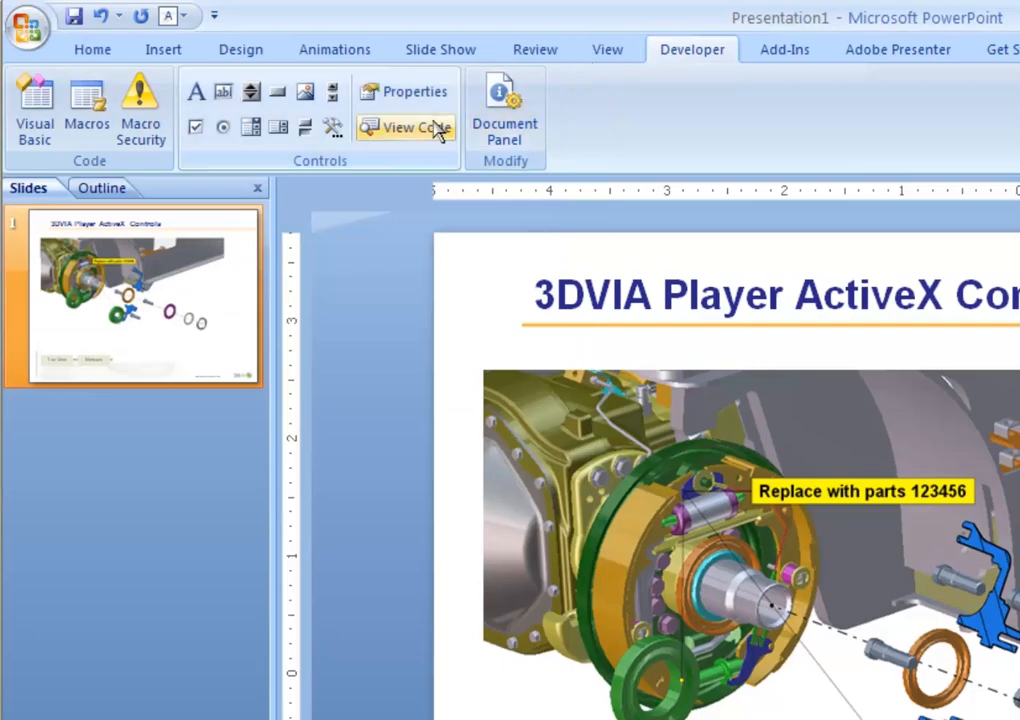
left_click(405, 127)
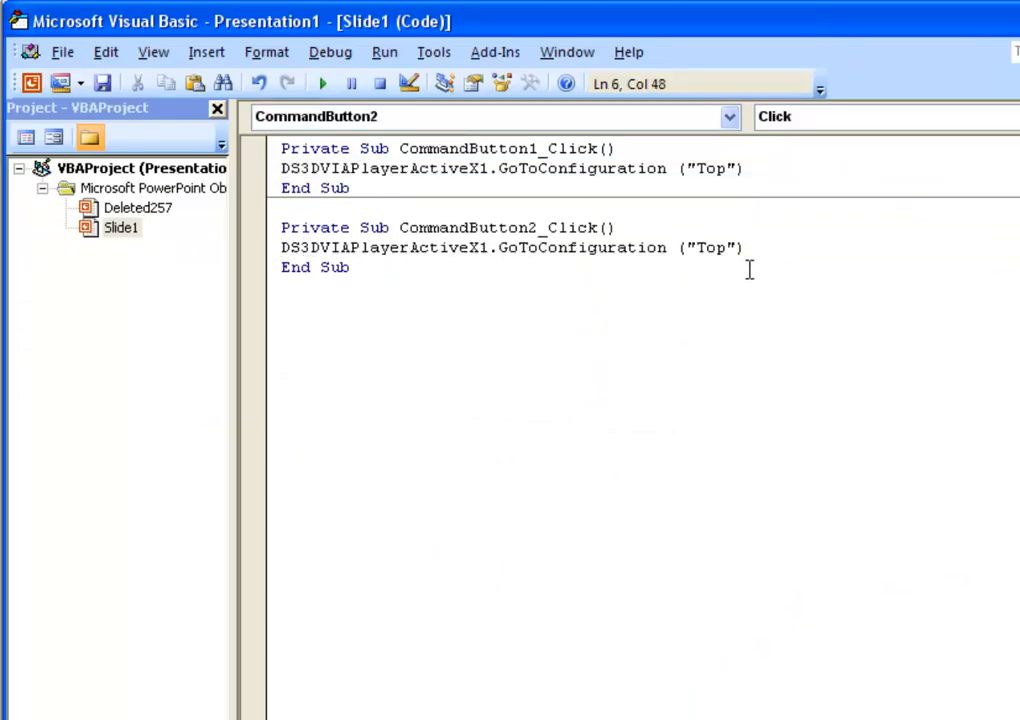
type("Markup")
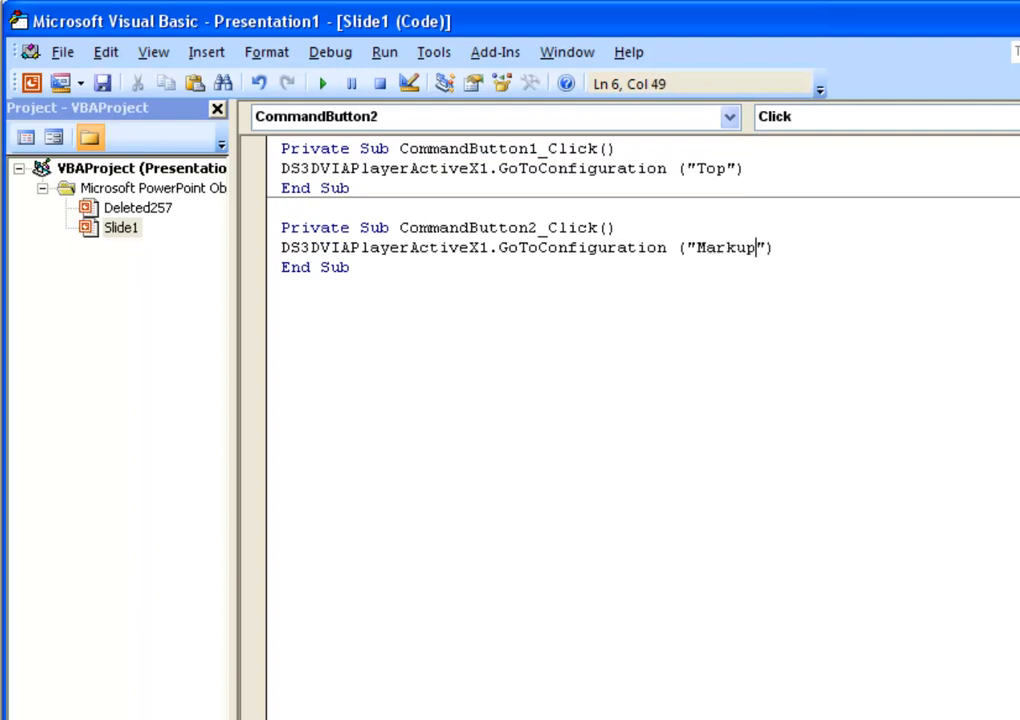
type("s")
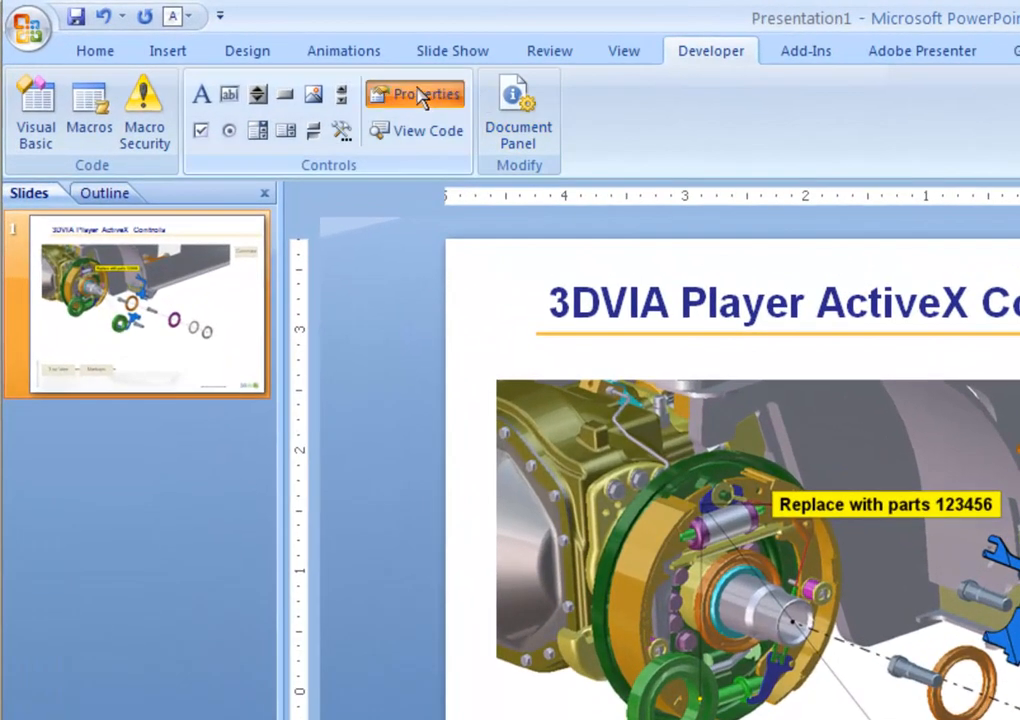
Step: Caption the third button Step 1 and code it with DS3DVIAPlayerActiveX1.PlayMarkerSequence("Step 1")
left_click(413, 93)
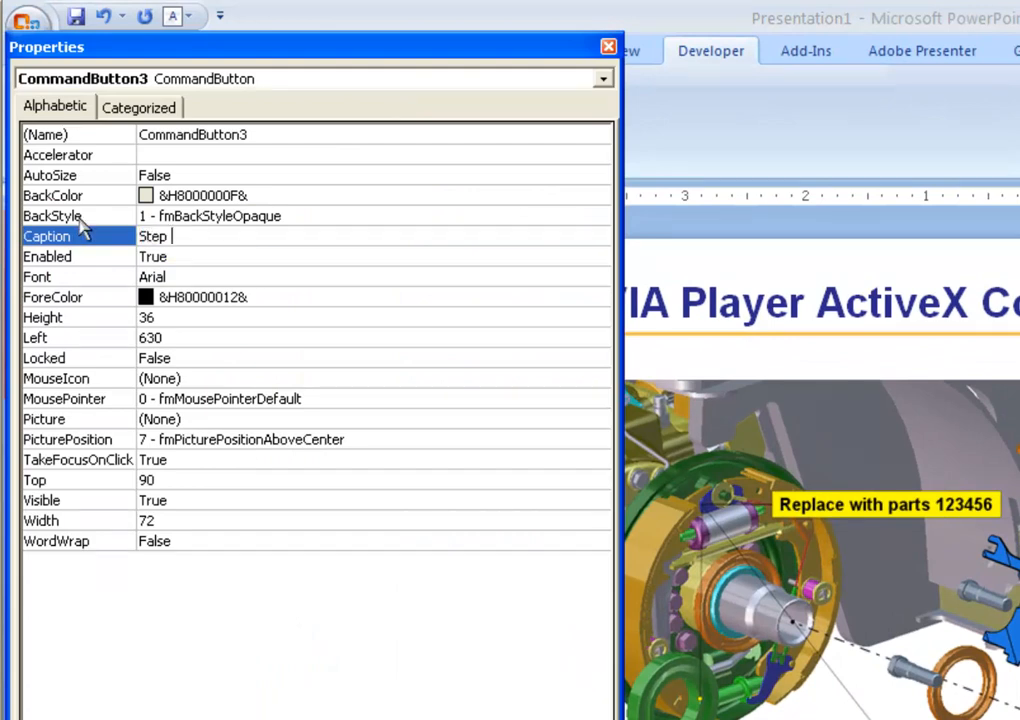
type("1")
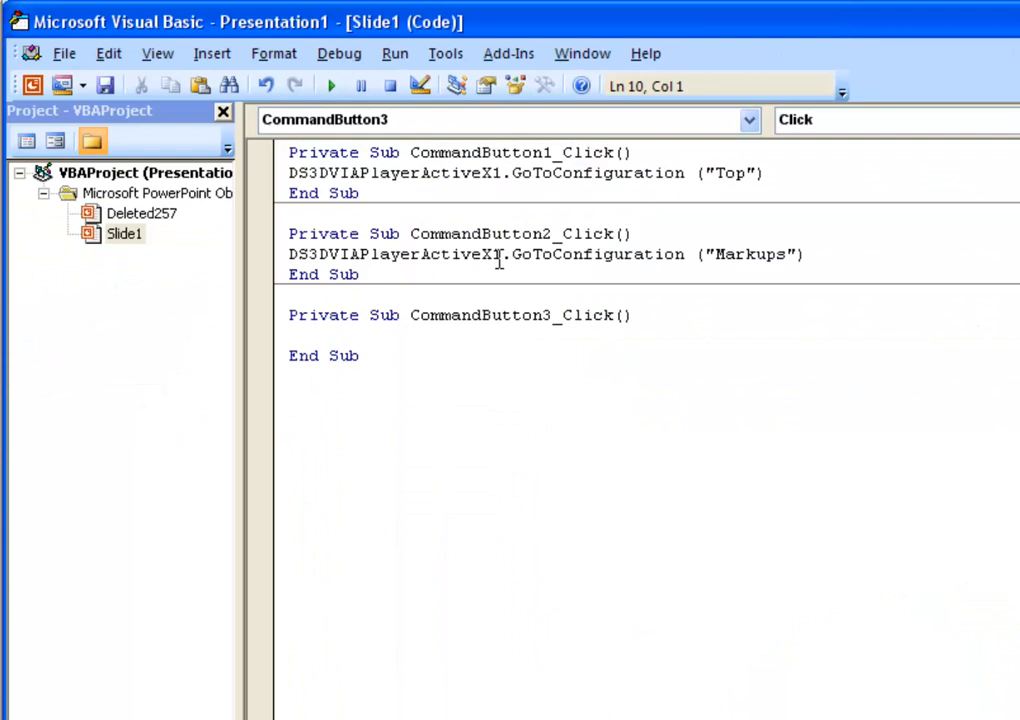
double_click(394, 254)
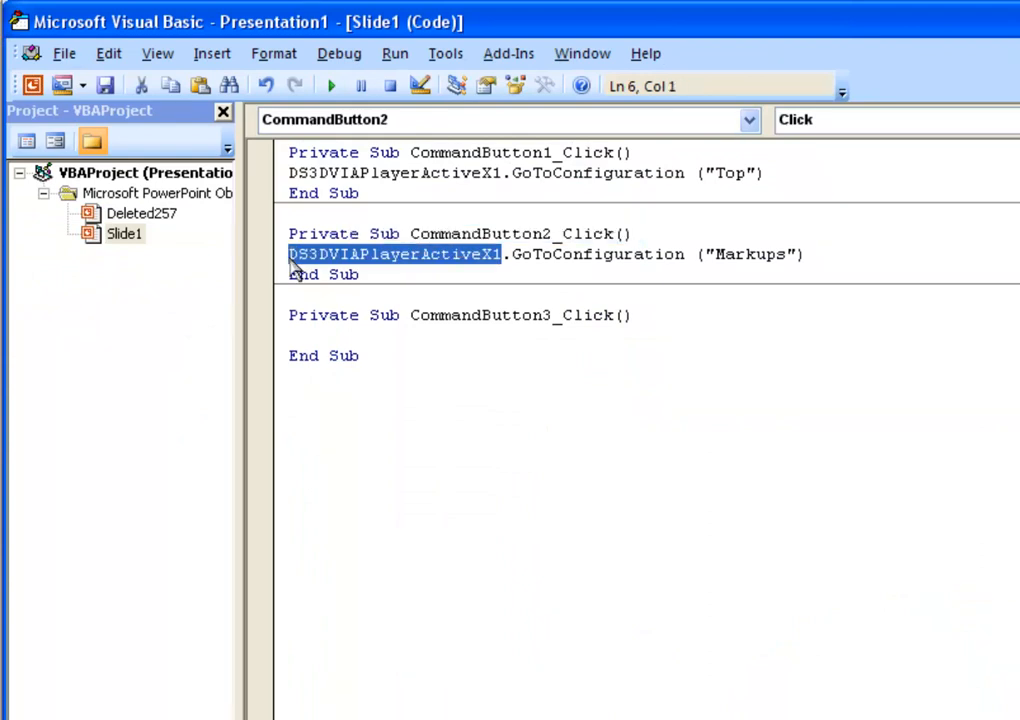
type("DS3DVIAPlayerActiveX1.")
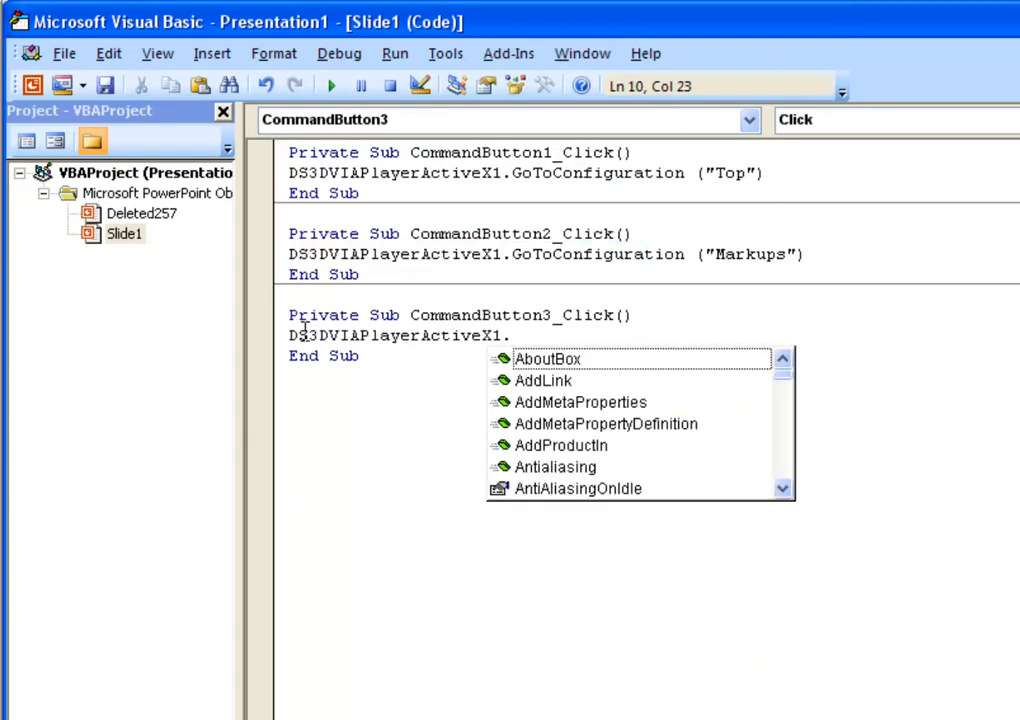
type("play")
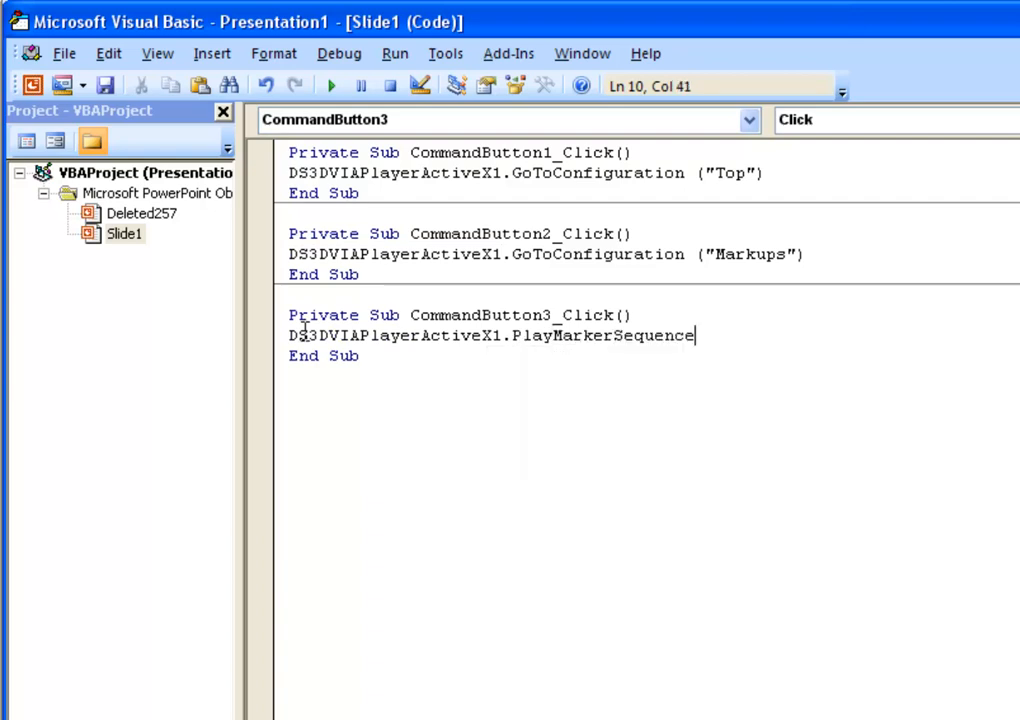
type("(\"Step 1\"")
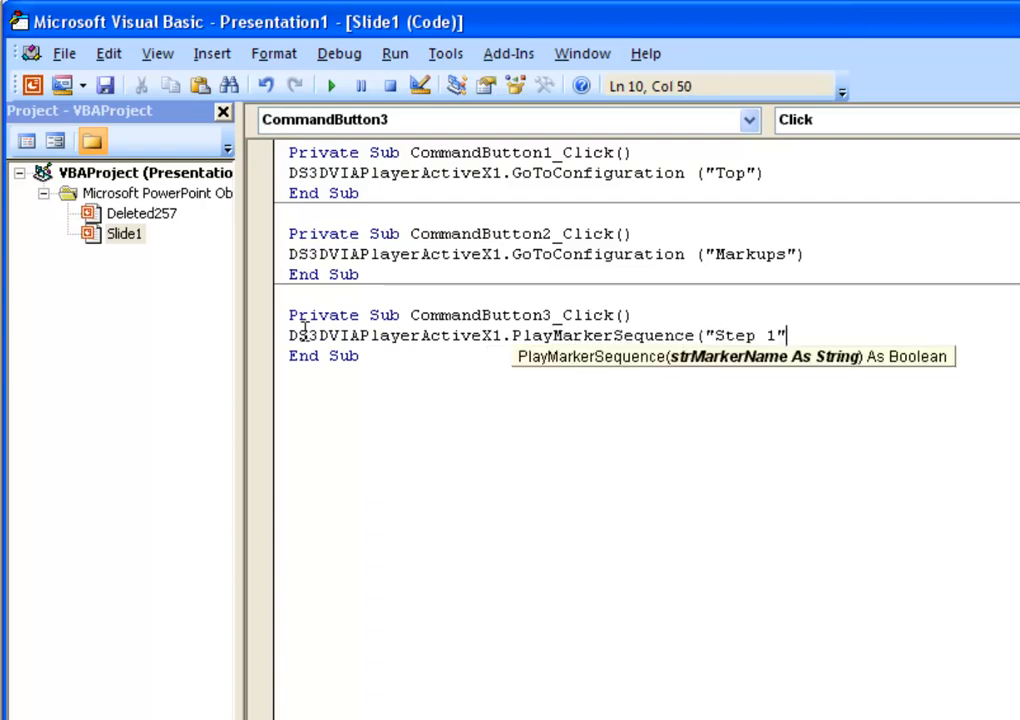
type(")")
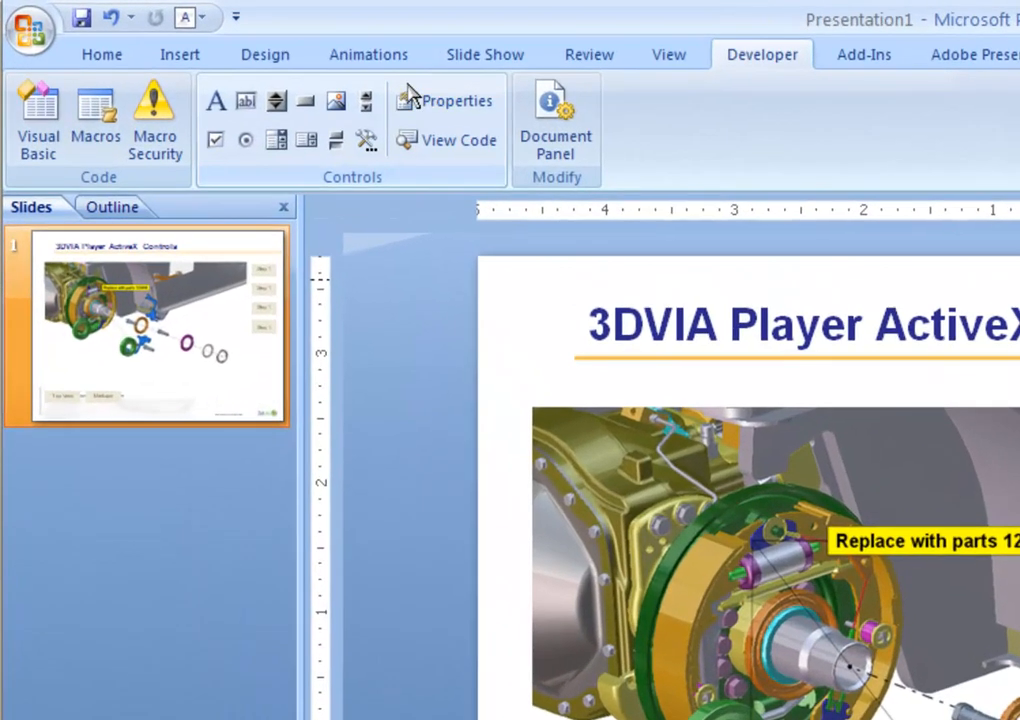
Step: Give the fourth button a PlayMarkerSequence("Step 2") click routine
left_click(456, 100)
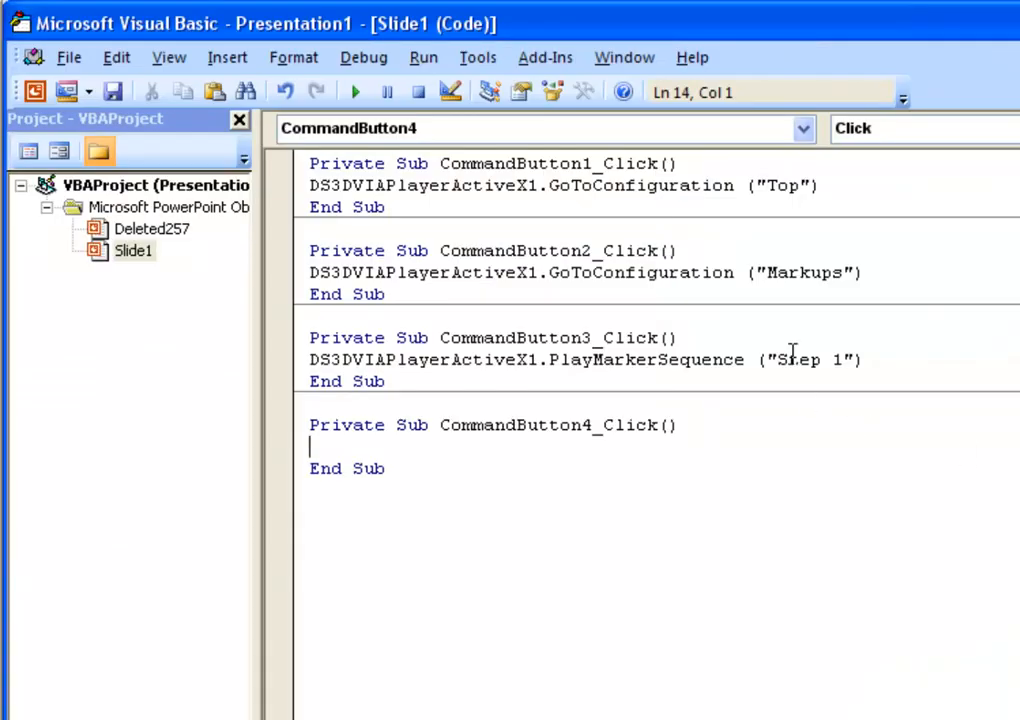
triple_click(585, 359)
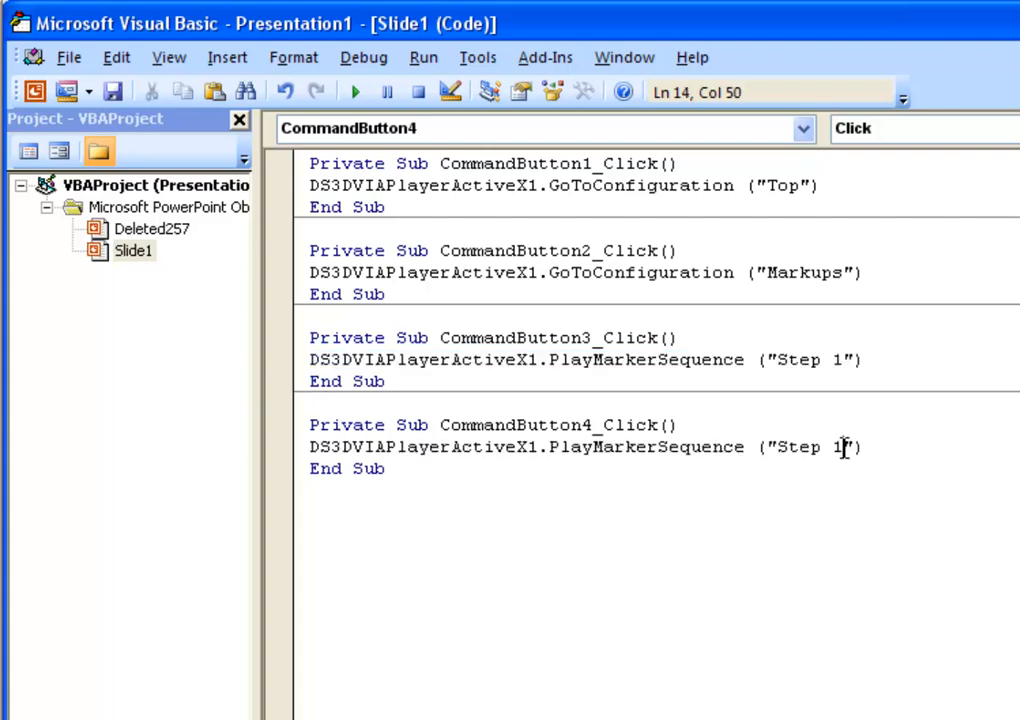
type("2")
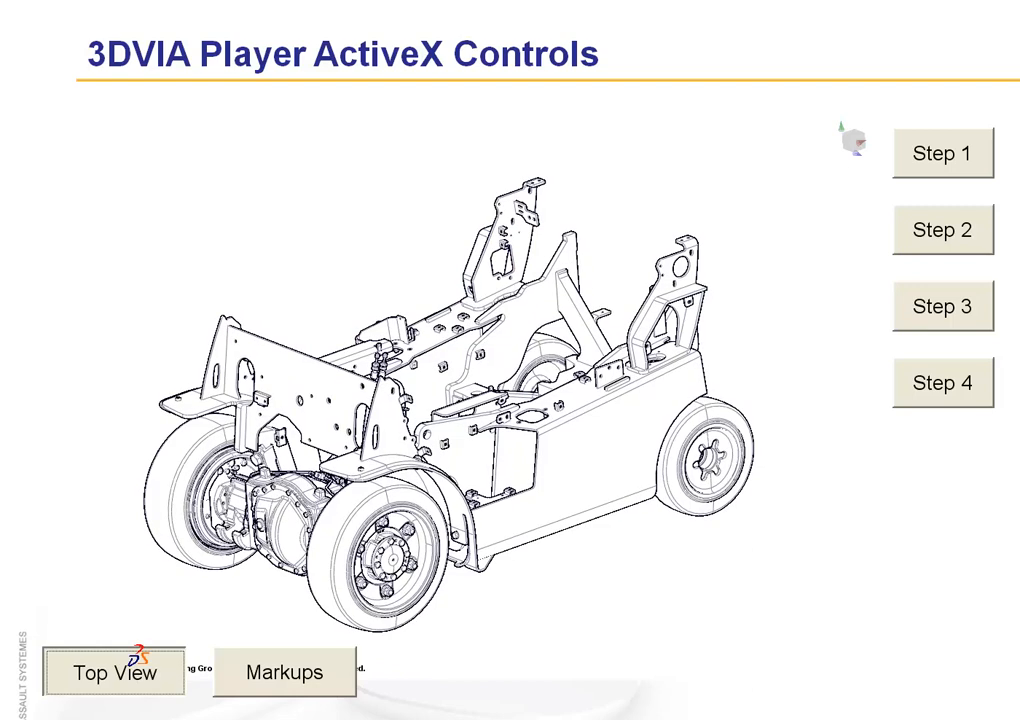
Step: In the slide show, switch to Top View, show Markups, and play the Step 3 sequence
left_click(114, 672)
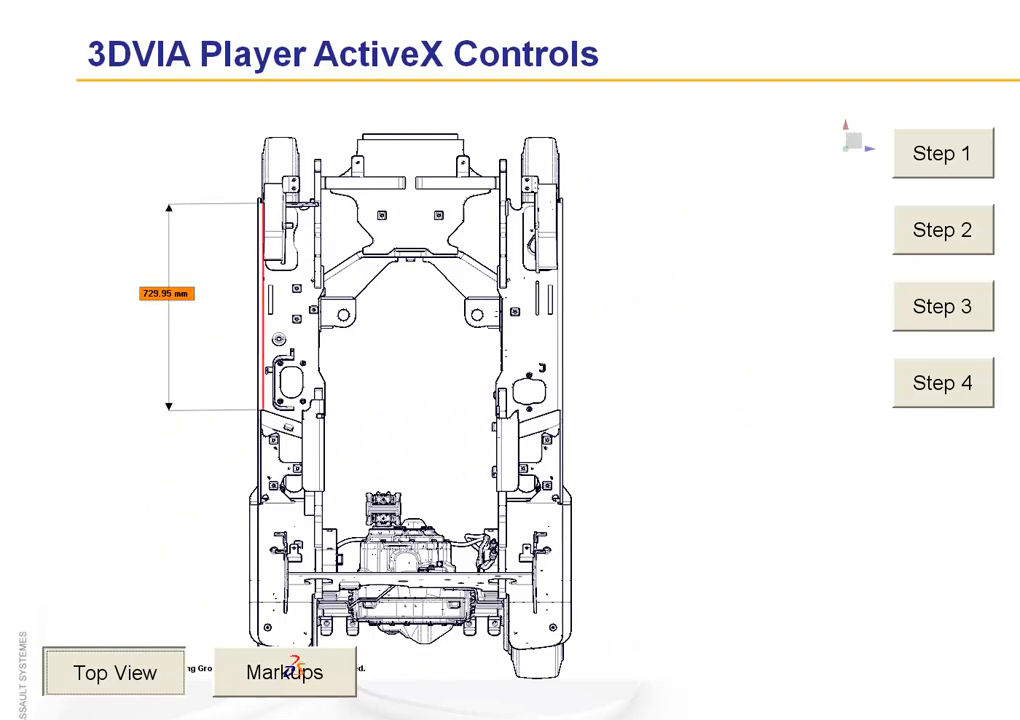
left_click(941, 153)
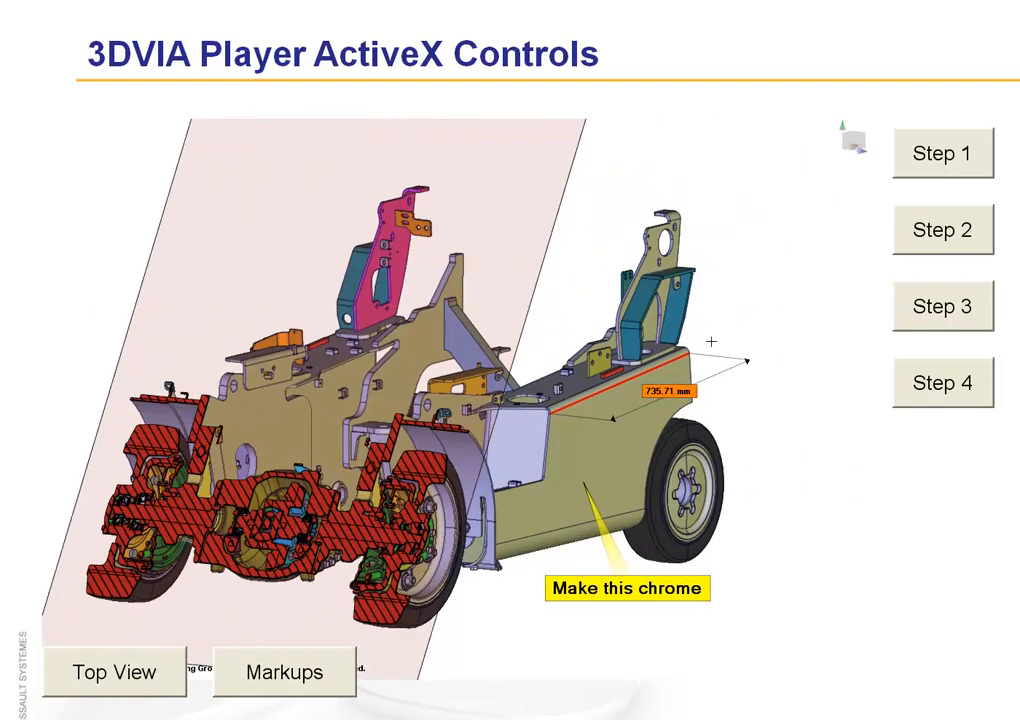
left_click(941, 153)
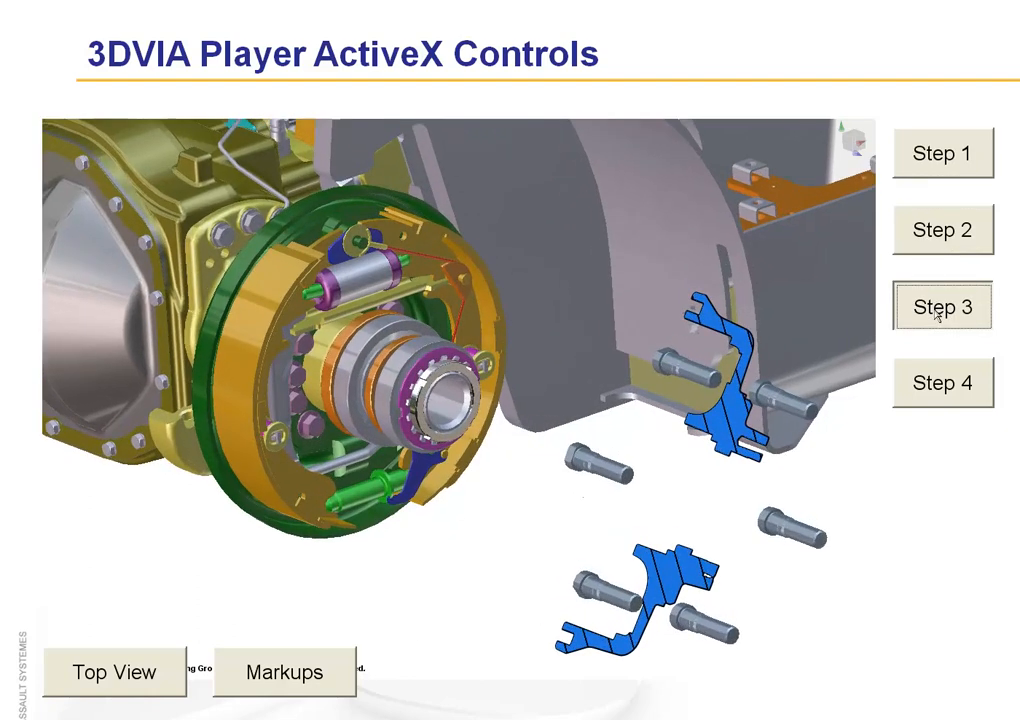
left_click(941, 306)
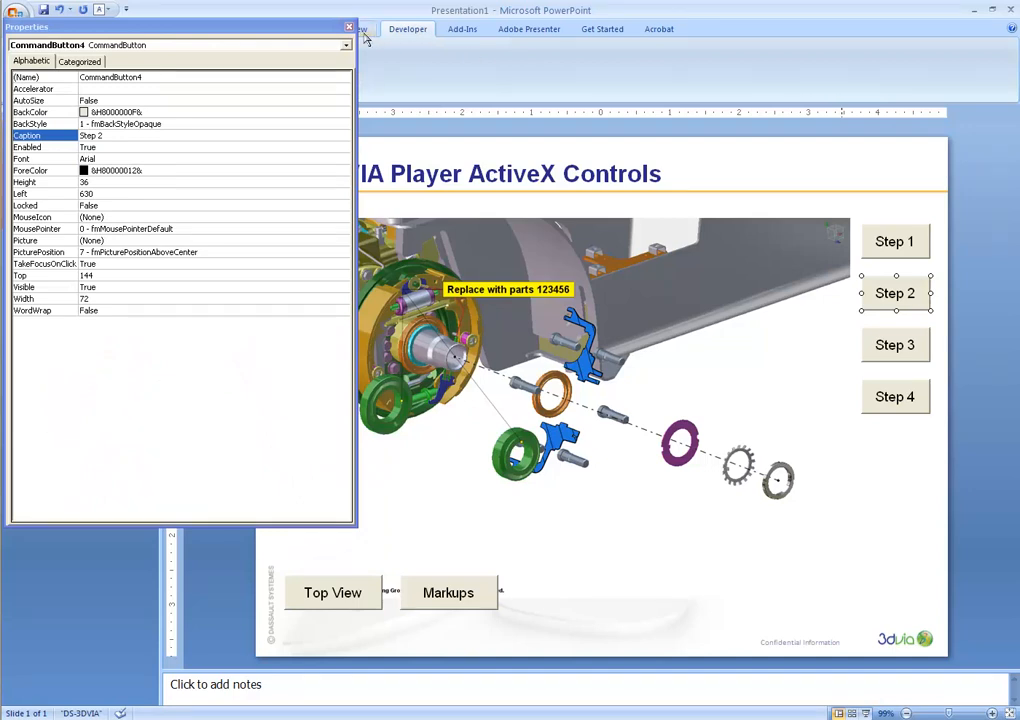
Step: Draw a Stop button and code its Click routine with DS3DVIAPlayerActiveX1.Stop
left_click(349, 26)
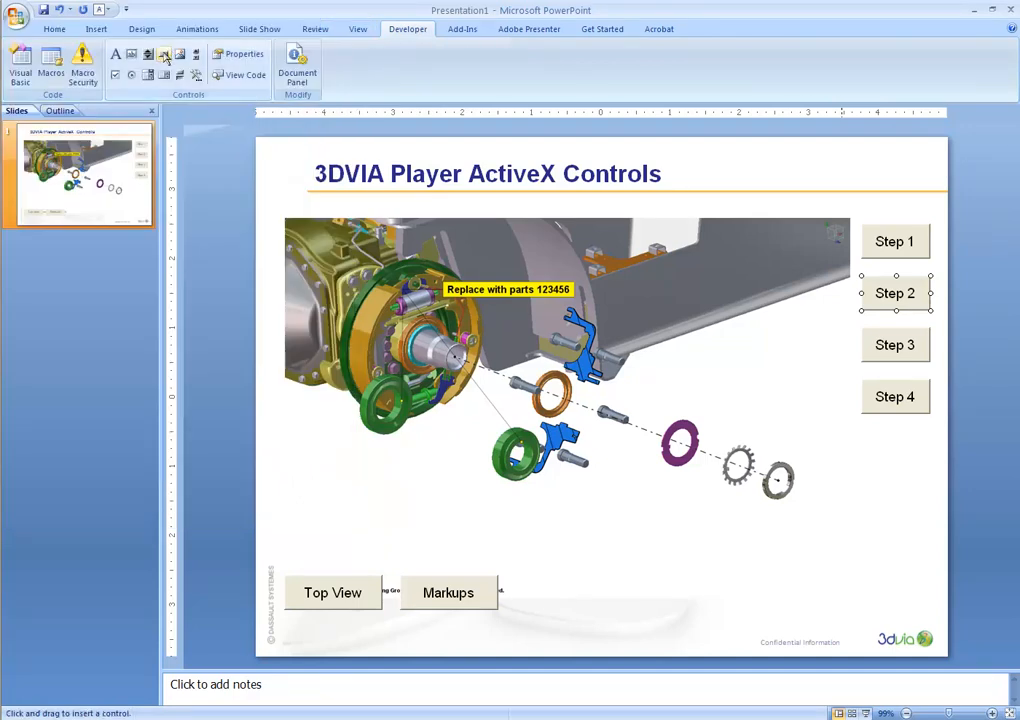
left_click_drag(531, 578, 621, 608)
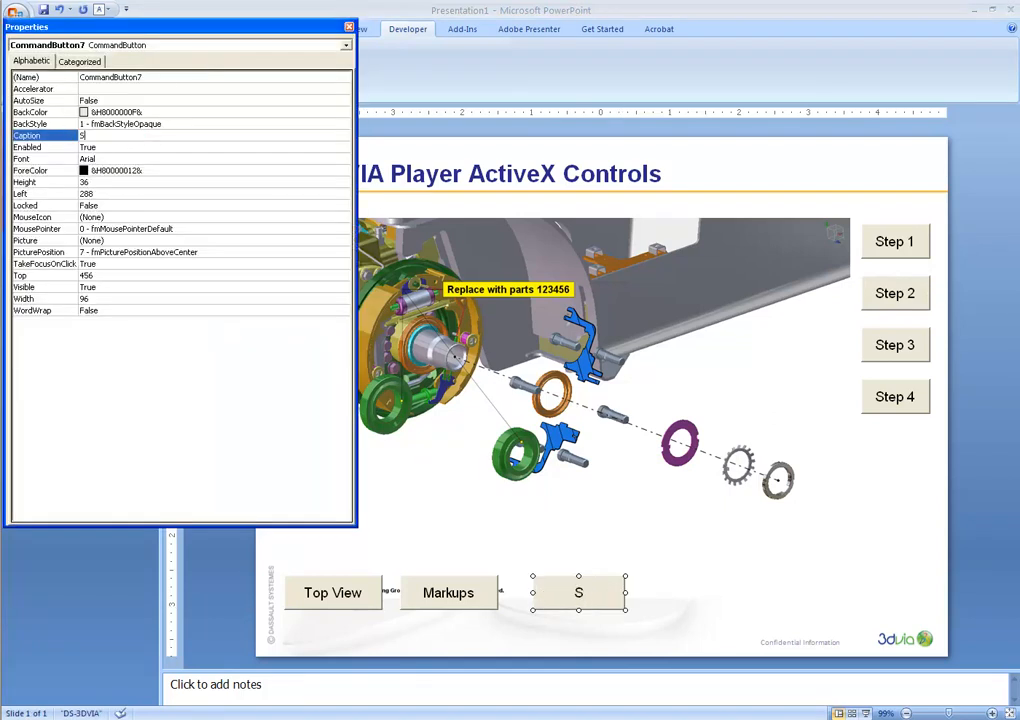
type("Stop")
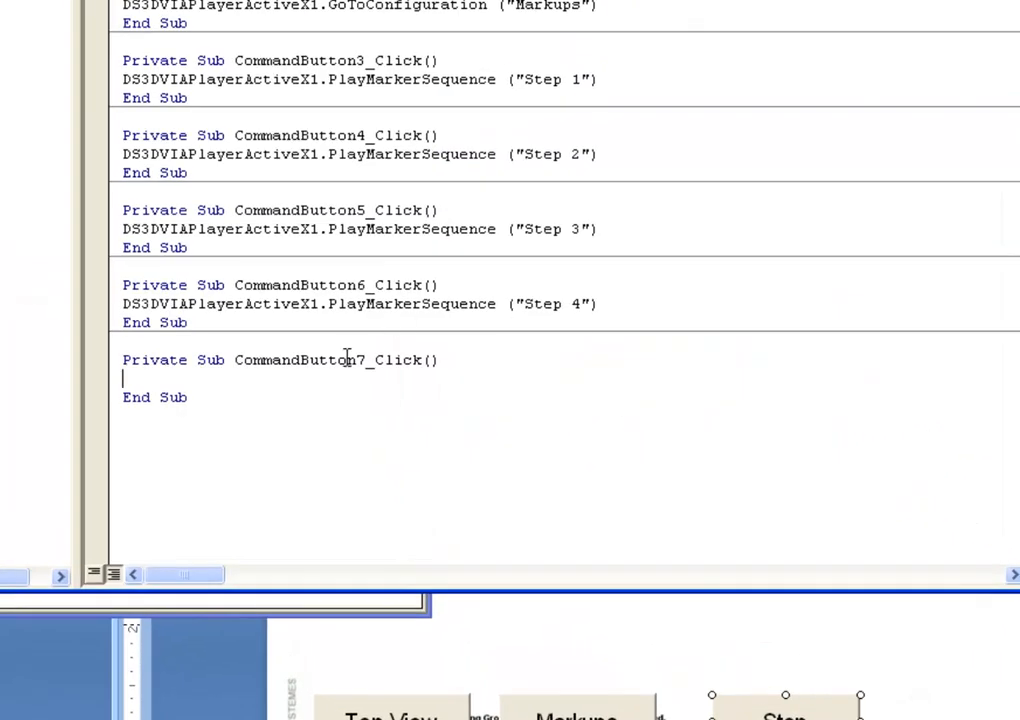
double_click(260, 303)
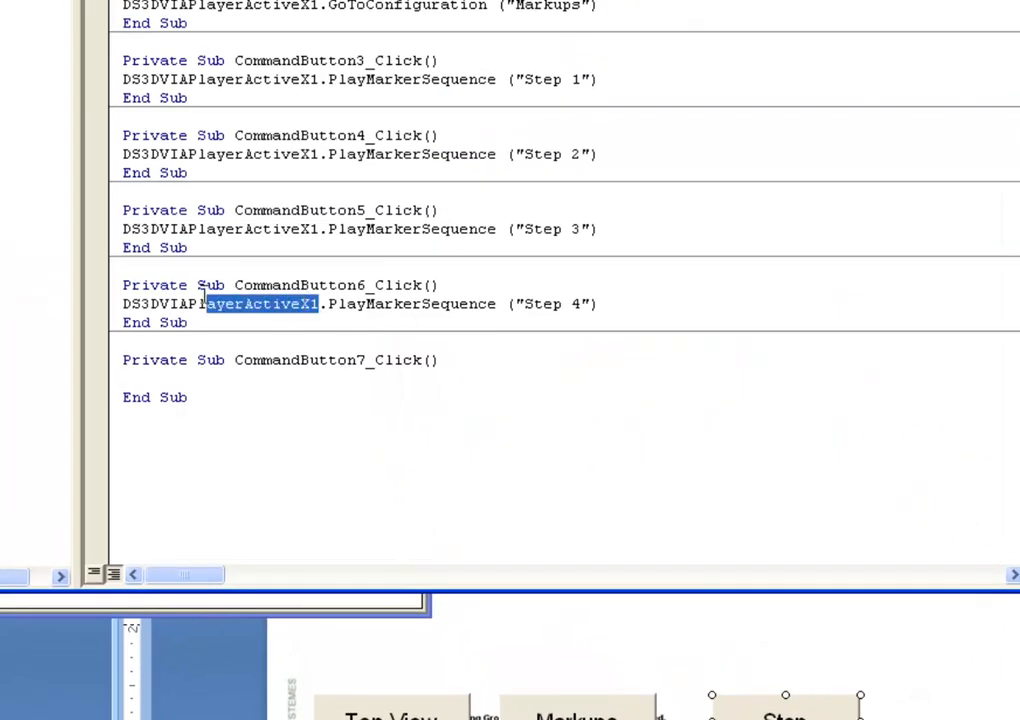
left_click(124, 390)
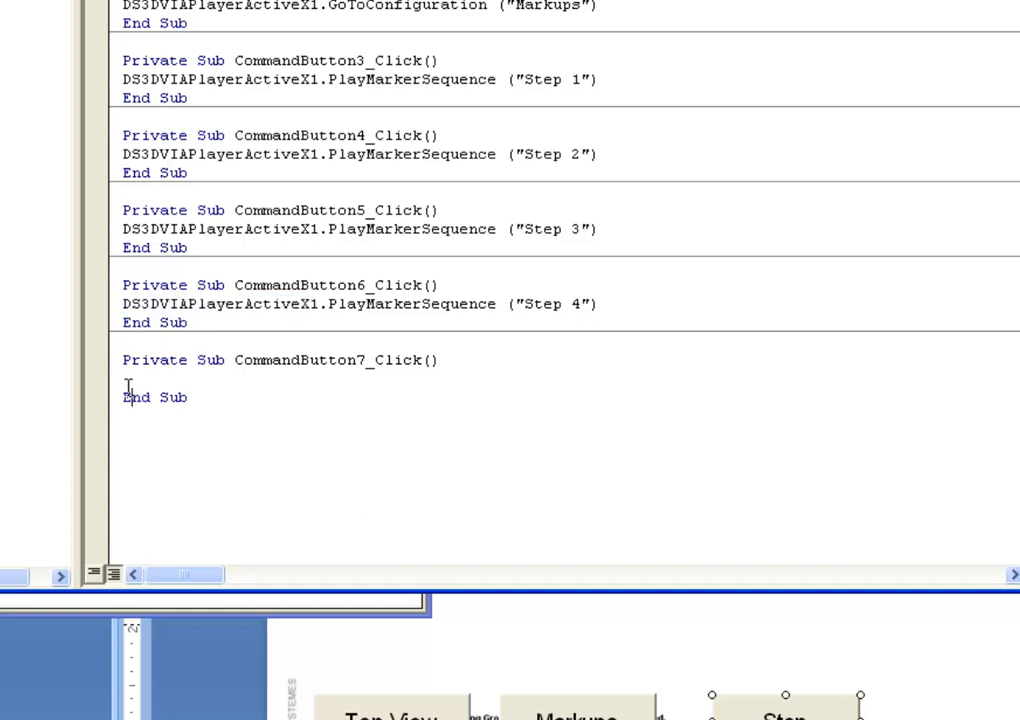
type("DS3DVIAPlayerActiveX1.")
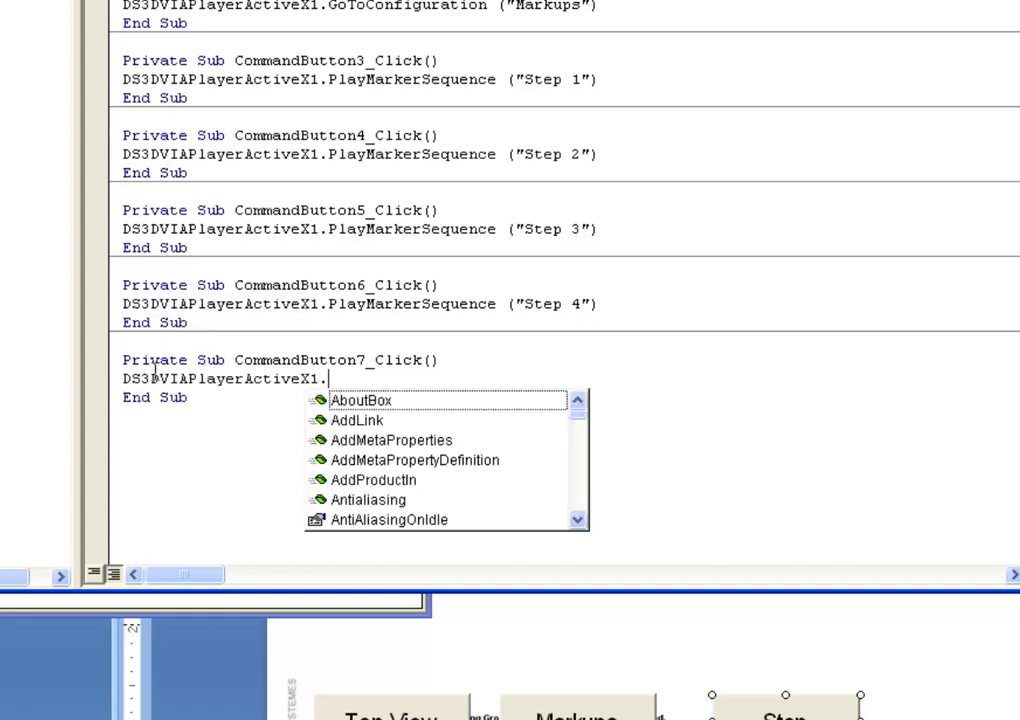
type("st")
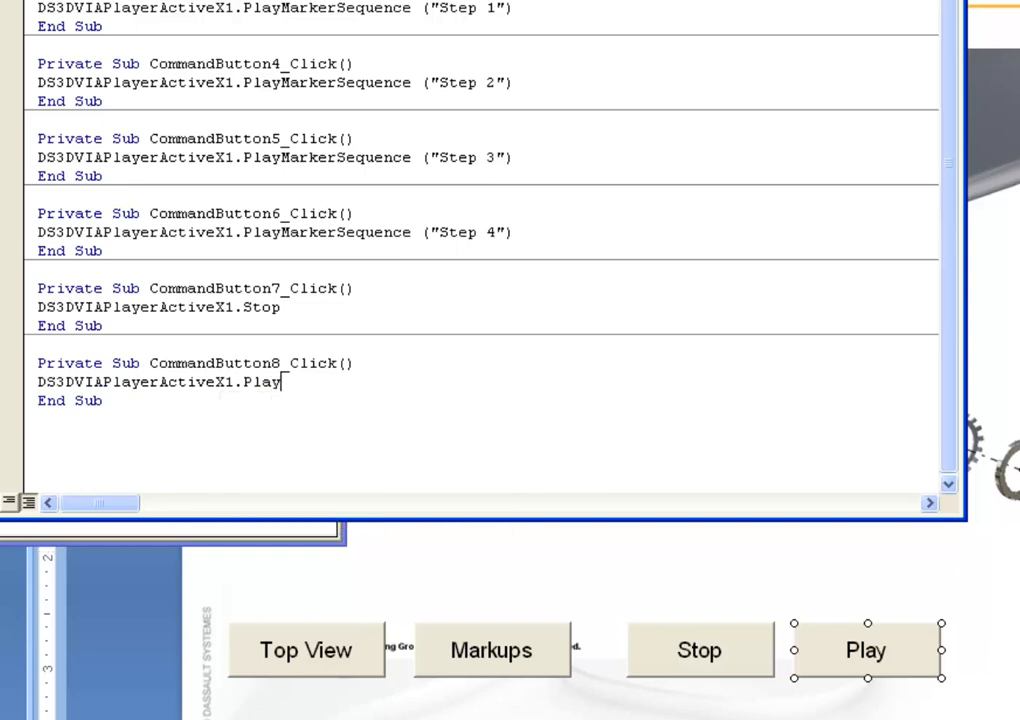
left_click(865, 650)
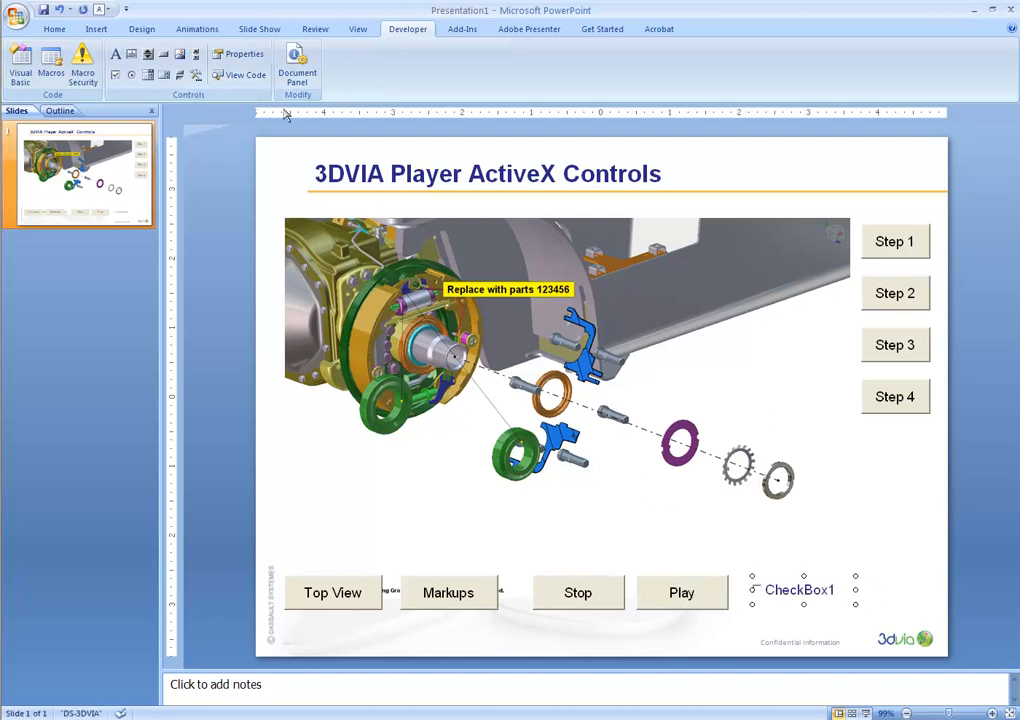
Step: Set the new checkbox's Caption and (Name) to 'Properties', then close its property list
left_click(237, 54)
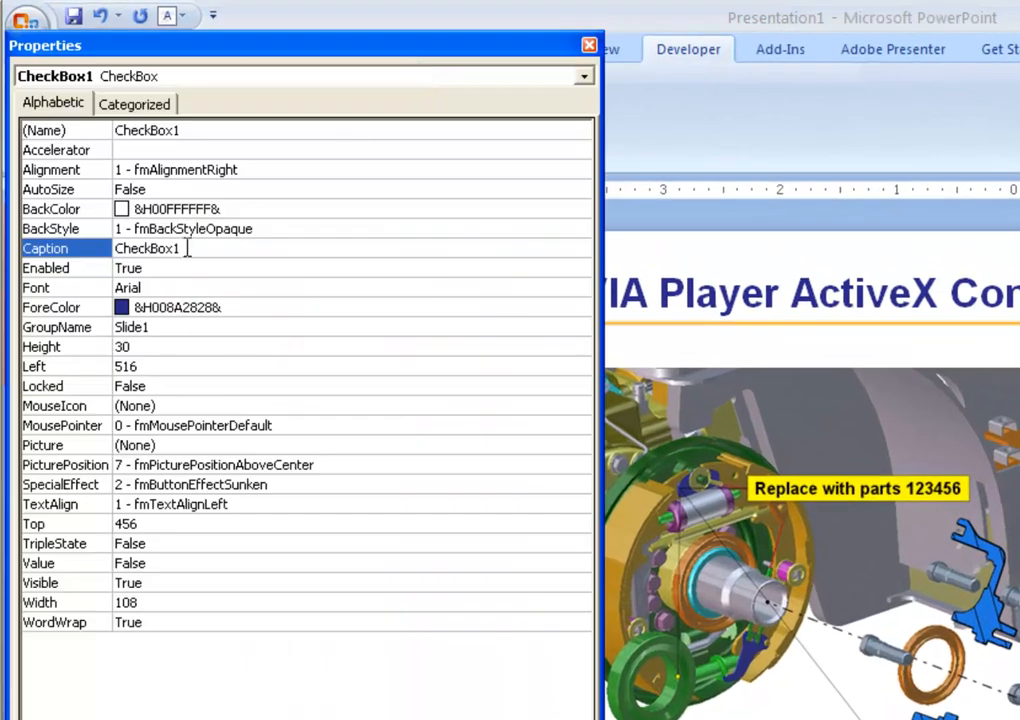
type("Properties")
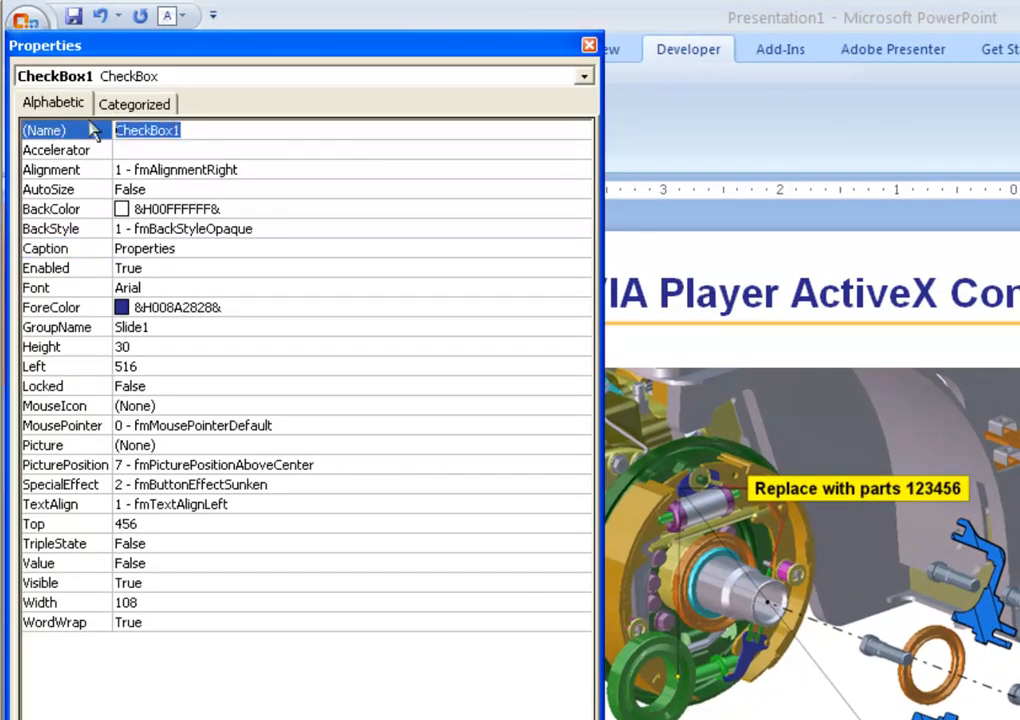
type("Properties")
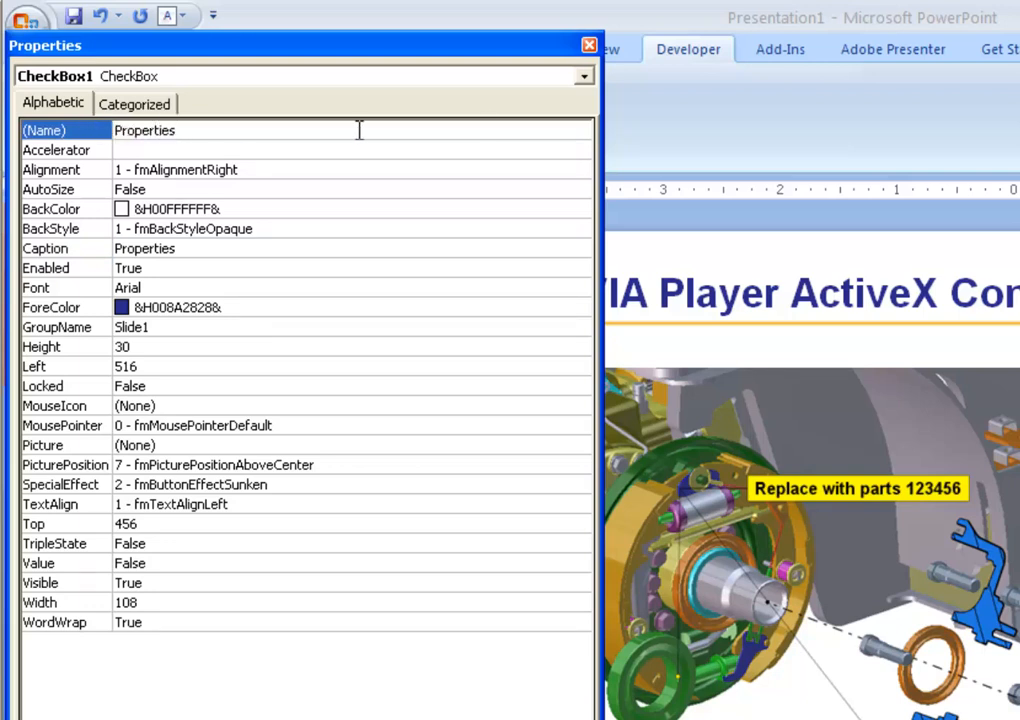
left_click(589, 45)
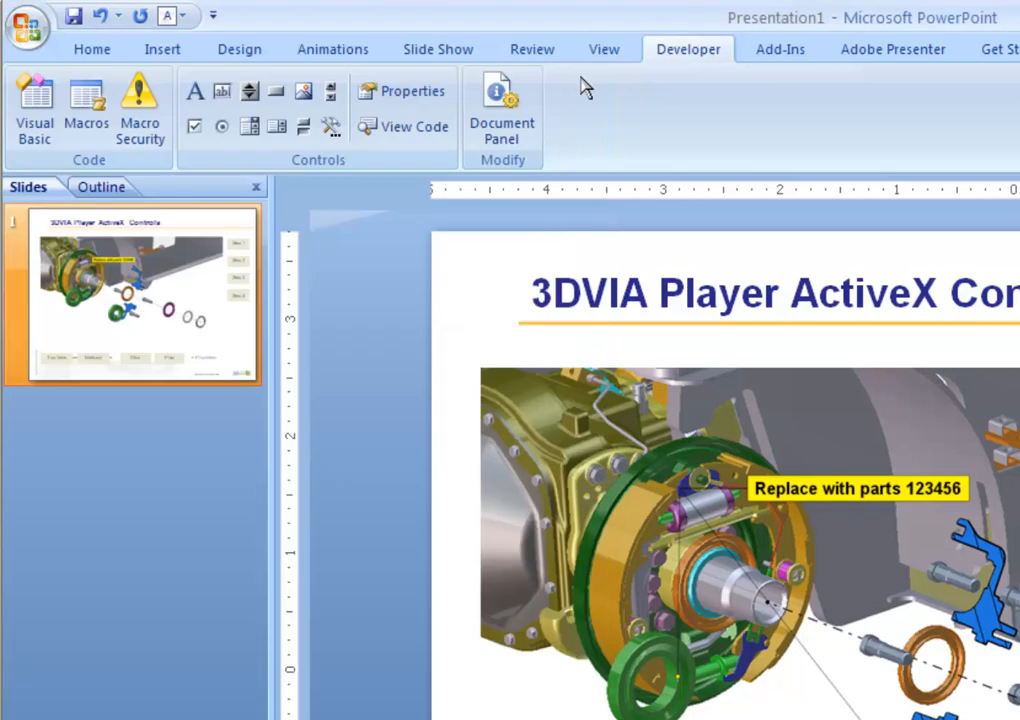
Step: Code Properties_Click: If Properties=True, ShowPropertyBar=True, else ShowPropertyBar=False
left_click(413, 126)
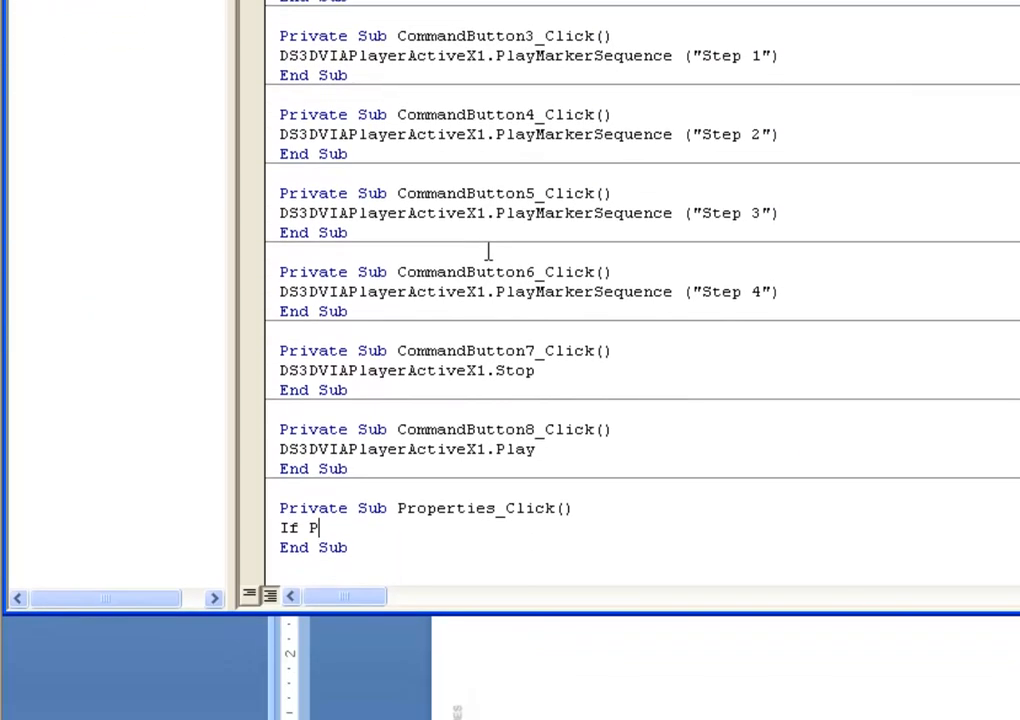
type("roperties")
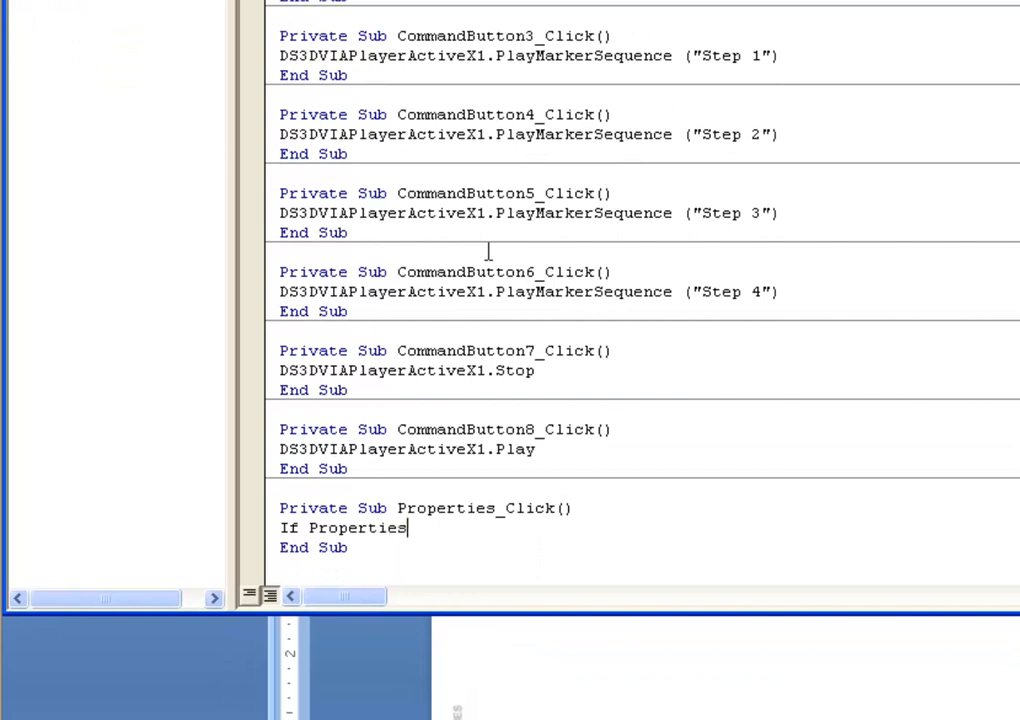
type("=T")
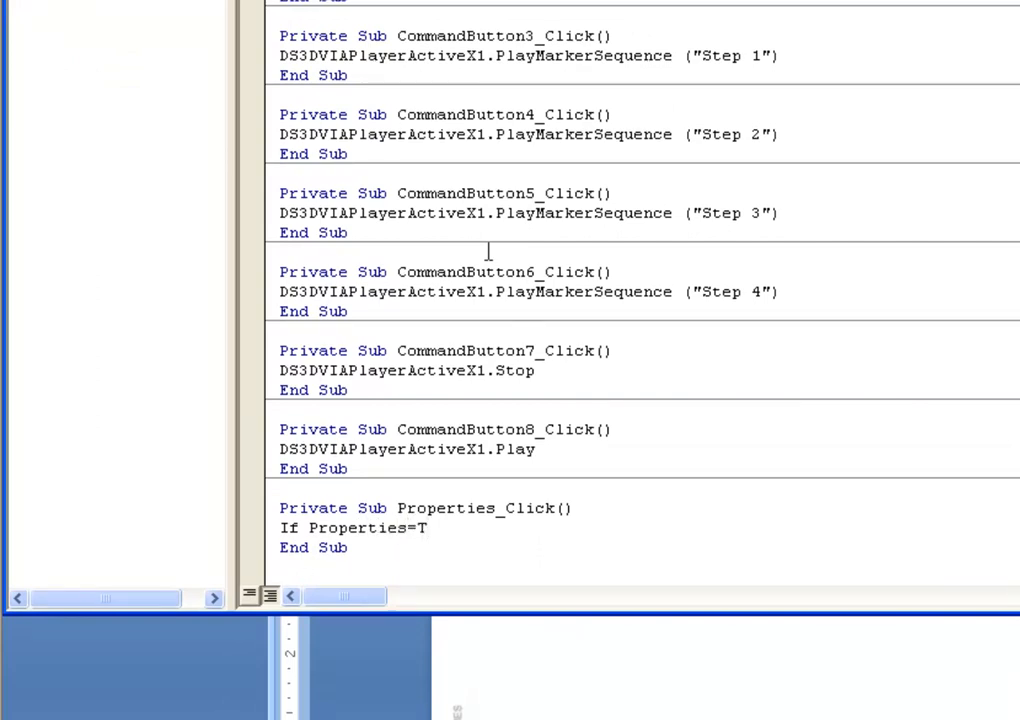
type("rue")
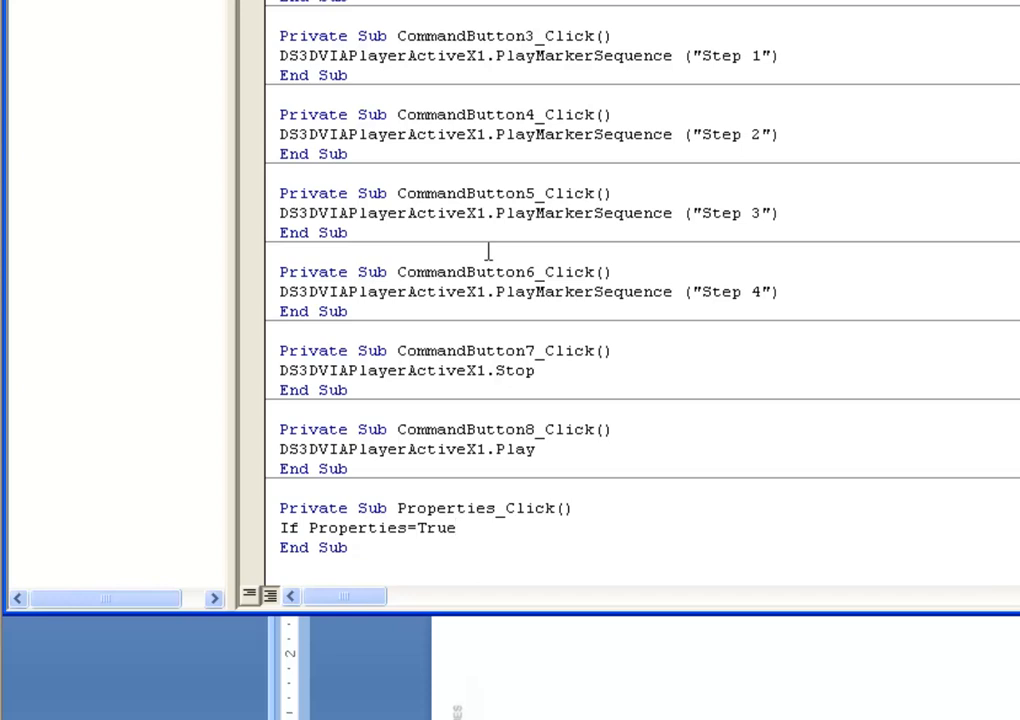
type("then DS3DVIAPlayerActiveX1")
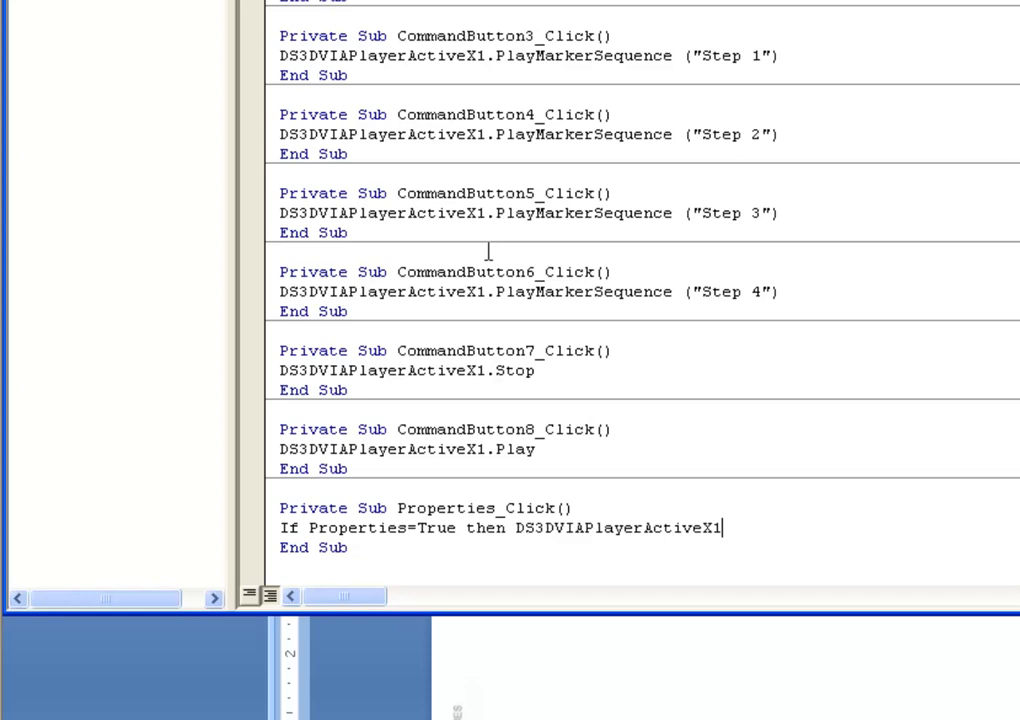
type("s")
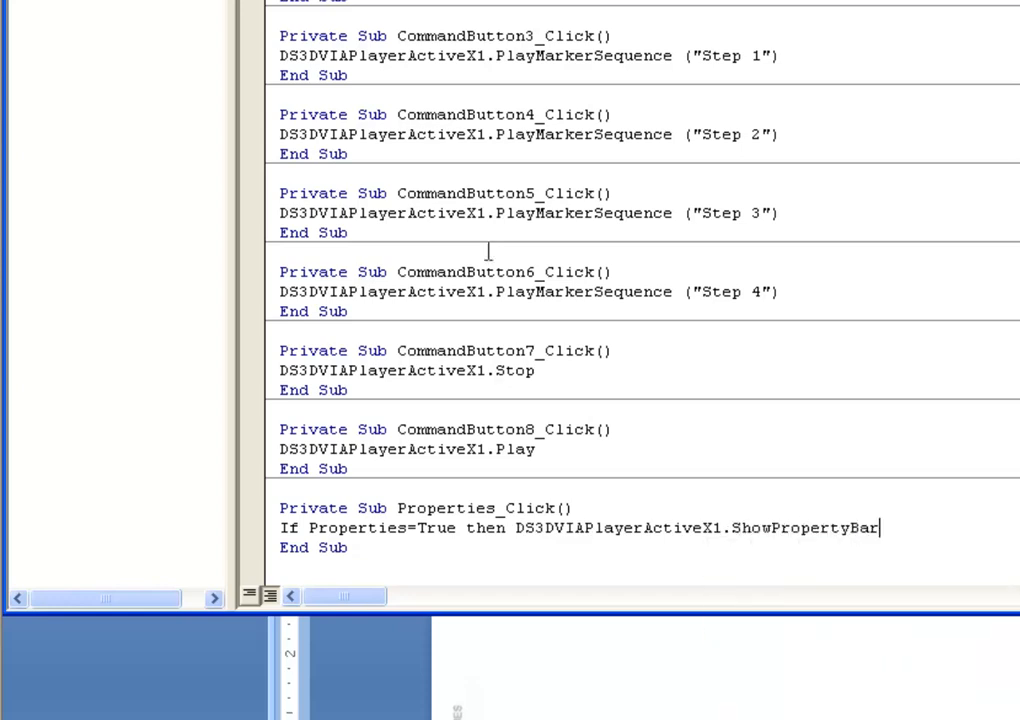
type("=False")
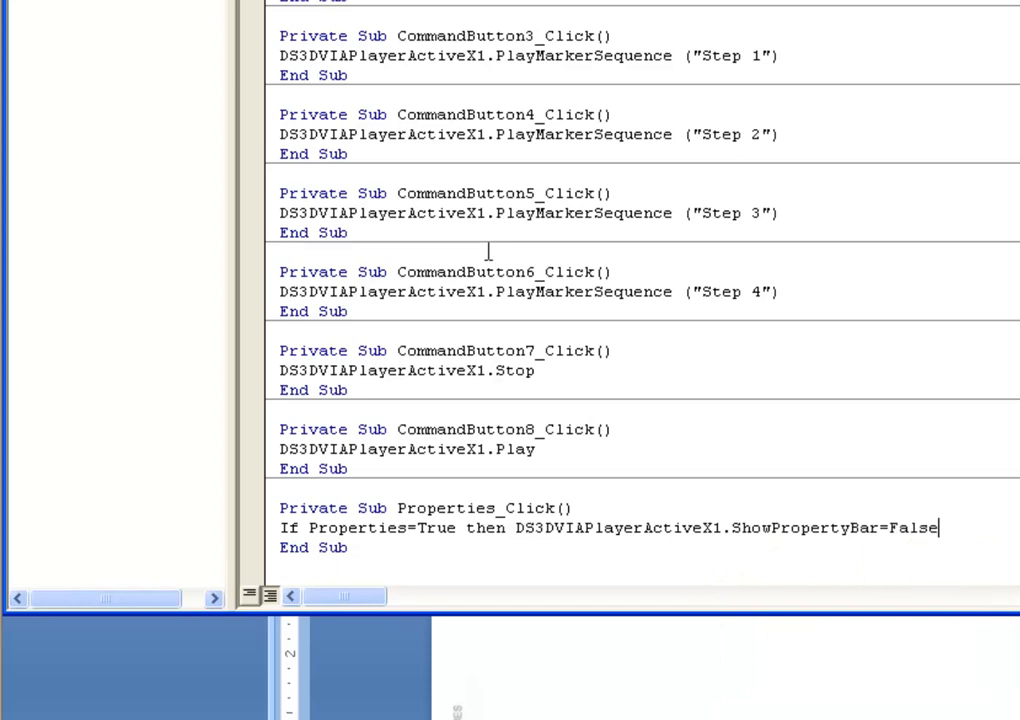
key("Backspace")
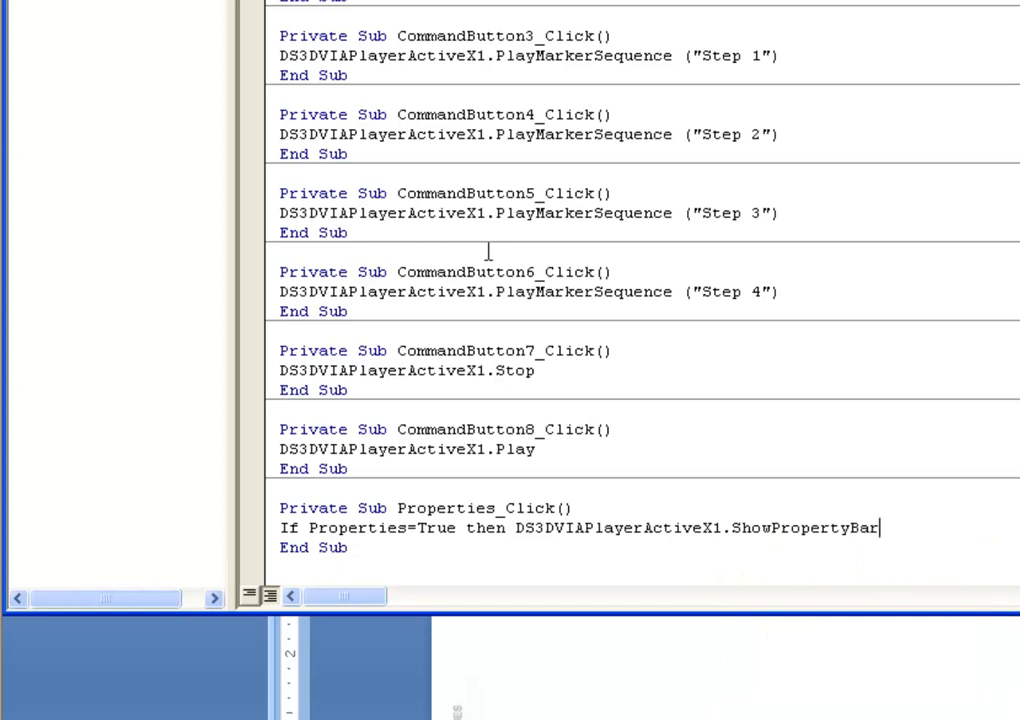
type("=True")
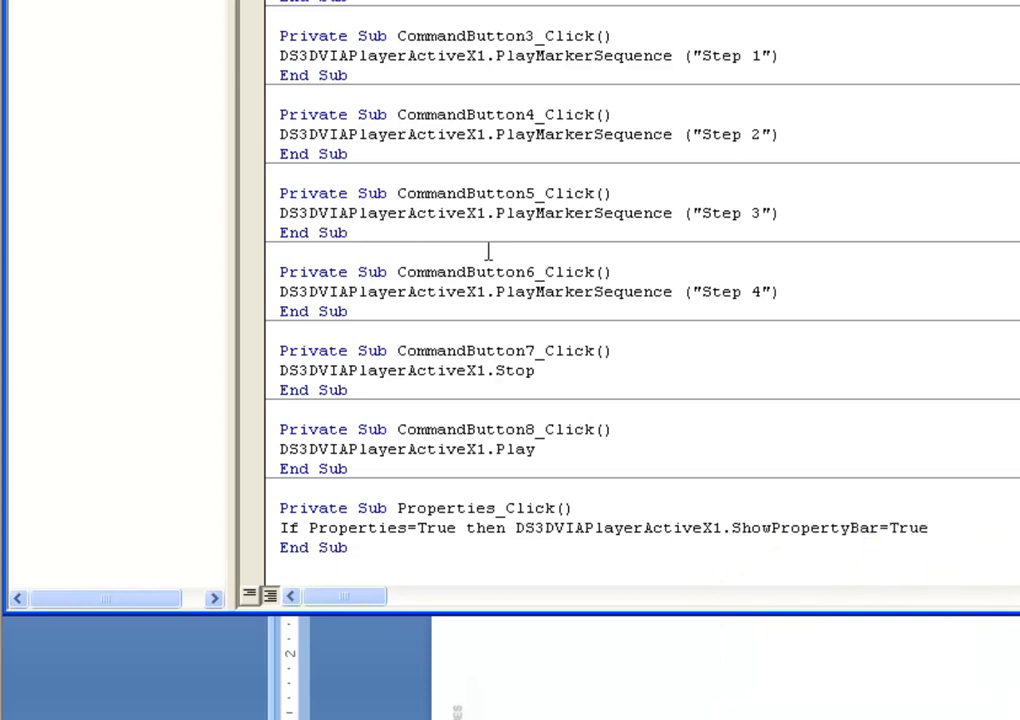
type("else")
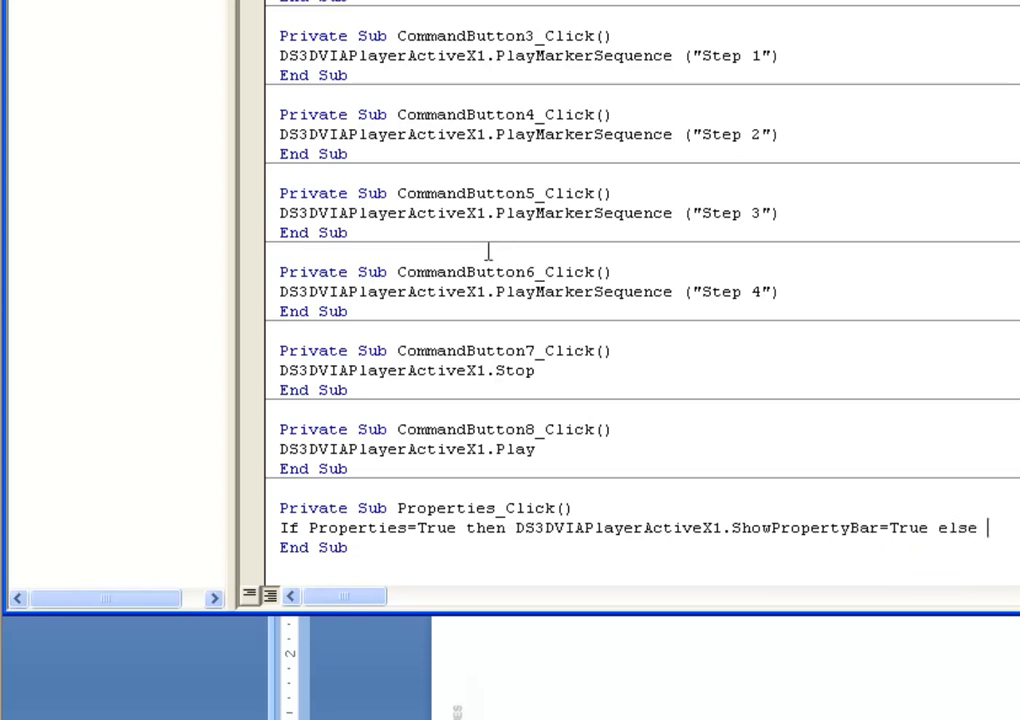
type("Shop")
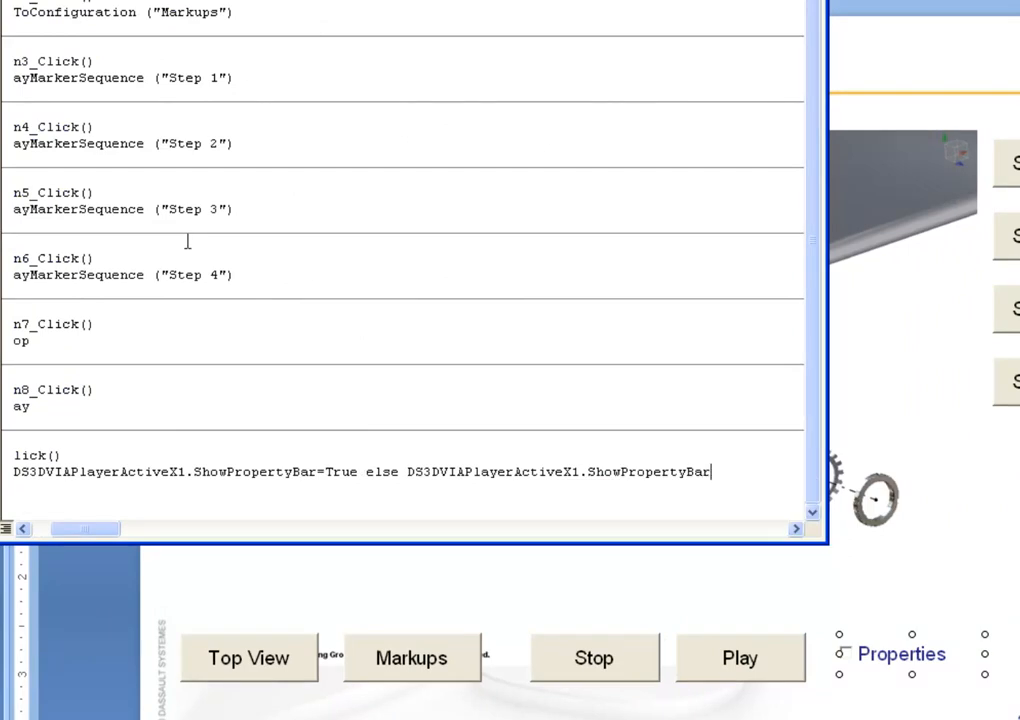
type("=False")
type("If Camera=")
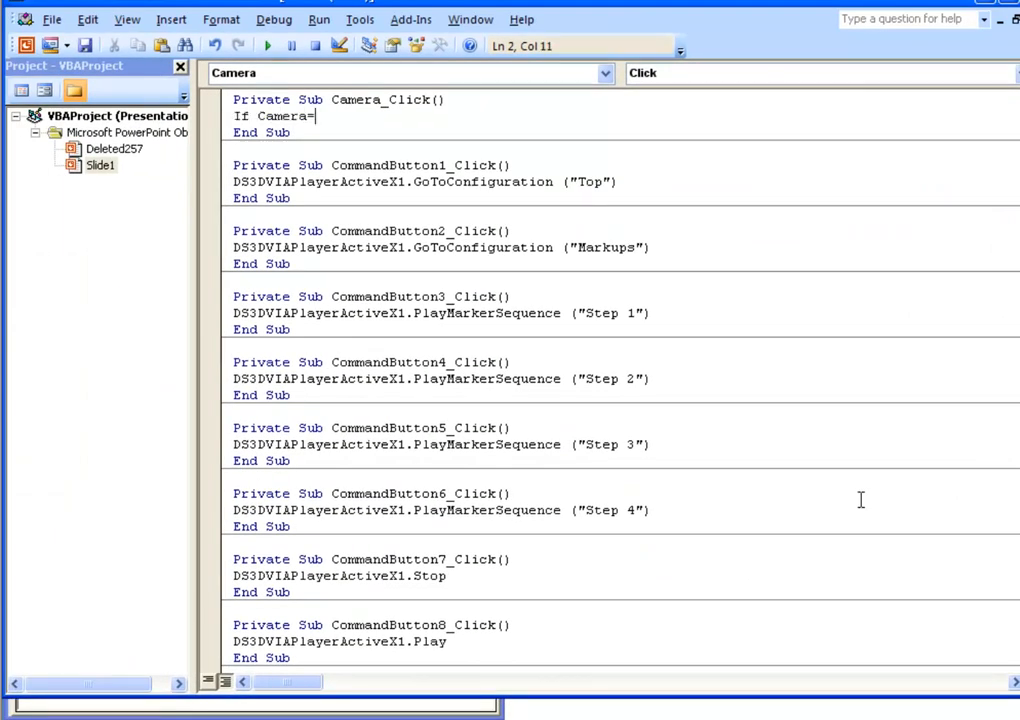
Step: Code Camera_Click: If Camera=True, CameraPlayMode=True, else CameraPlayMode=False
type("True")
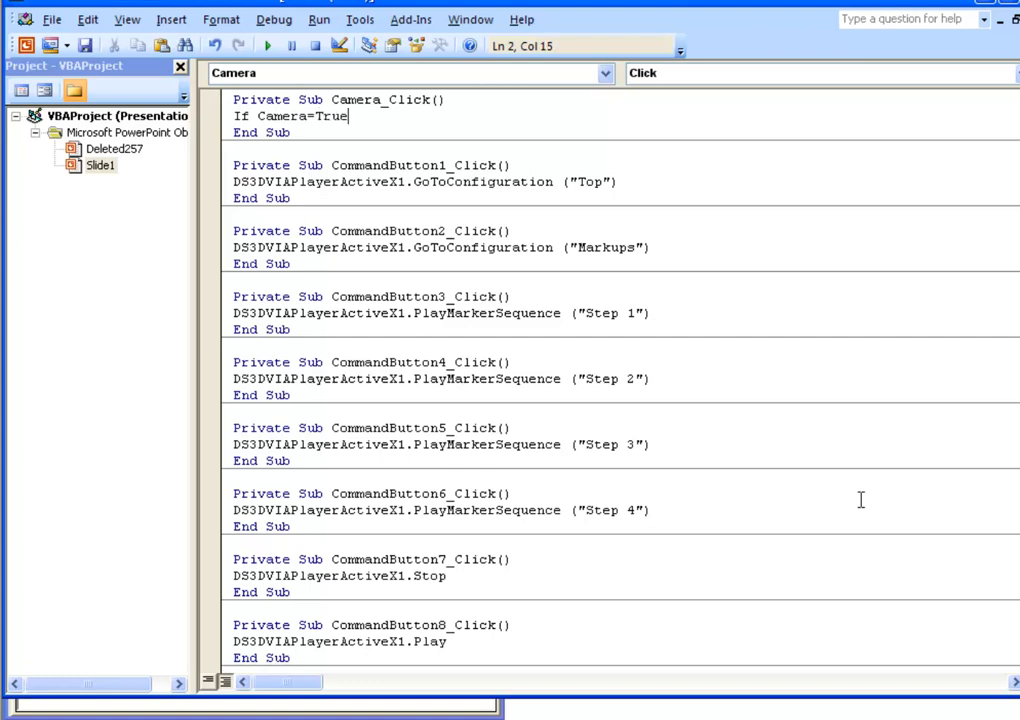
type("then DS3DVIAPlayerActiveX1")
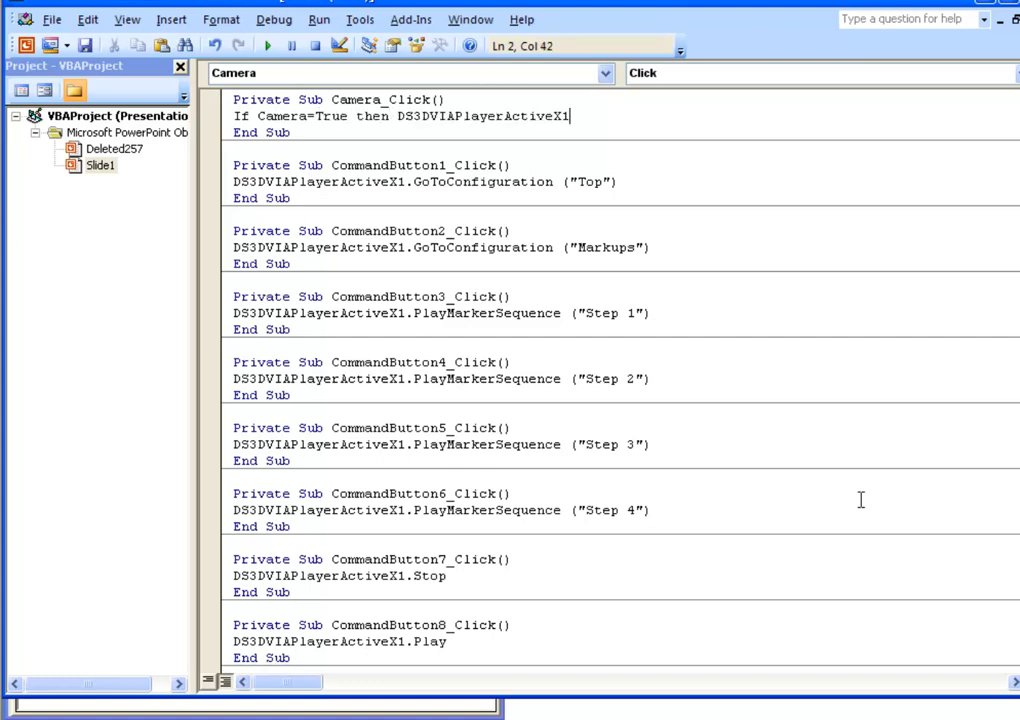
type(".pla")
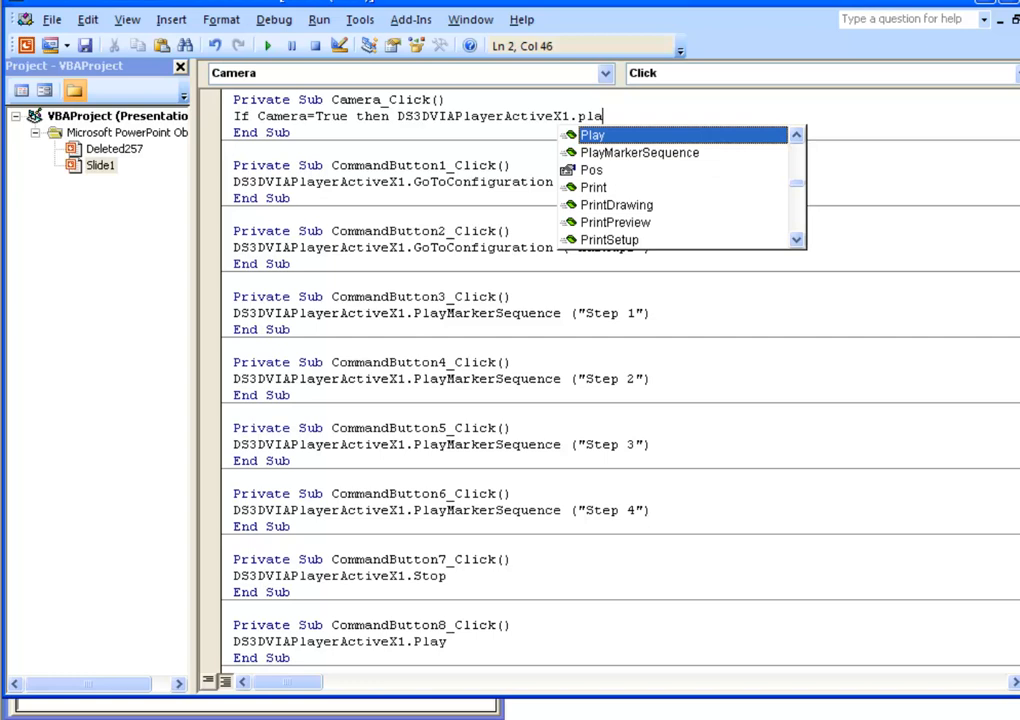
type("cam")
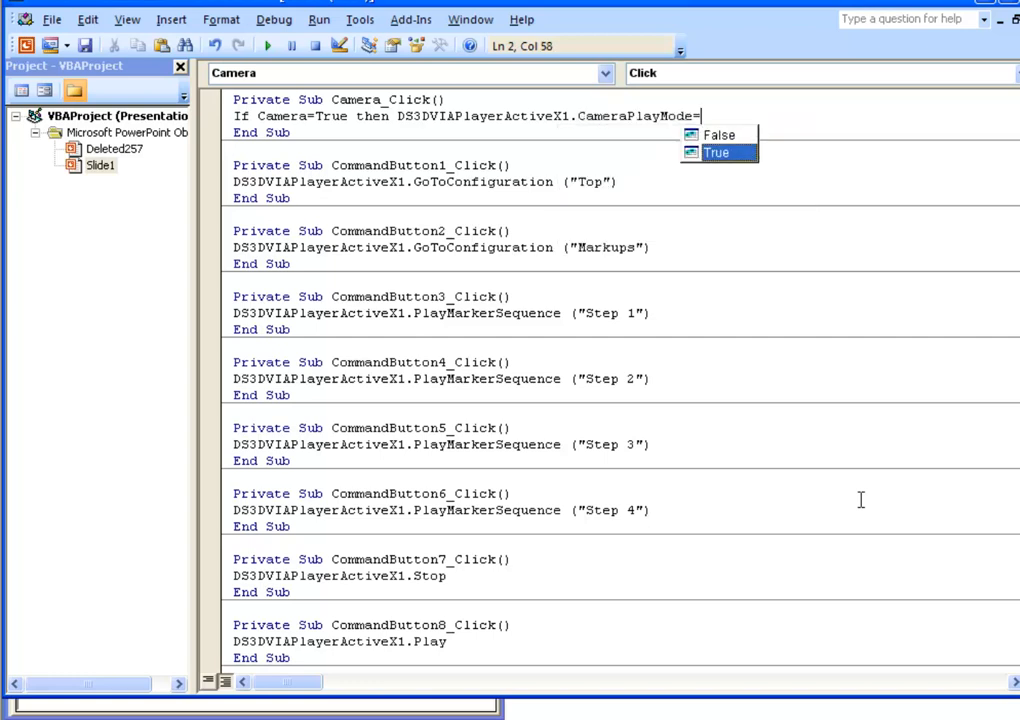
left_click(716, 152)
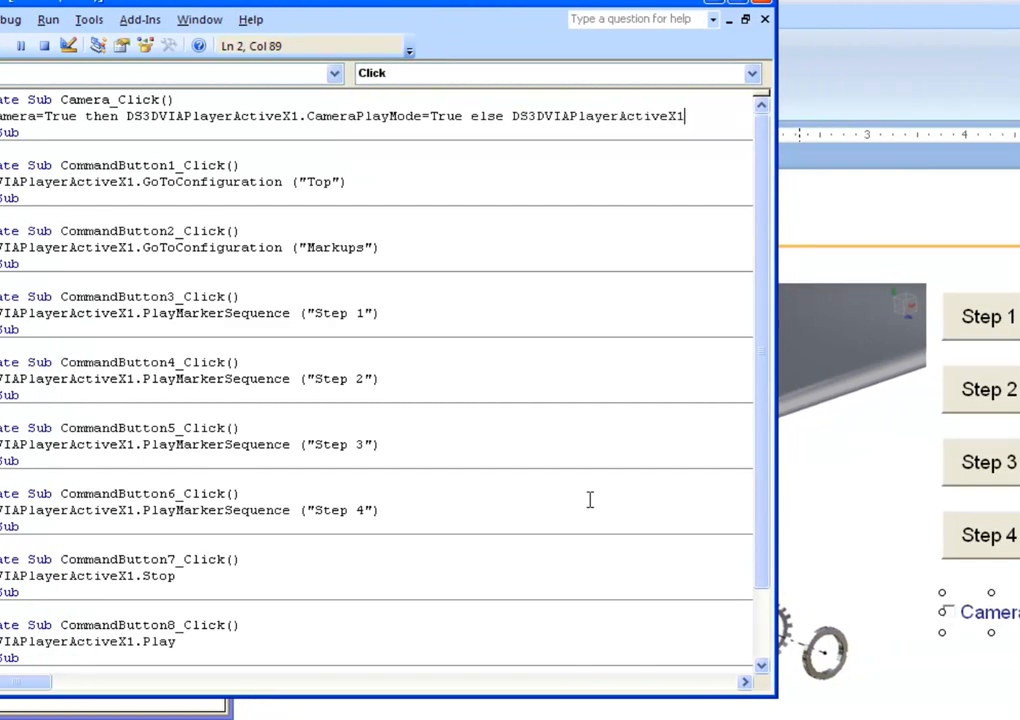
type("Cam")
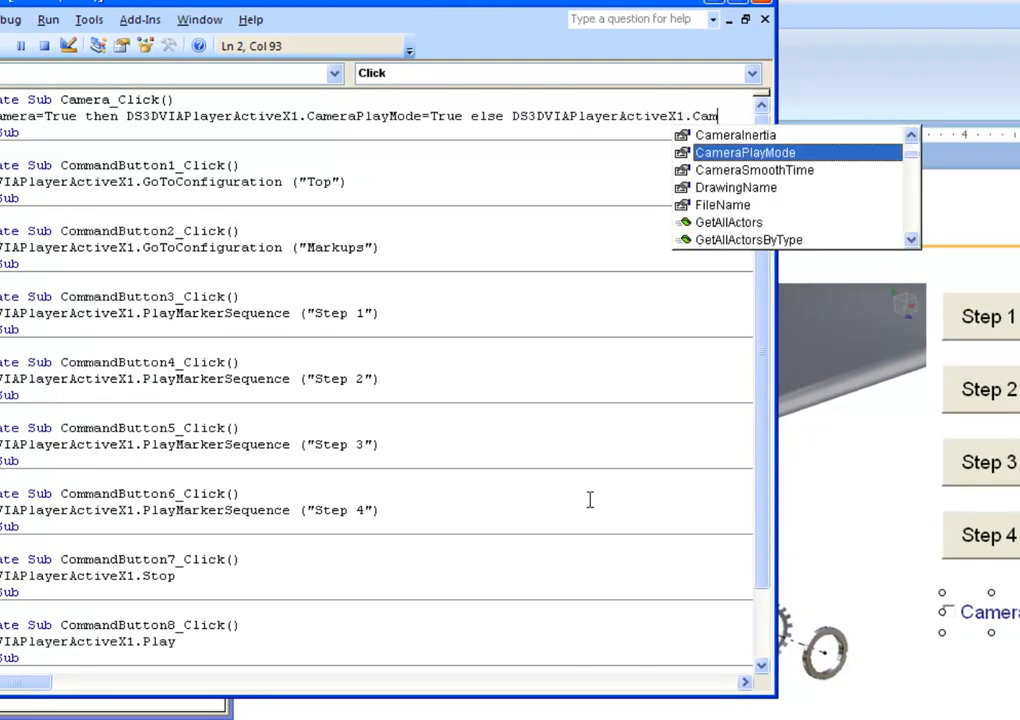
left_click(744, 152)
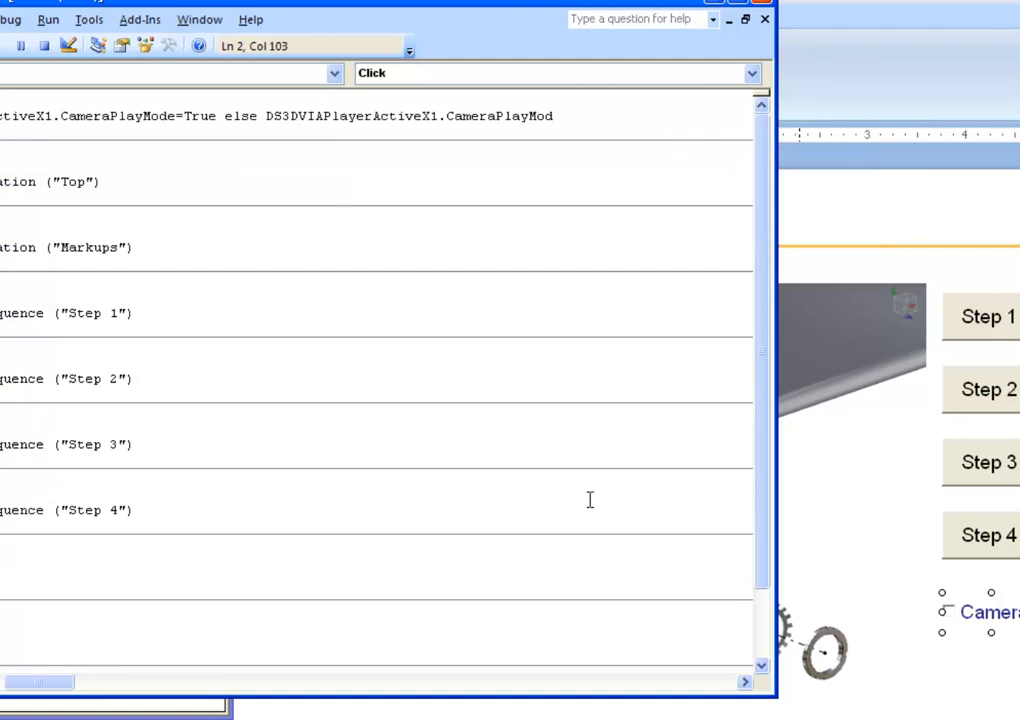
type("e=False")
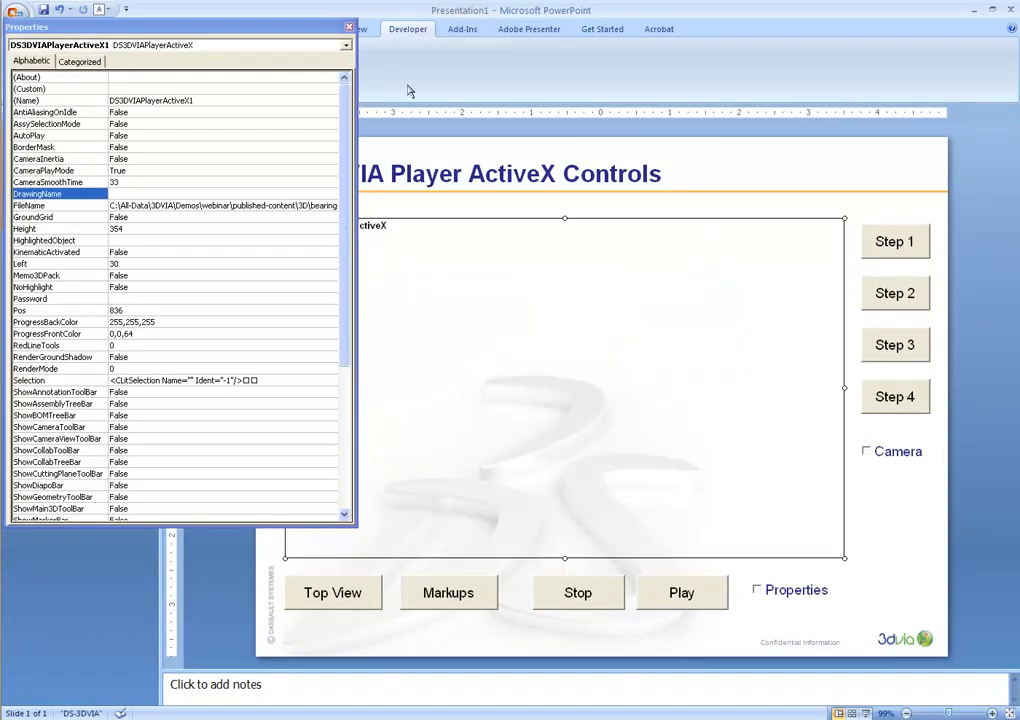
Step: Open the 3DVIA Player control's ActiveX properties from its right-click menu
right_click(500, 390)
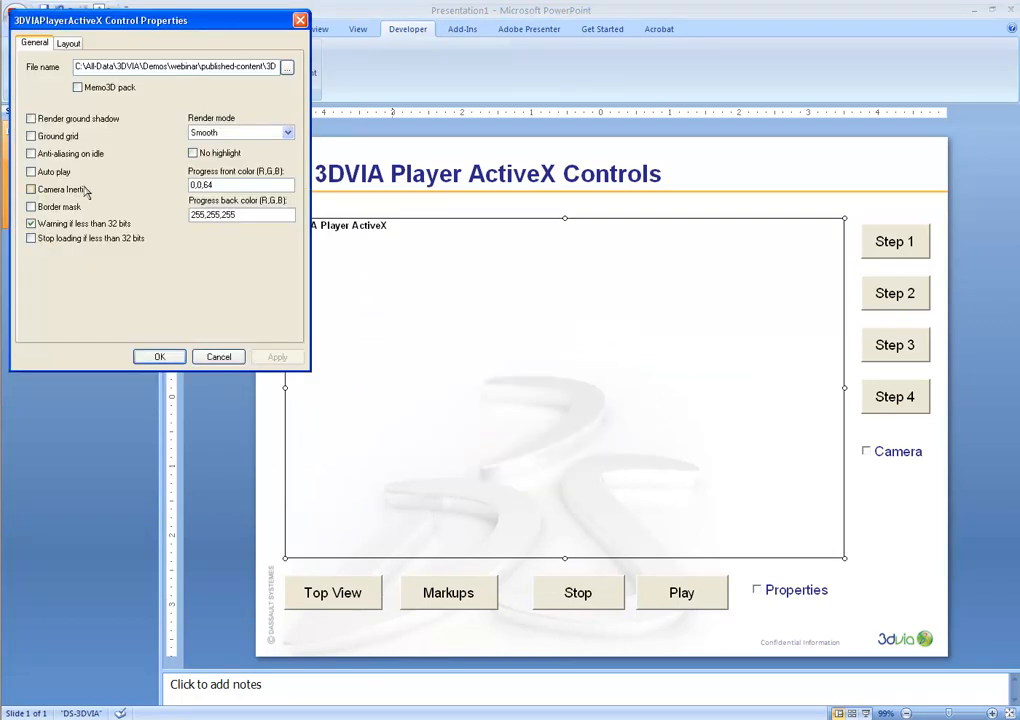
left_click(159, 356)
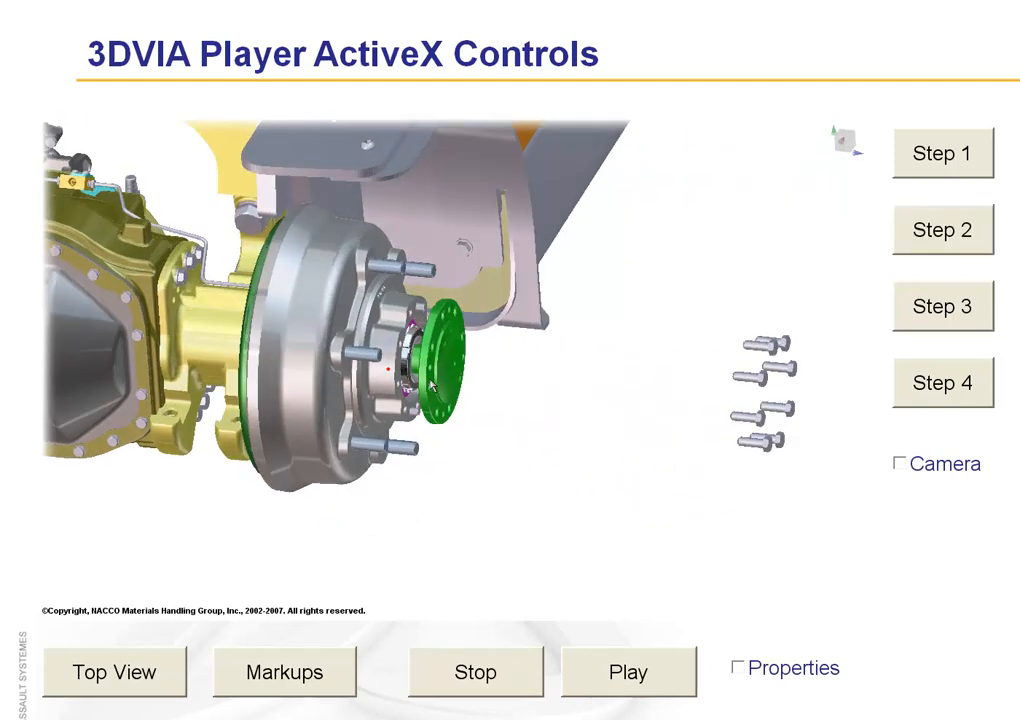
Step: Toggle Camera and play/stop the animation to compare fixed and camera-following views
left_click(897, 464)
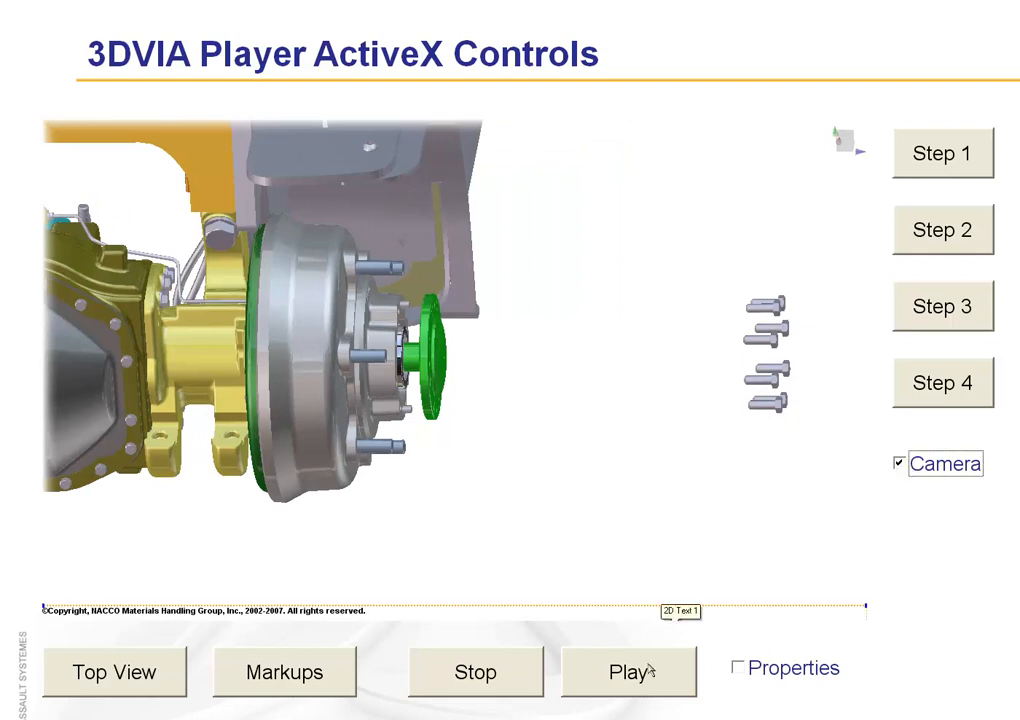
left_click(627, 671)
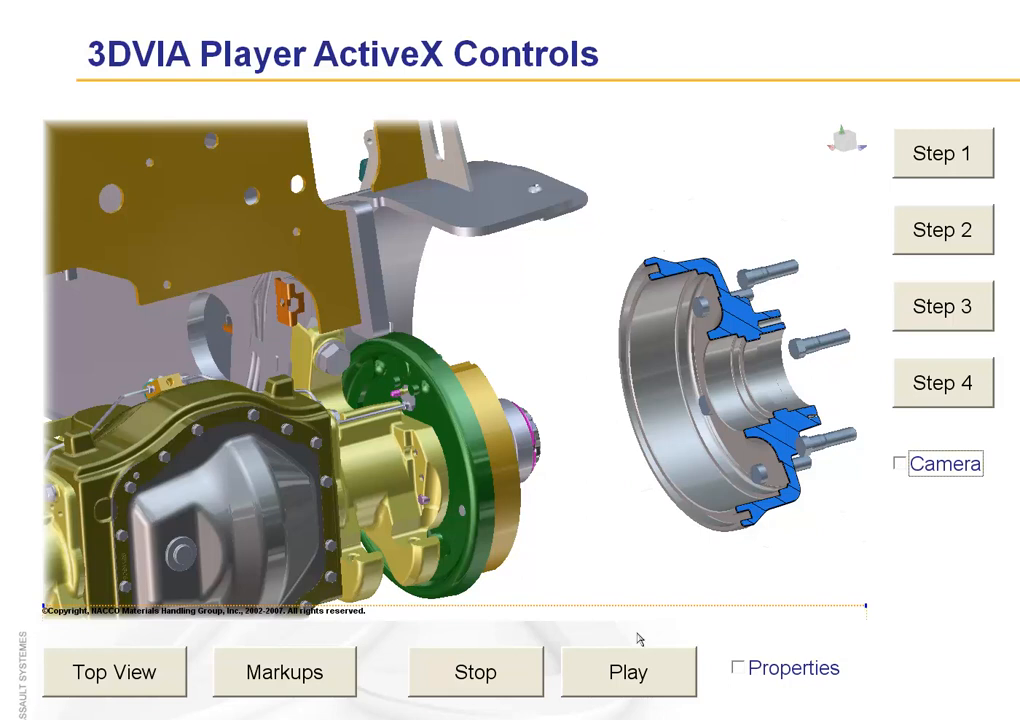
left_click(629, 671)
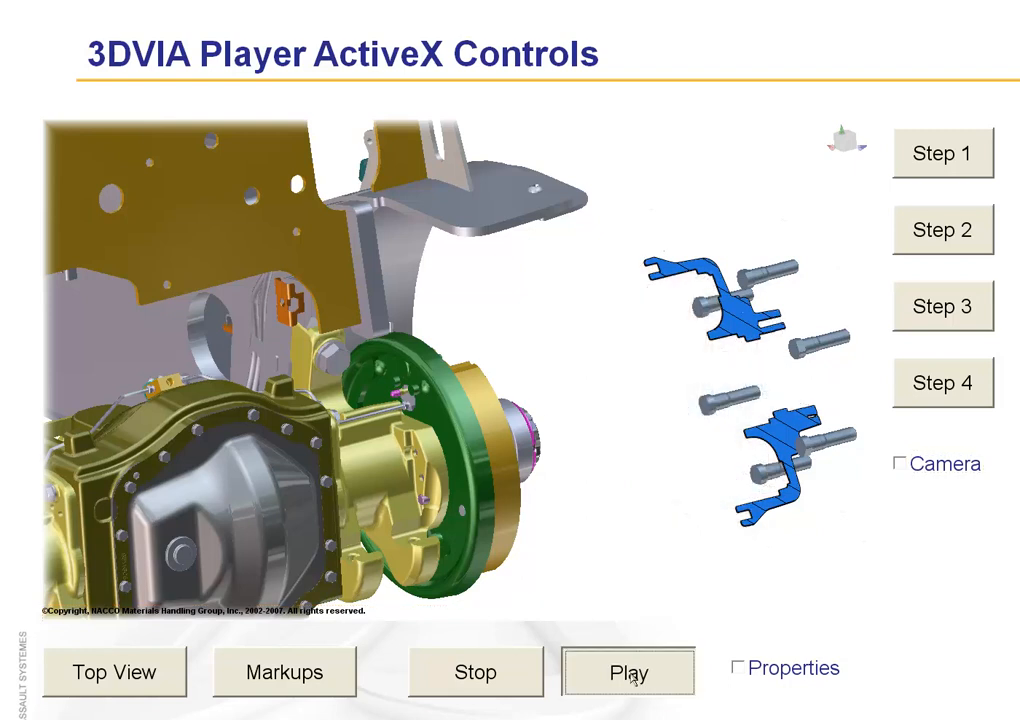
left_click(628, 671)
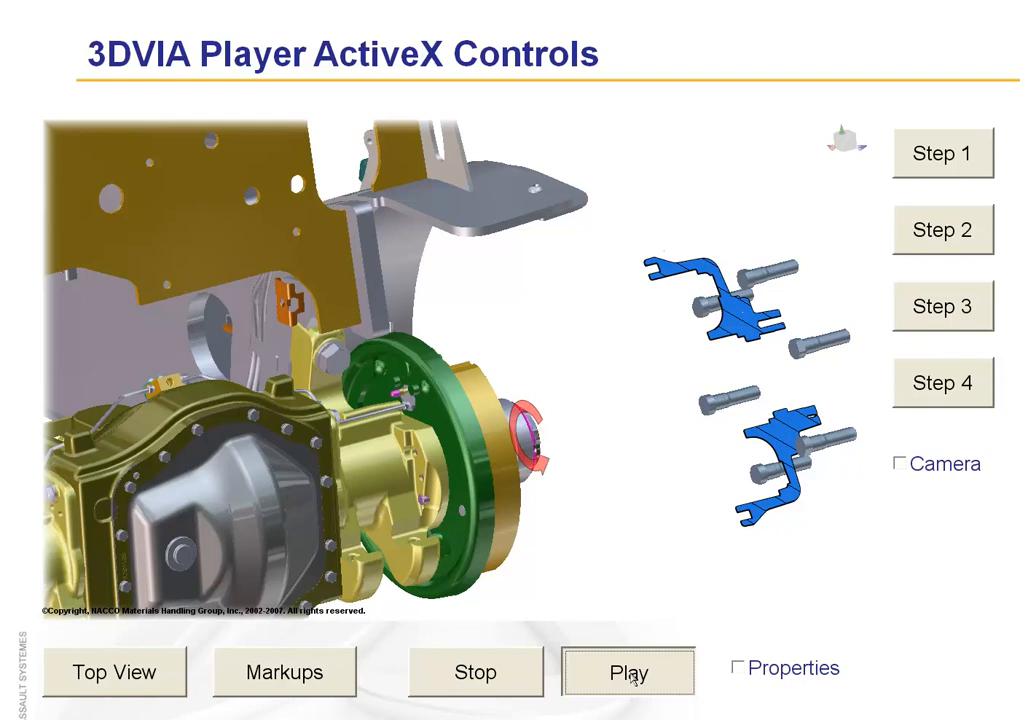
left_click(628, 671)
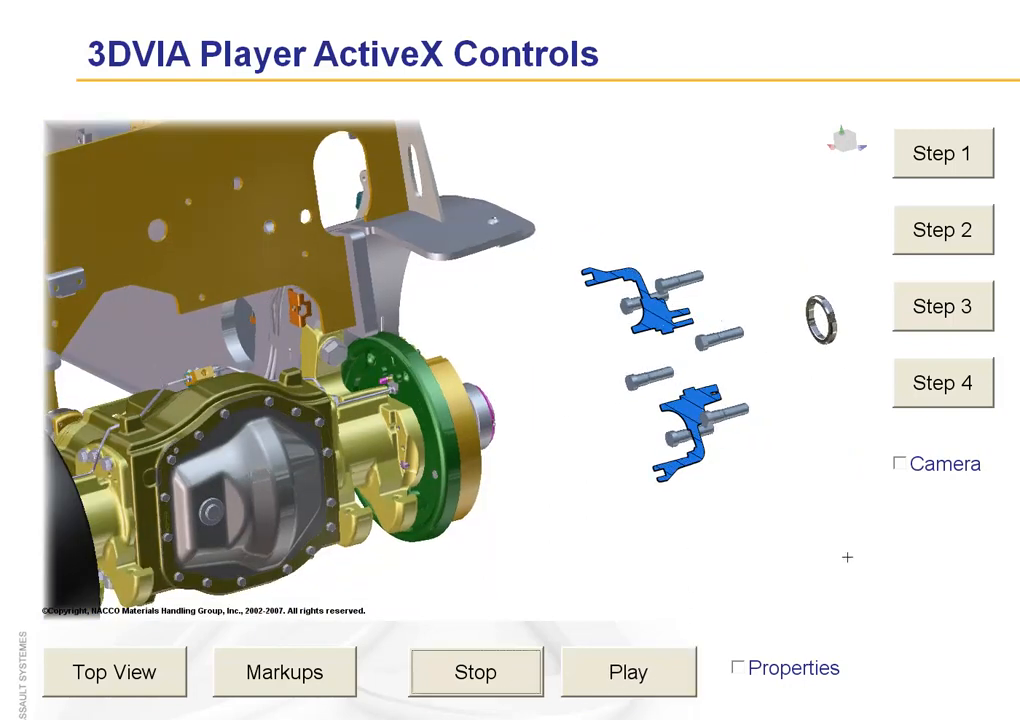
left_click(899, 464)
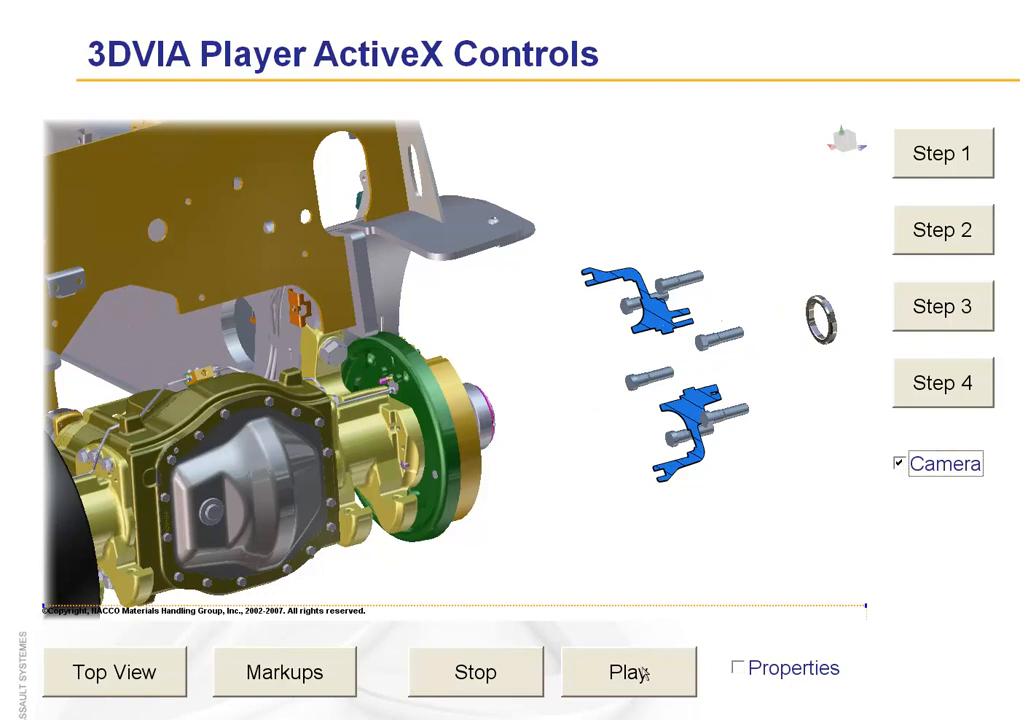
left_click(628, 672)
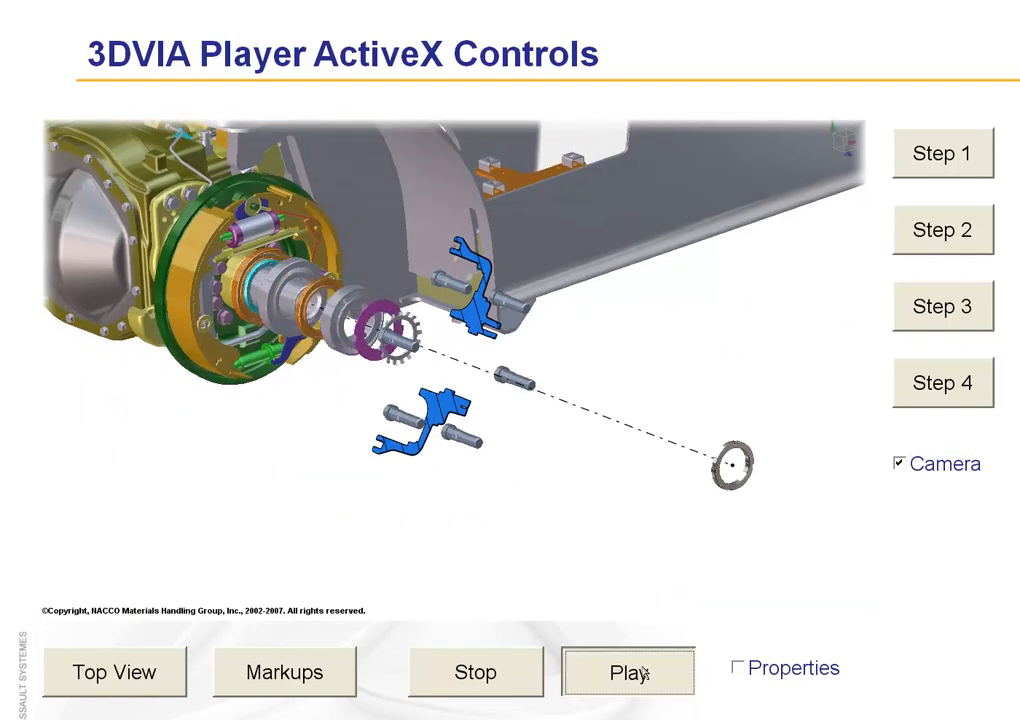
left_click(627, 671)
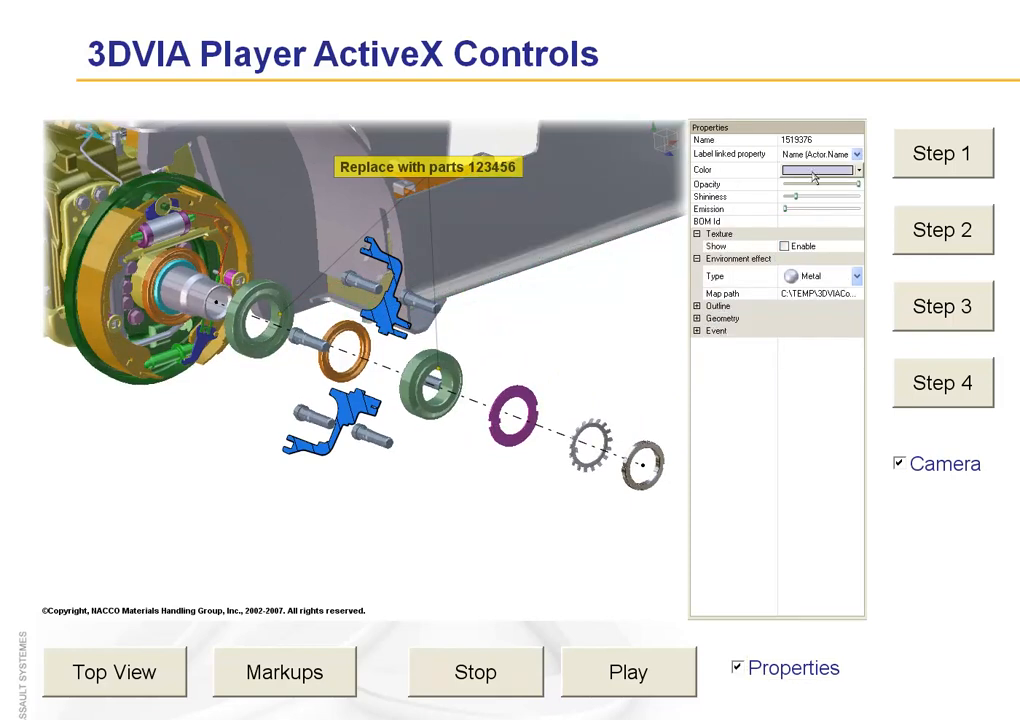
Step: Tick Properties to show the property panel, play the animation, then untick Properties
left_click(860, 169)
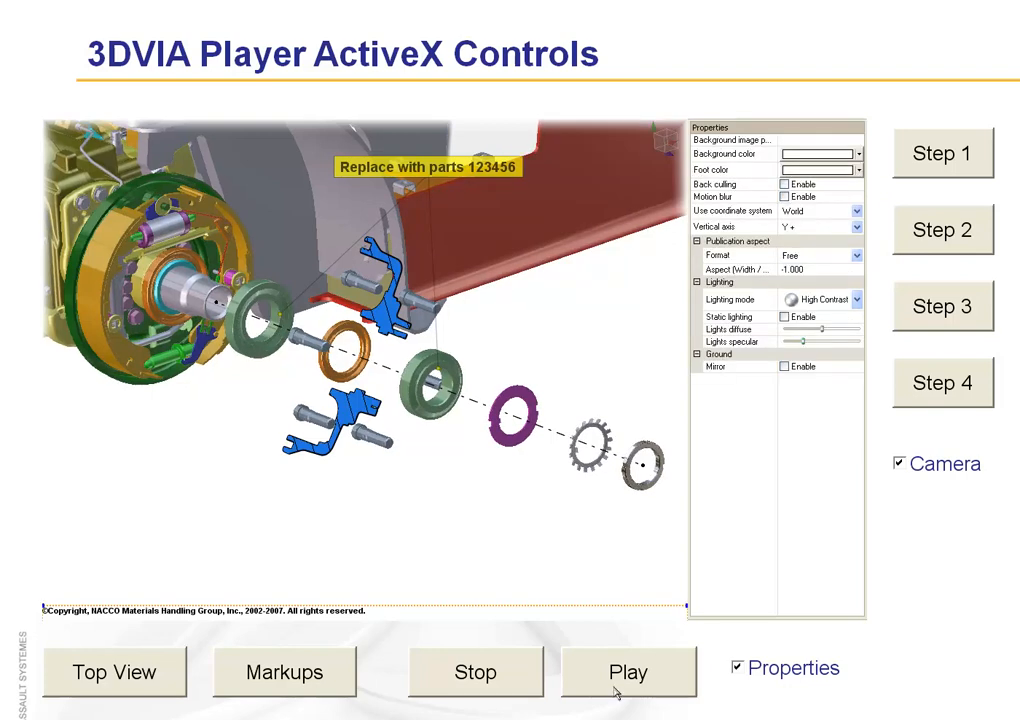
left_click(628, 671)
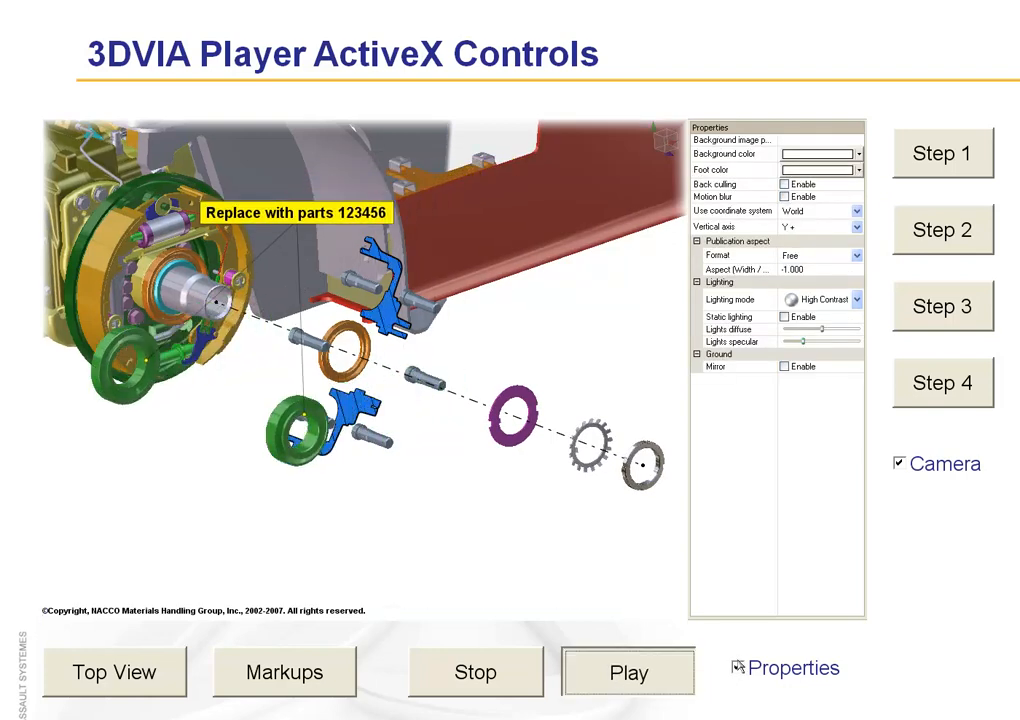
left_click(795, 667)
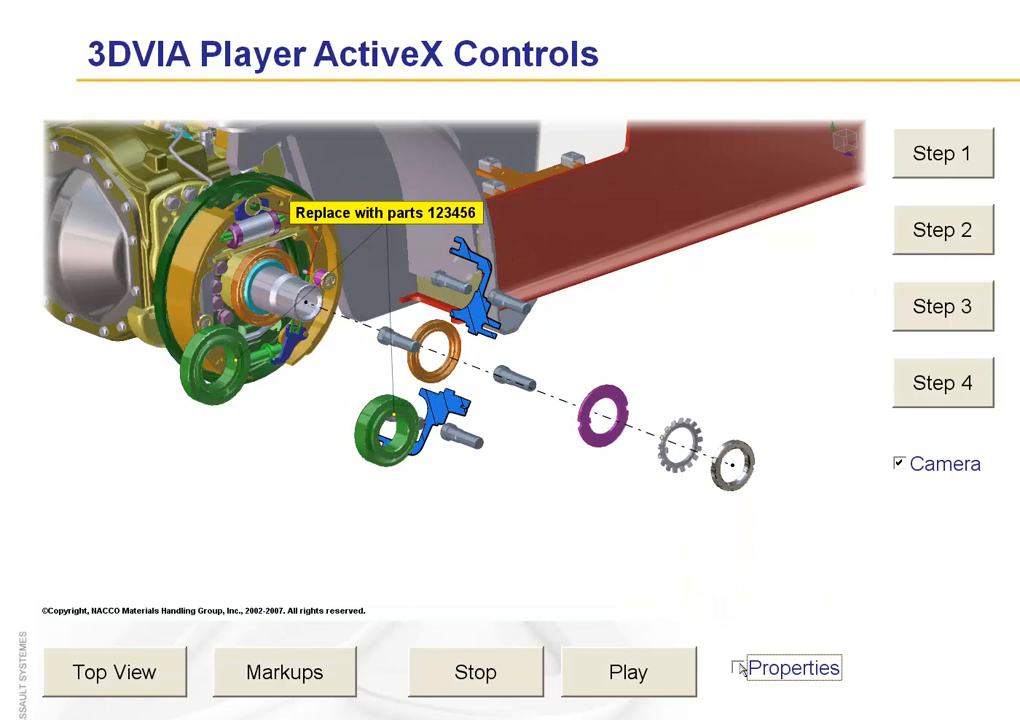
left_click(627, 671)
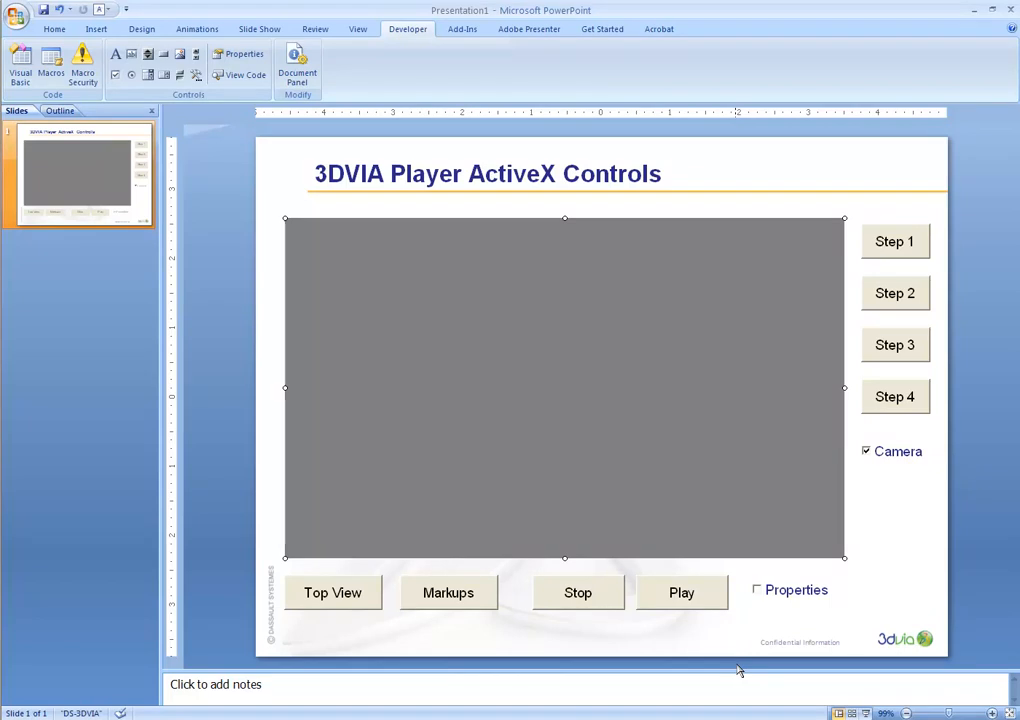
mouse_move(658, 675)
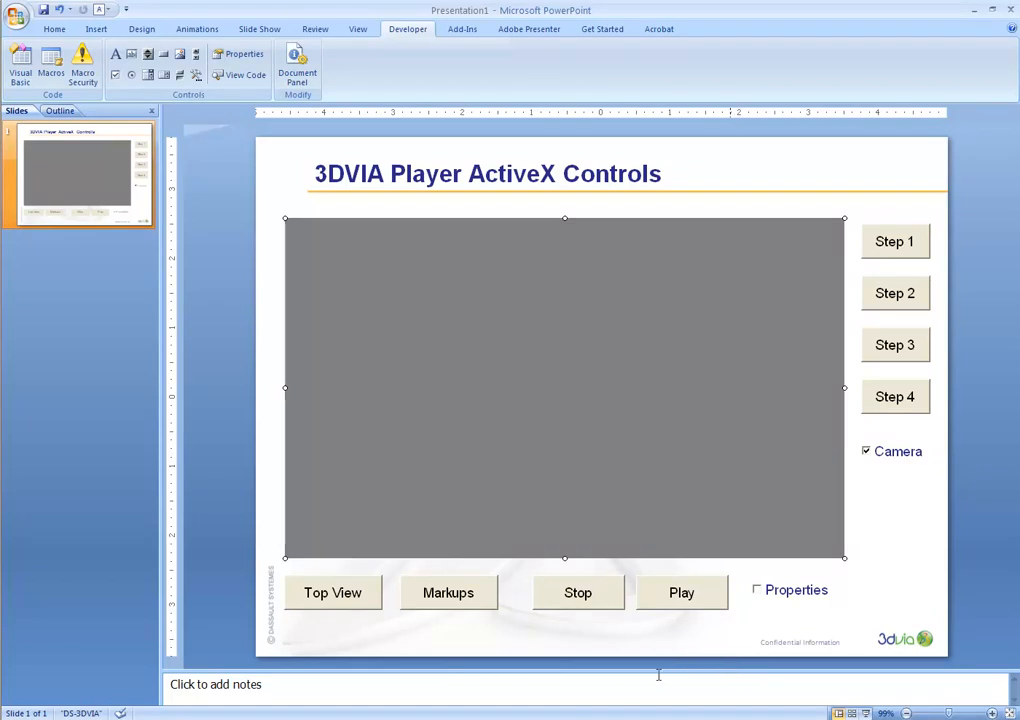
mouse_move(607, 690)
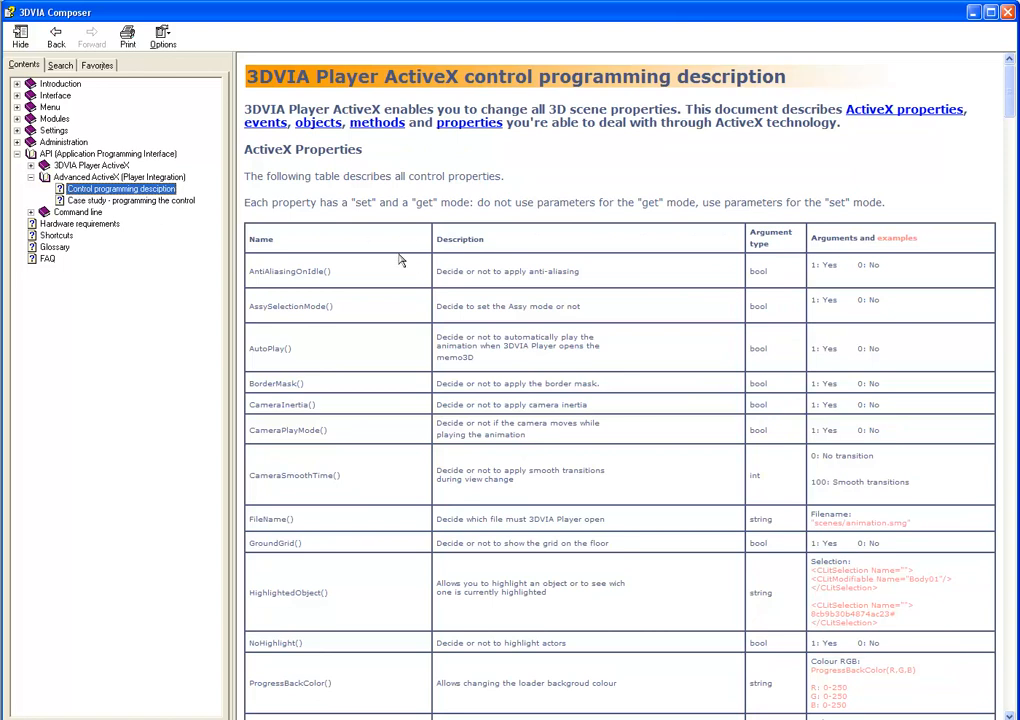
mouse_move(992, 104)
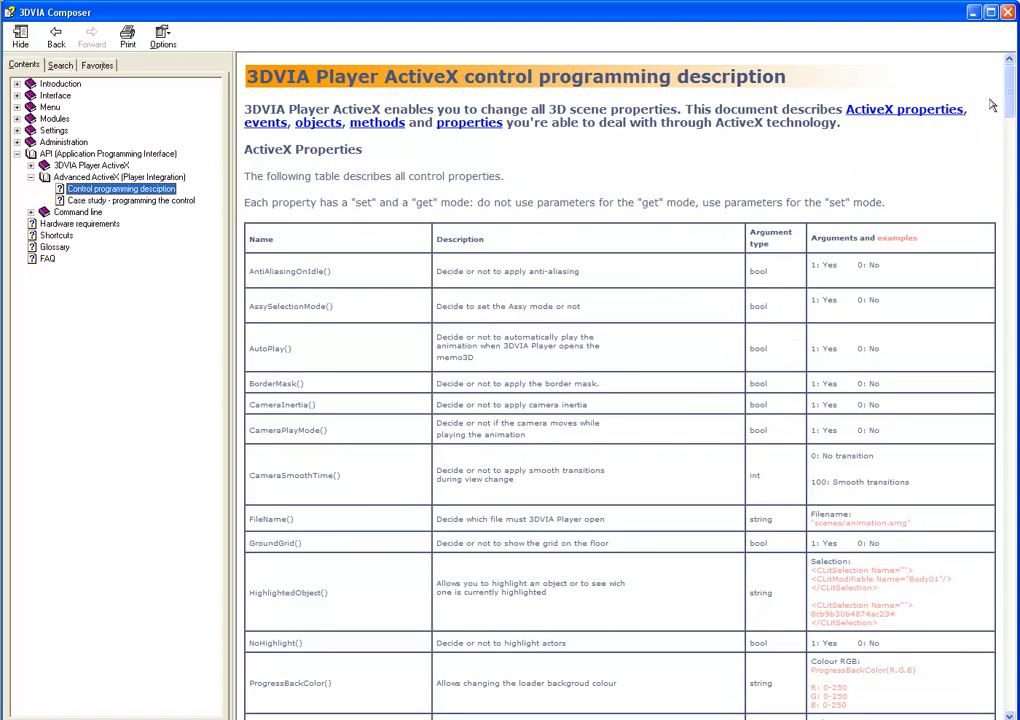
Step: Scroll the ActiveX properties table down to the render mode and toolbar-visibility properties
scroll("down", 3)
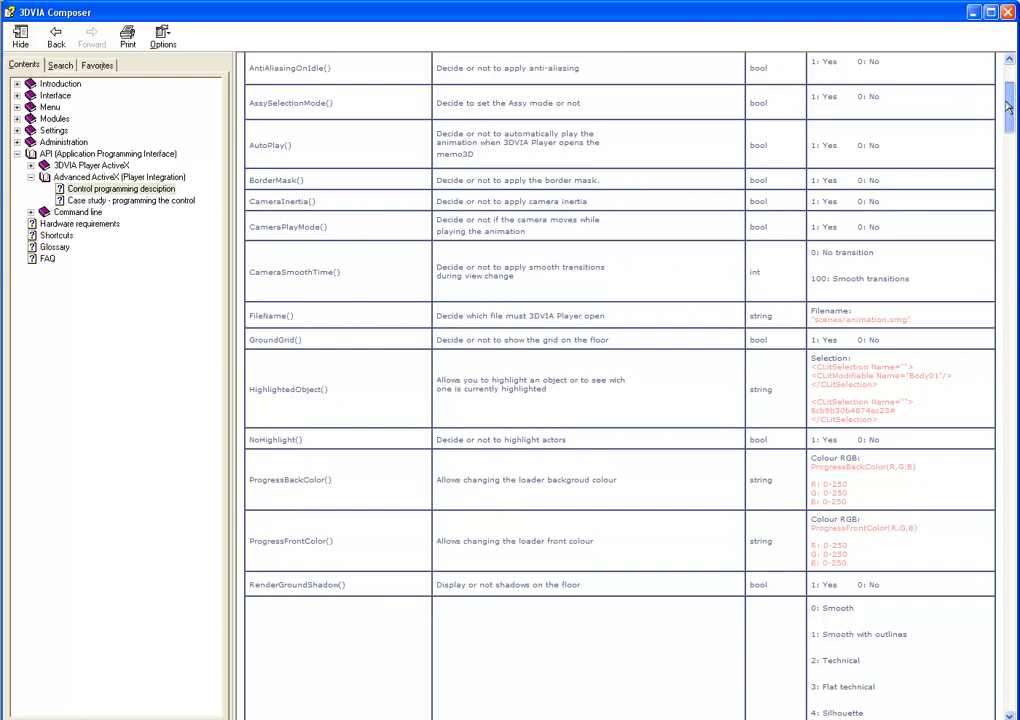
scroll("down", 3)
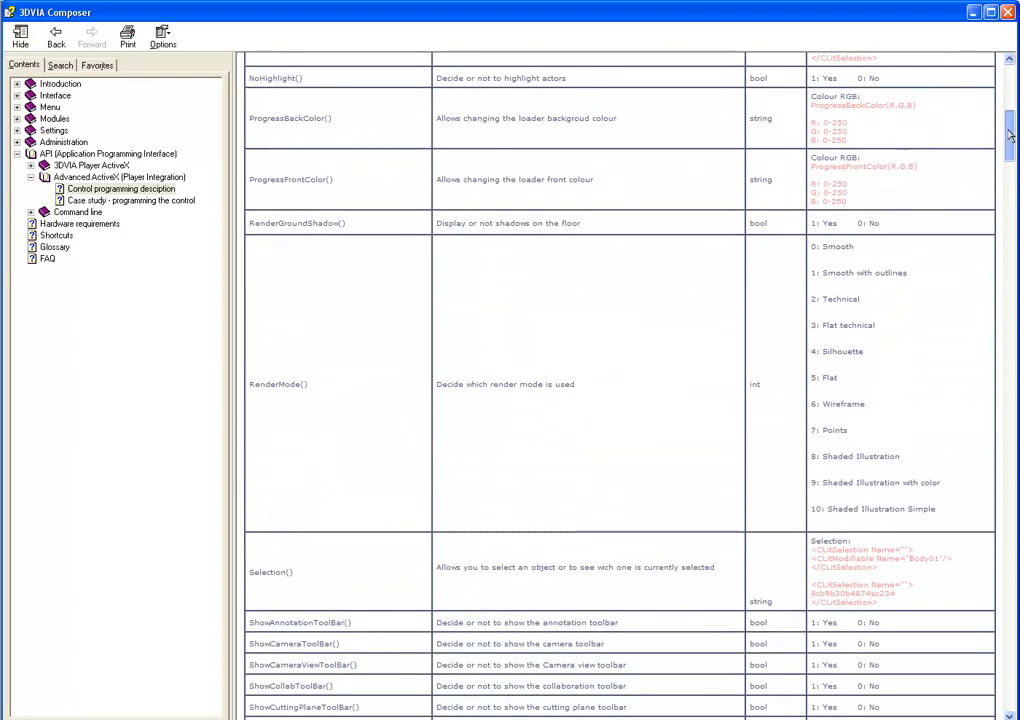
scroll("down", 3)
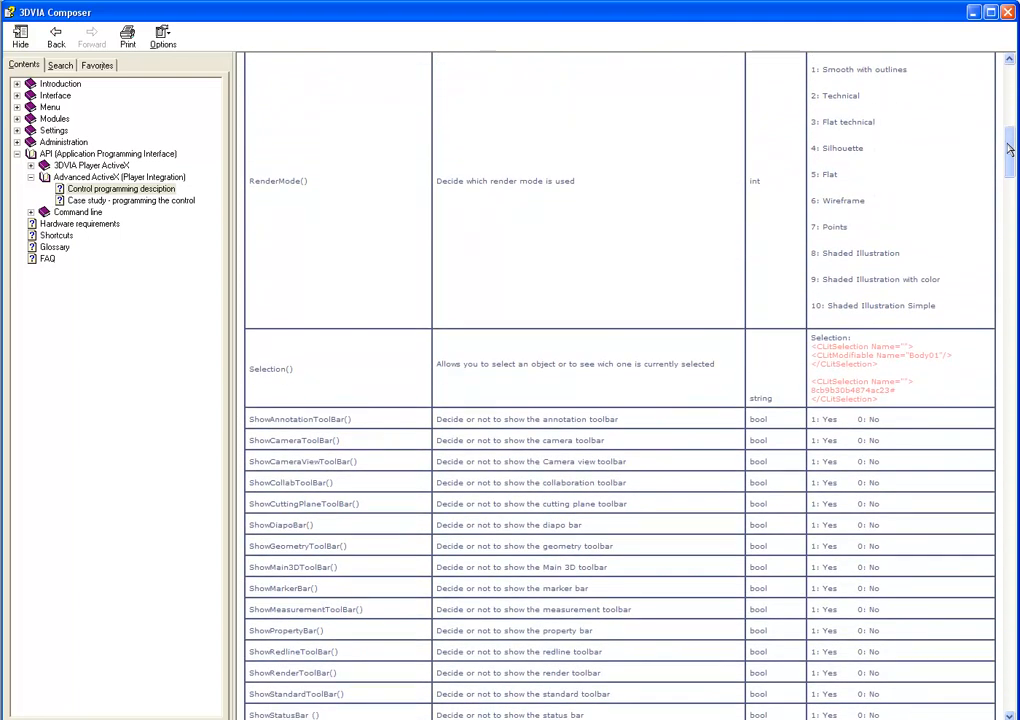